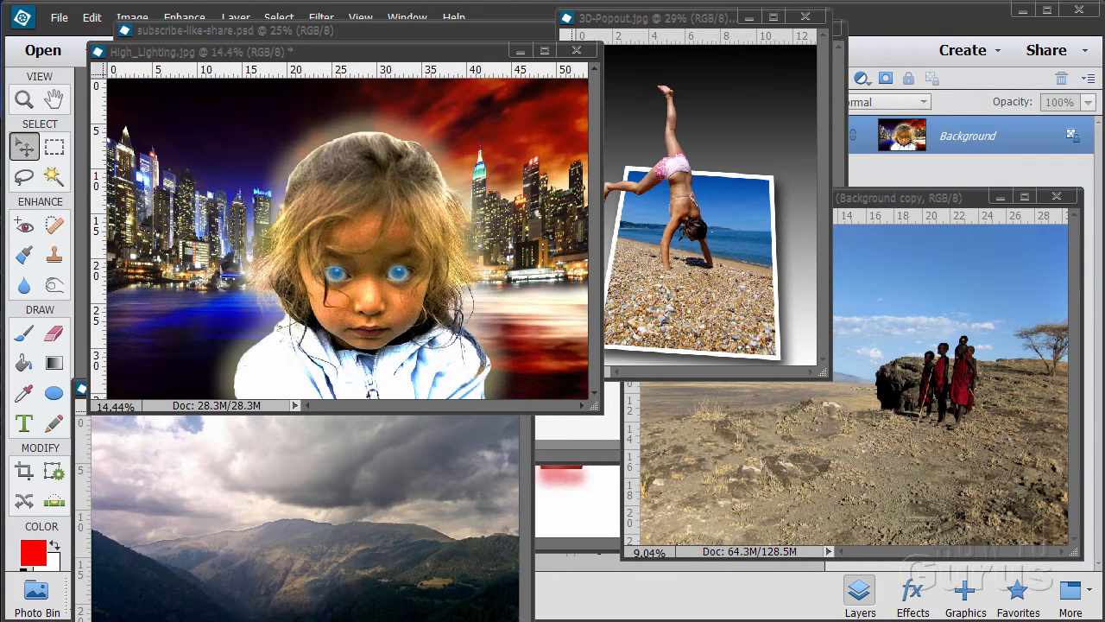
mouse_move(599, 253)
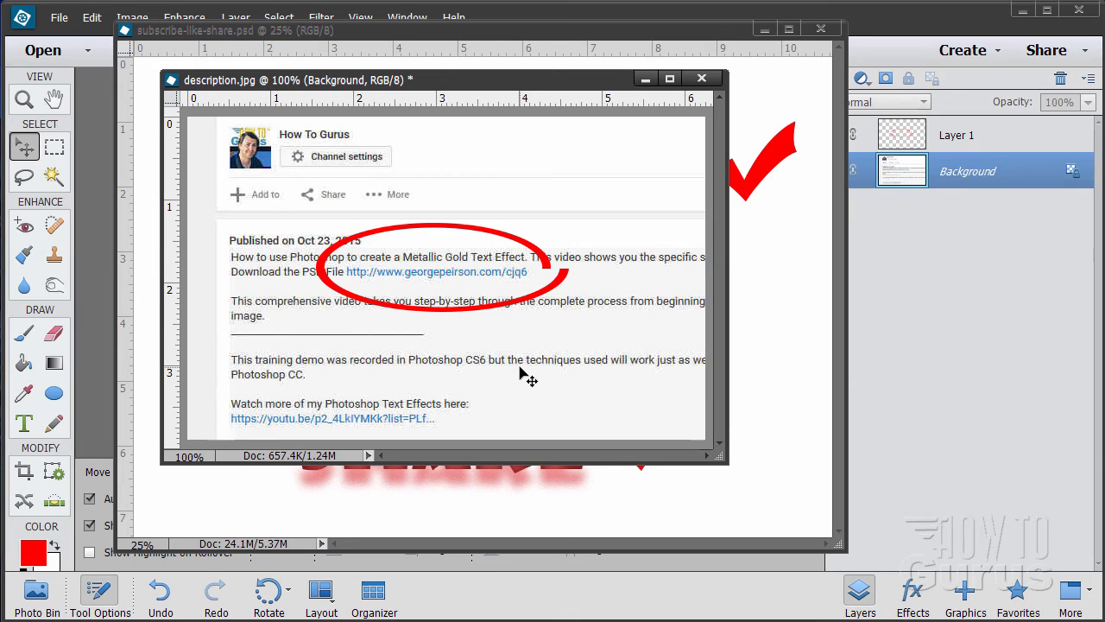
mouse_move(552, 293)
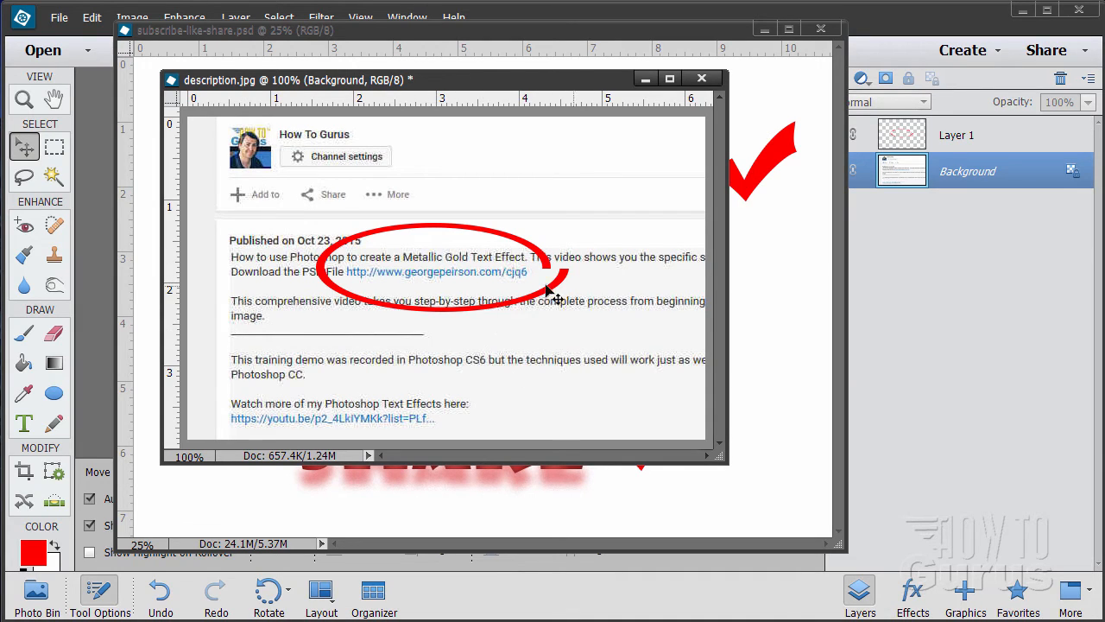
mouse_move(371, 291)
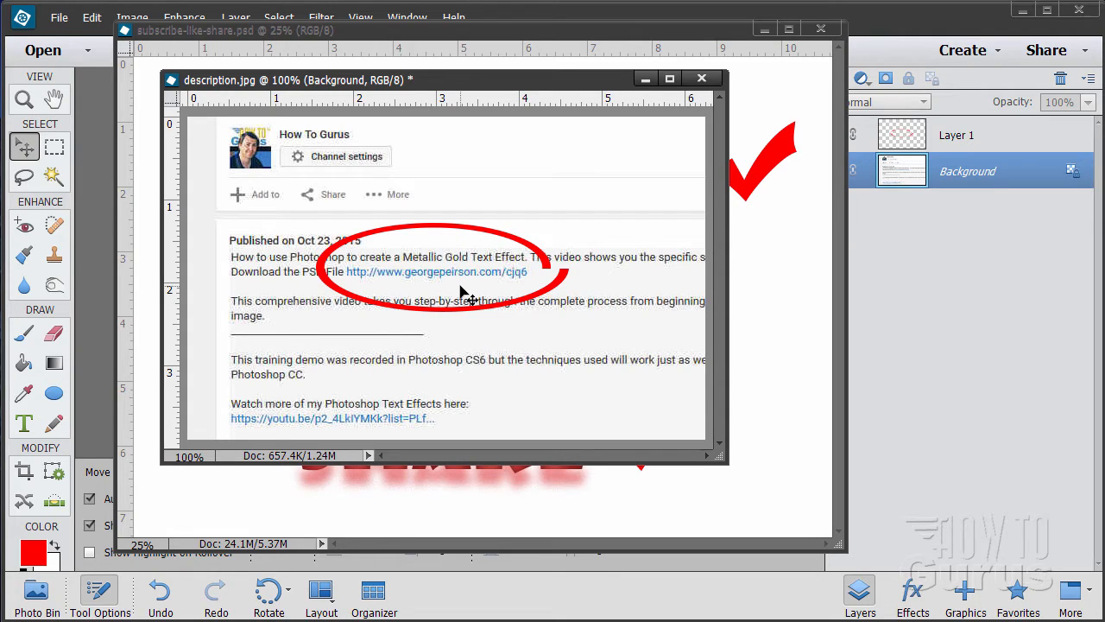
Bring subscribe-like-share.psd, with its red SUBSCRIBE, LIKE, SHARE lettering, in front of description.jpg
left_click(701, 77)
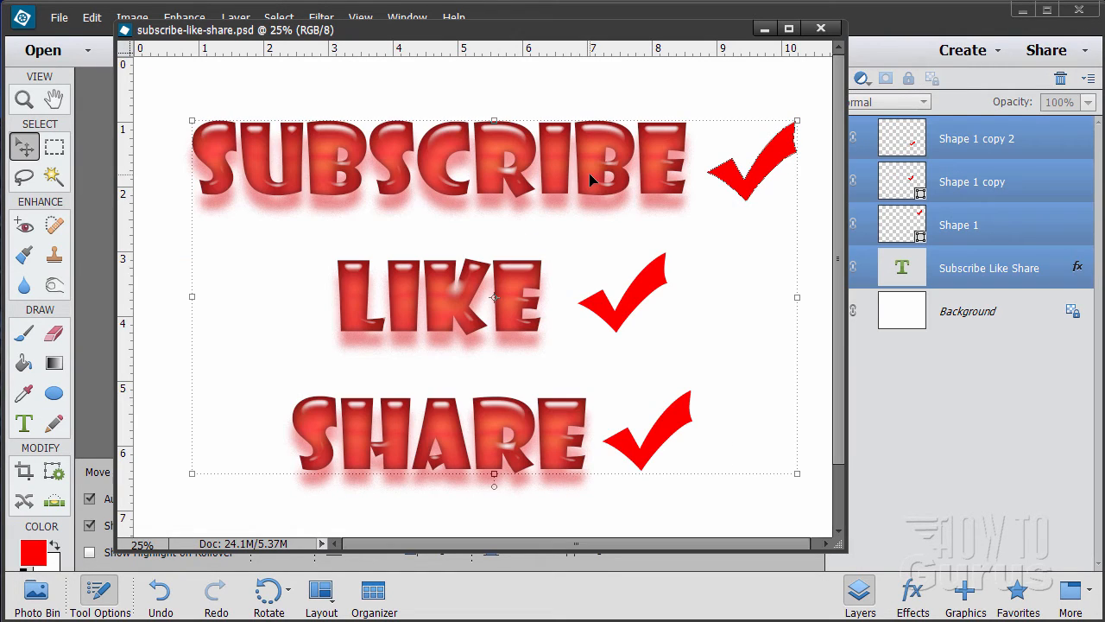
mouse_move(367, 345)
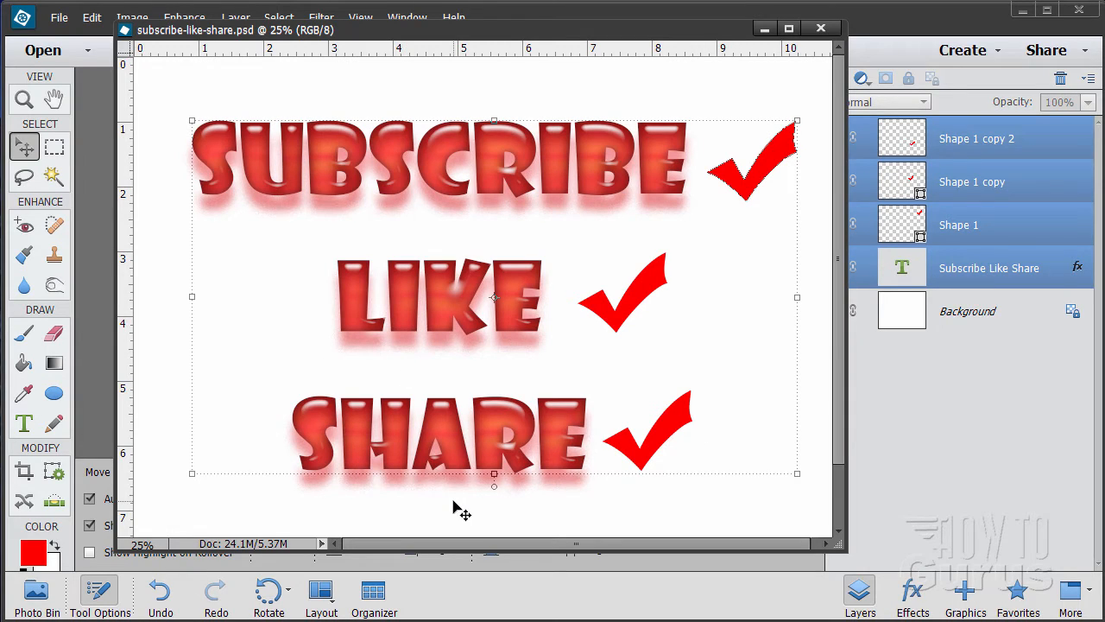
mouse_move(485, 406)
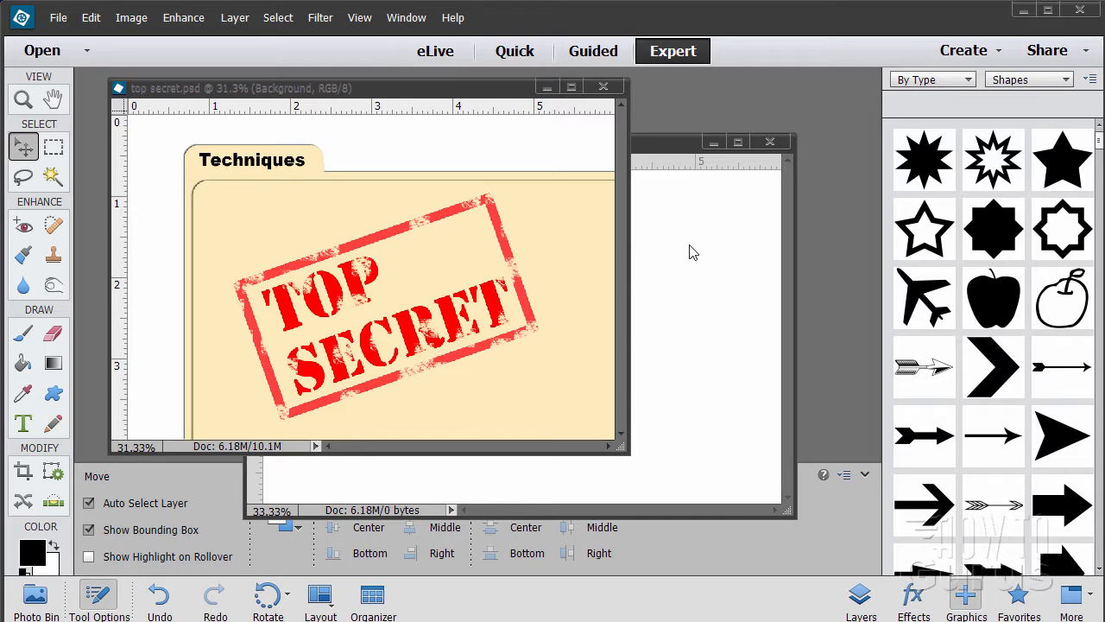
mouse_move(971, 170)
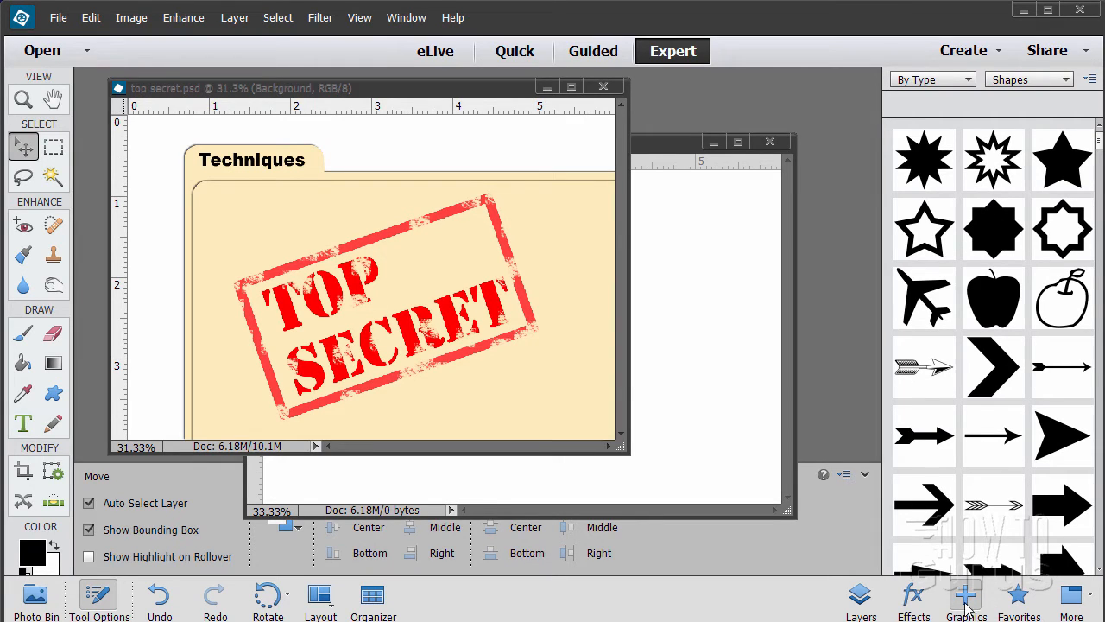
mouse_move(997, 309)
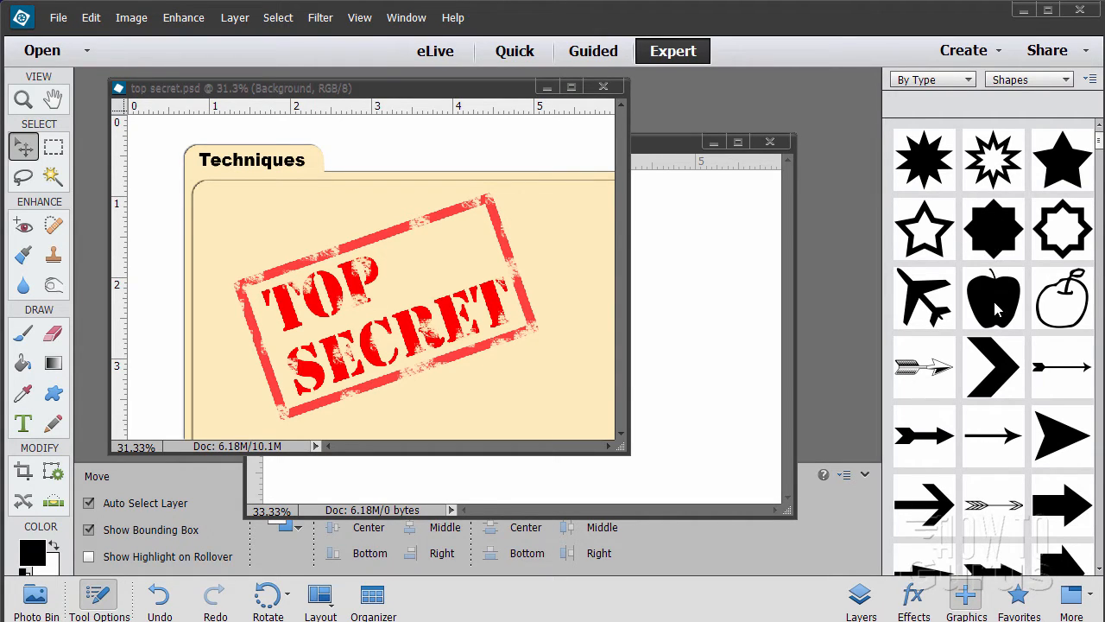
Scroll through the ready-made shape thumbnails in the Graphics panel
scroll("down", 3)
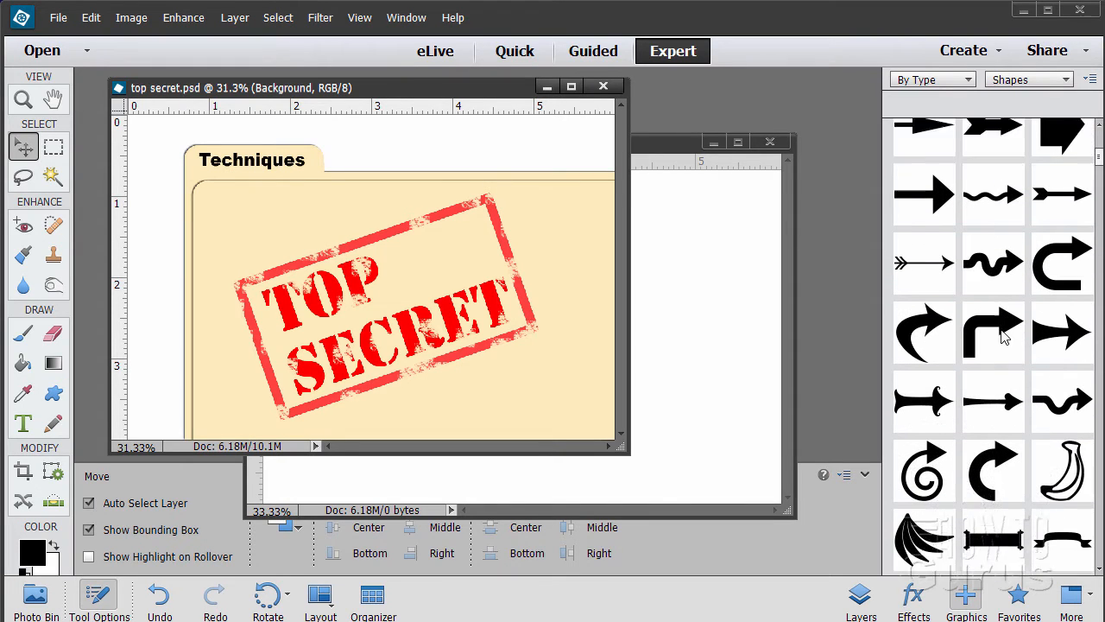
scroll("down", 3)
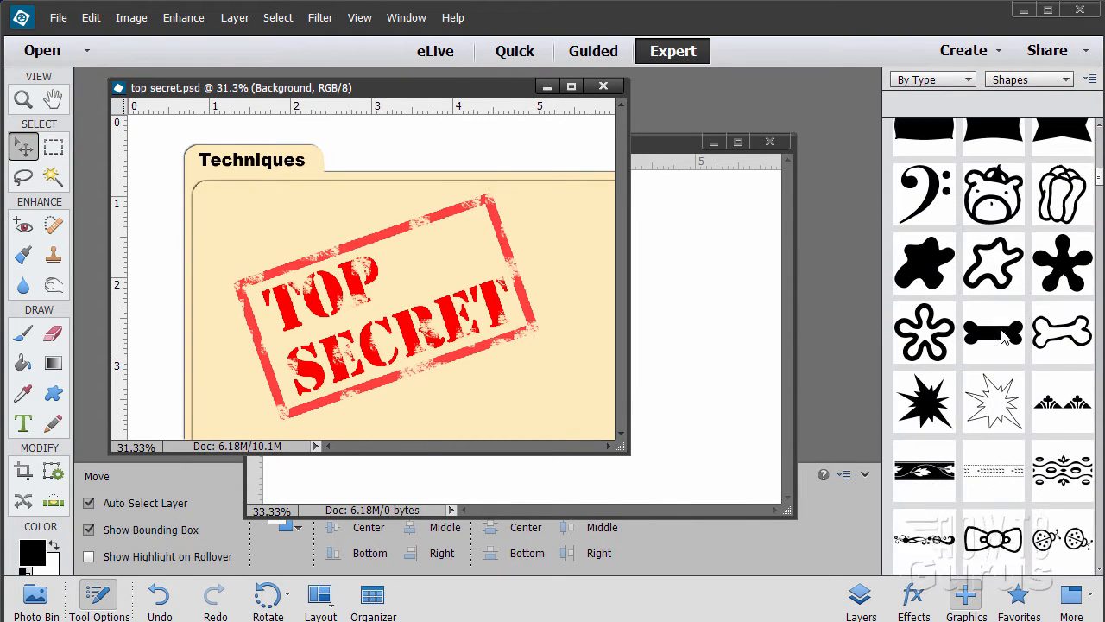
scroll("down", 3)
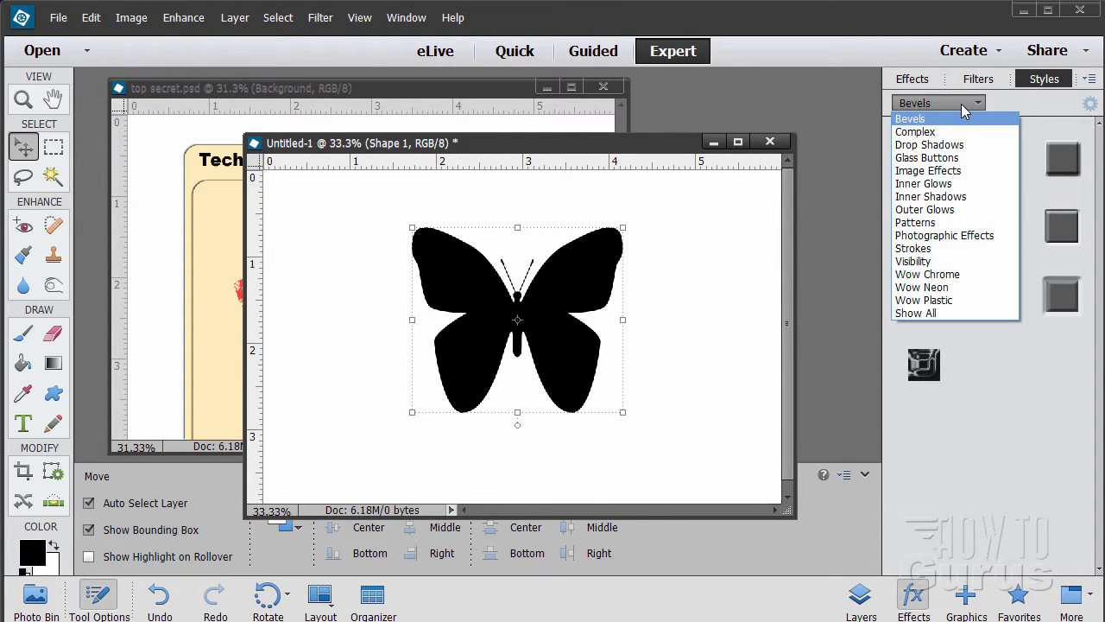
Apply the pink-and-blue gradient style from the Complex category to the butterfly
left_click(915, 131)
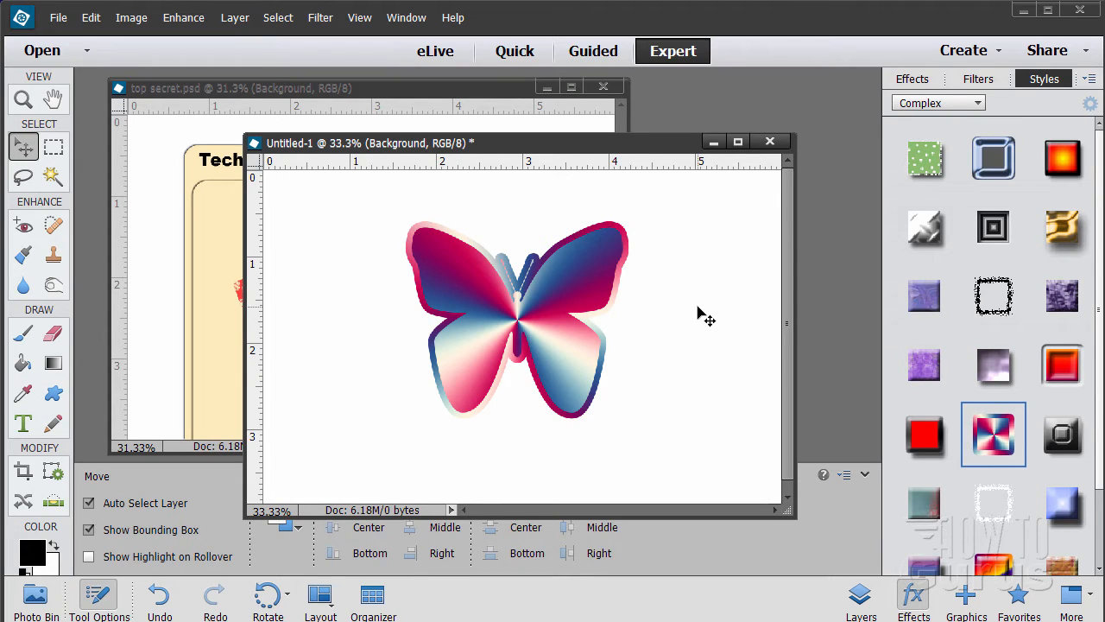
mouse_move(605, 384)
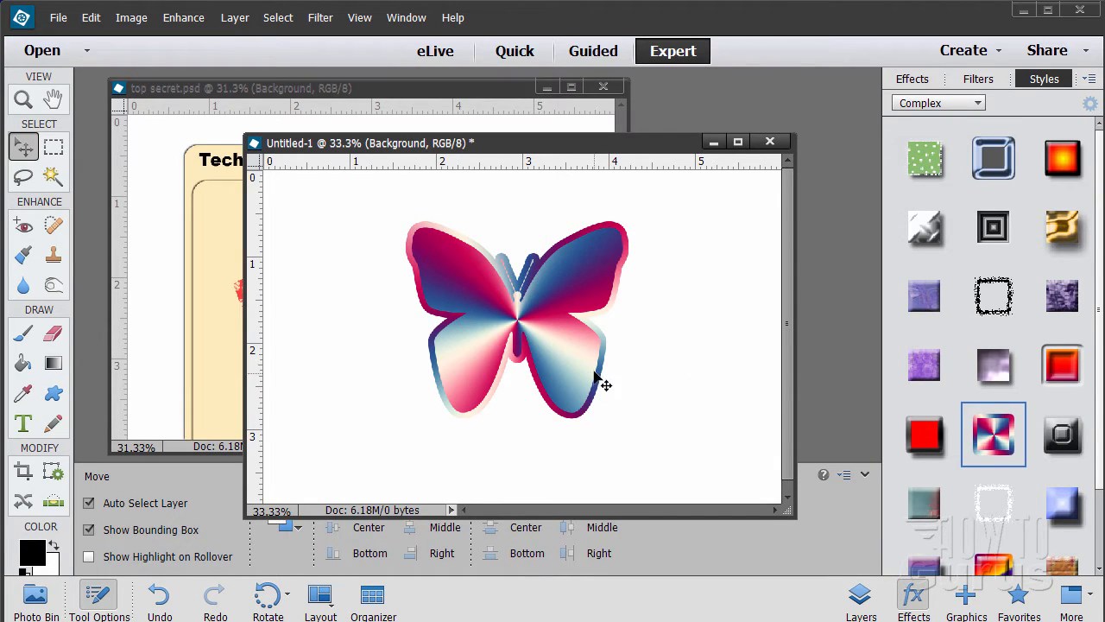
left_click(993, 435)
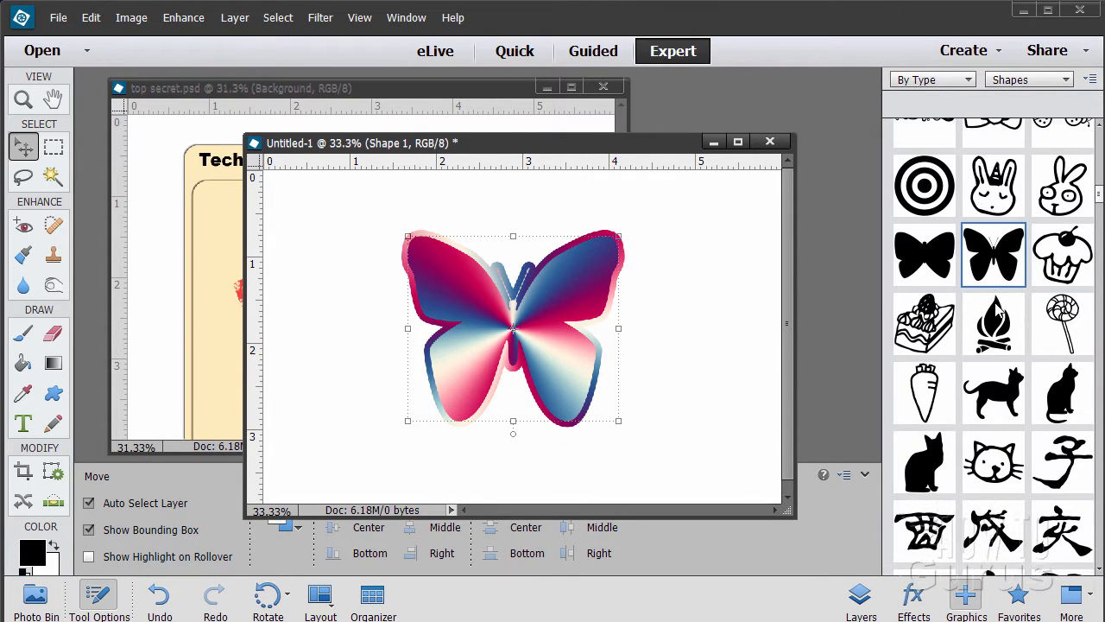
Browse the shapes list and drag the styled butterfly to the canvas's lower right
scroll("down", 3)
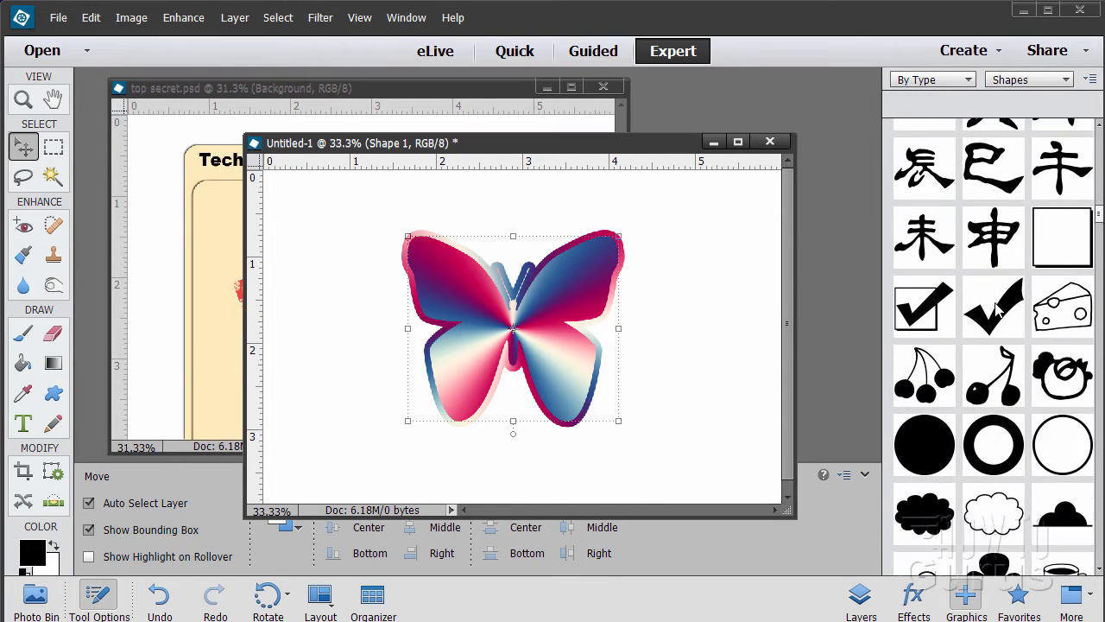
scroll("down", 3)
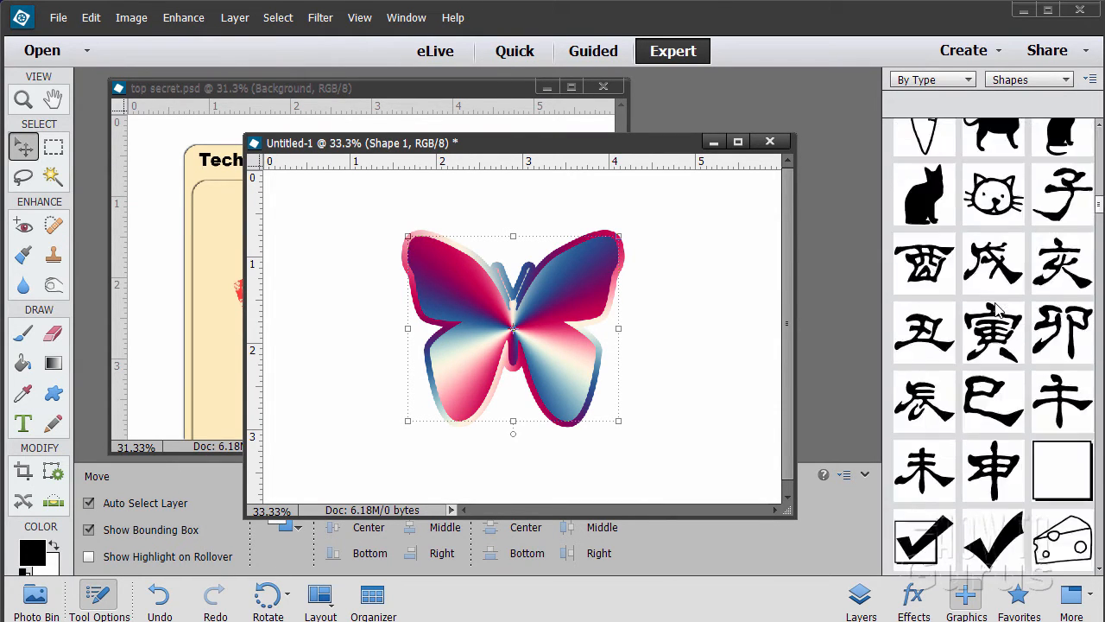
scroll("down", 3)
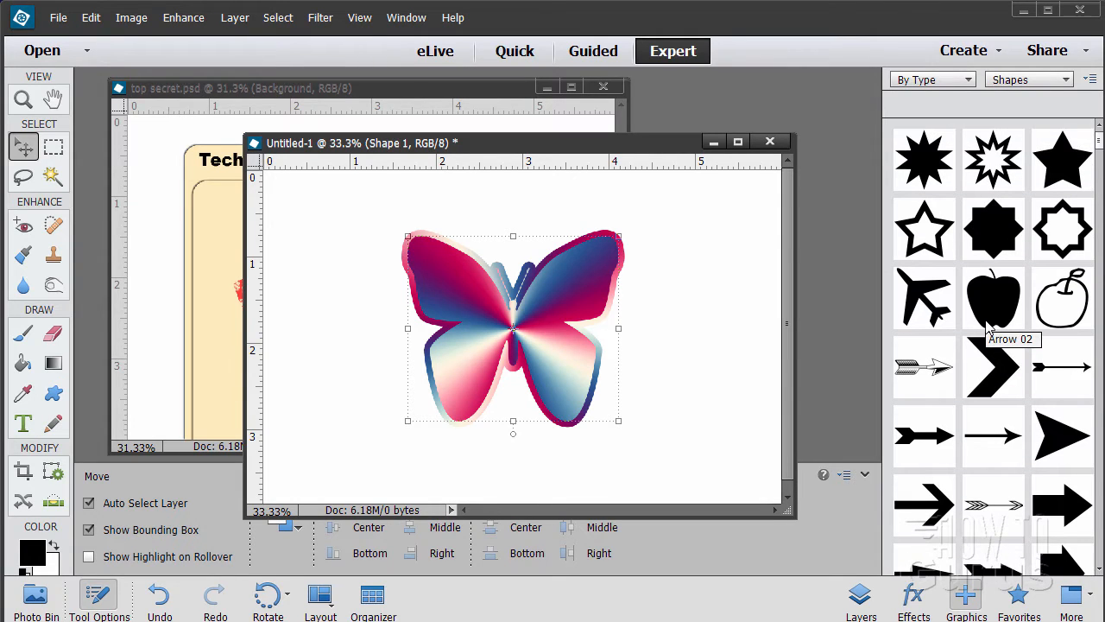
mouse_move(993, 298)
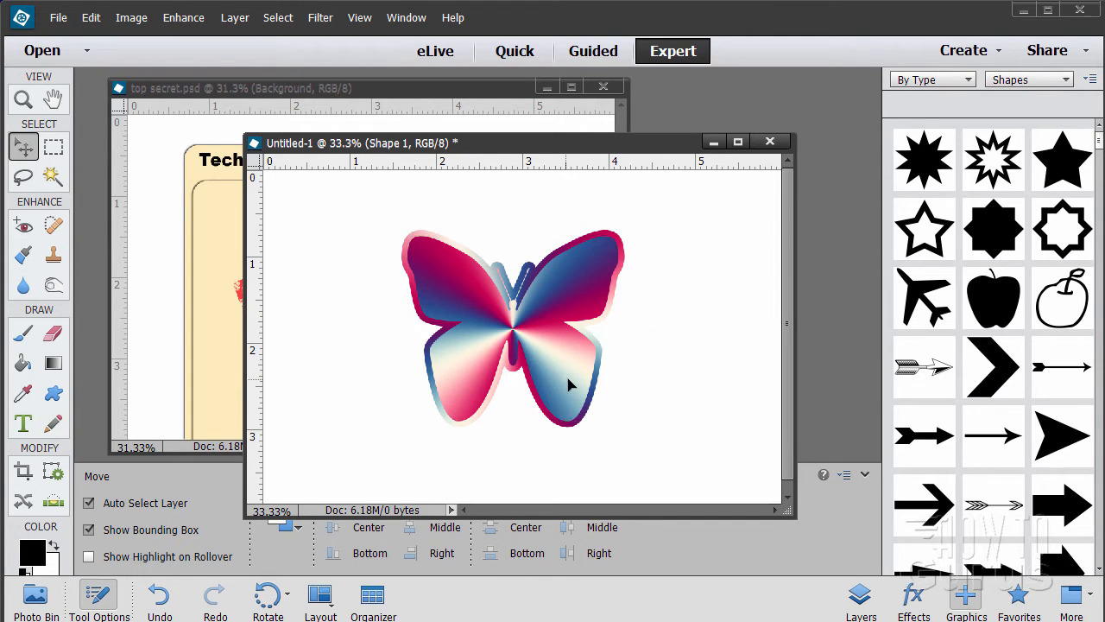
left_click_drag(514, 328, 650, 393)
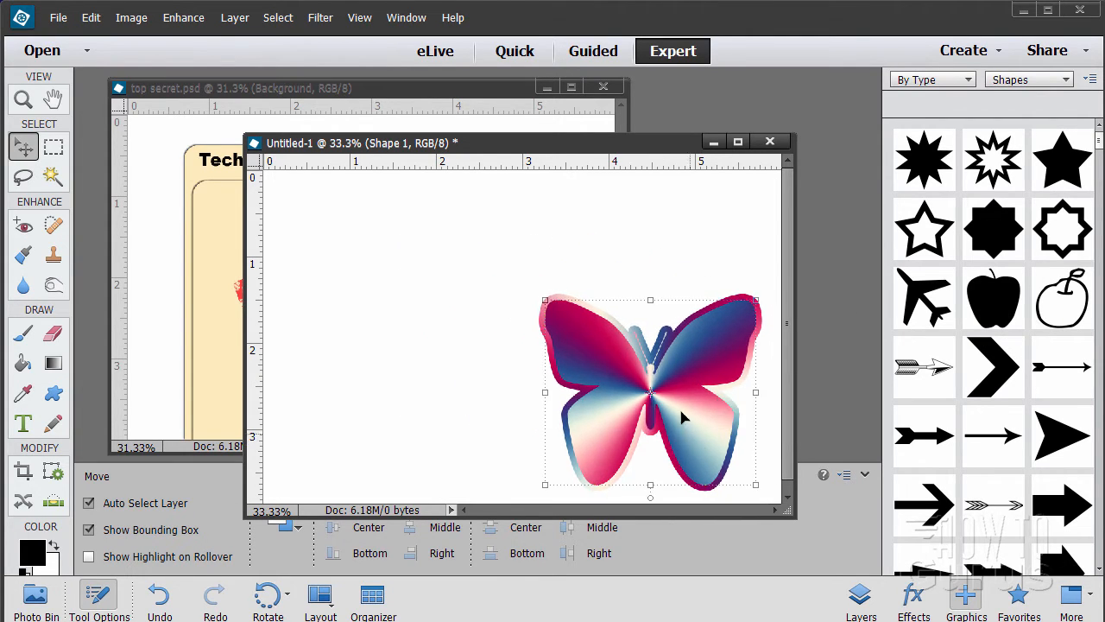
mouse_move(992, 294)
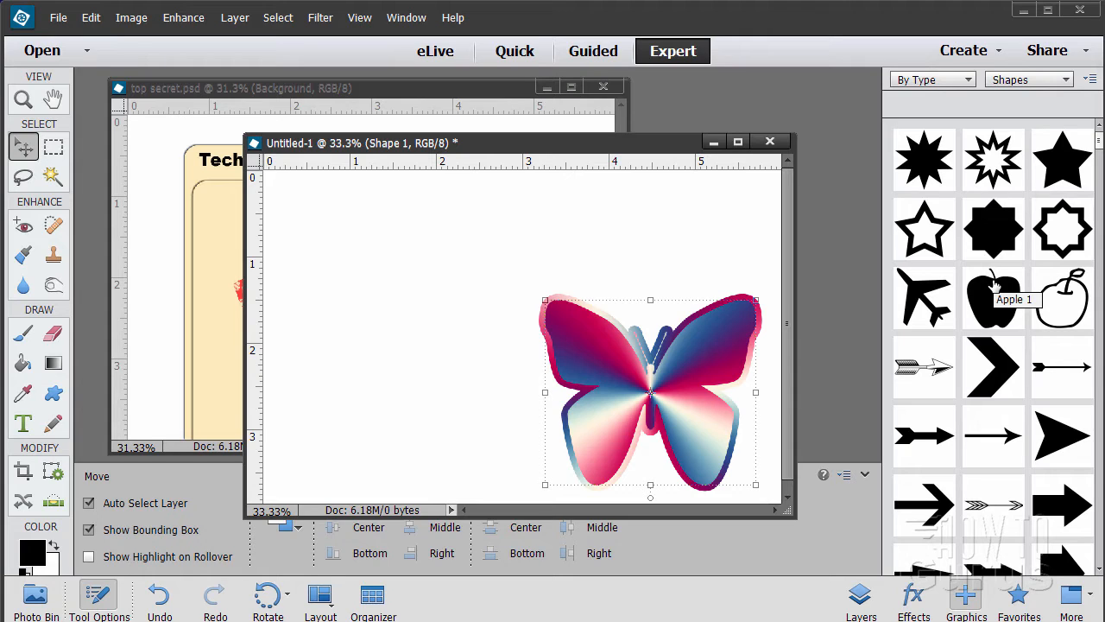
mouse_move(615, 261)
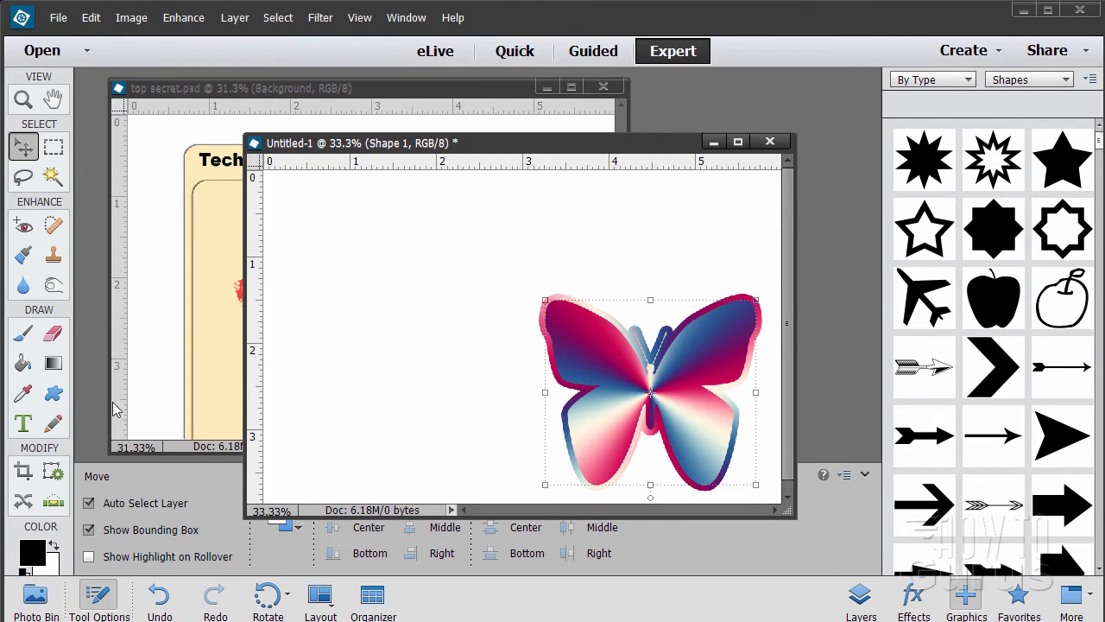
Browse the Characters and Animals sets, then load the Shapes4FREE-16-coffee-cups shape set
left_click(52, 392)
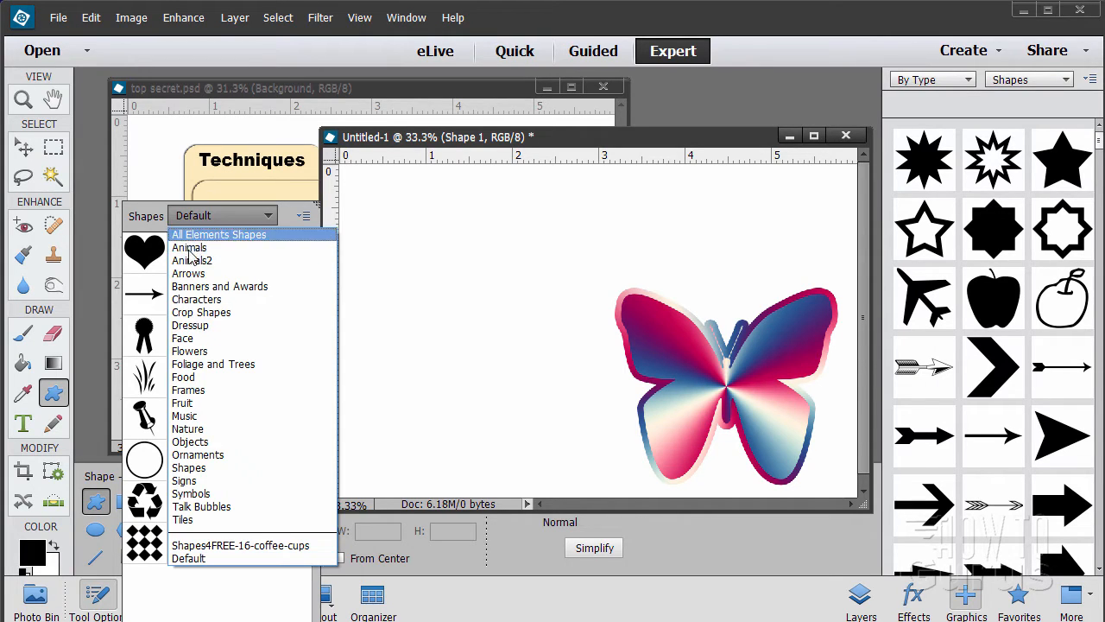
mouse_move(201, 312)
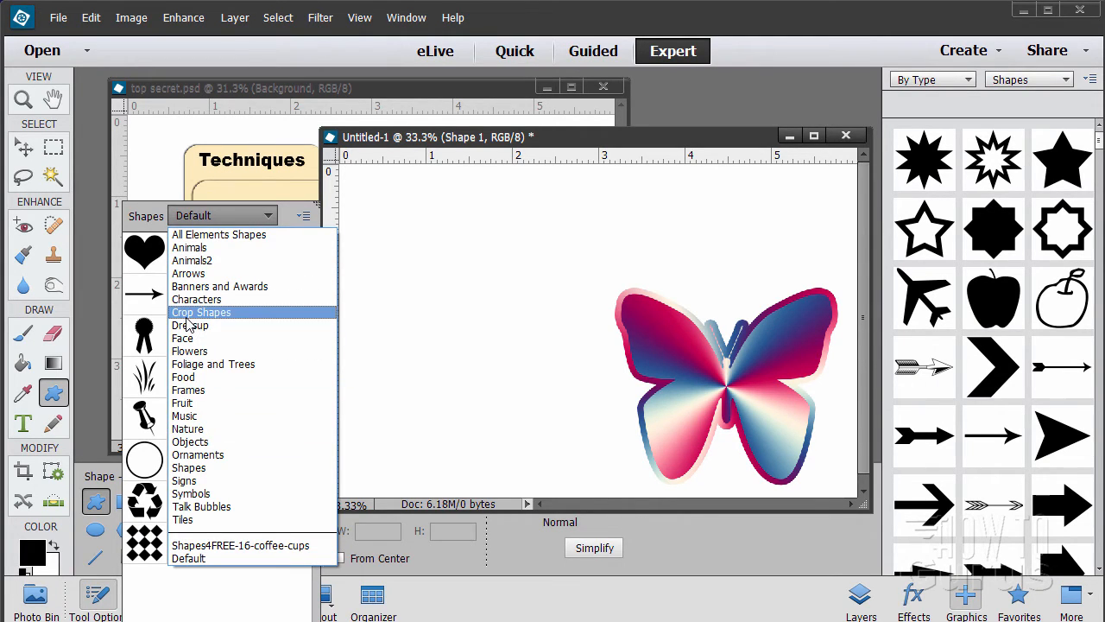
left_click(196, 299)
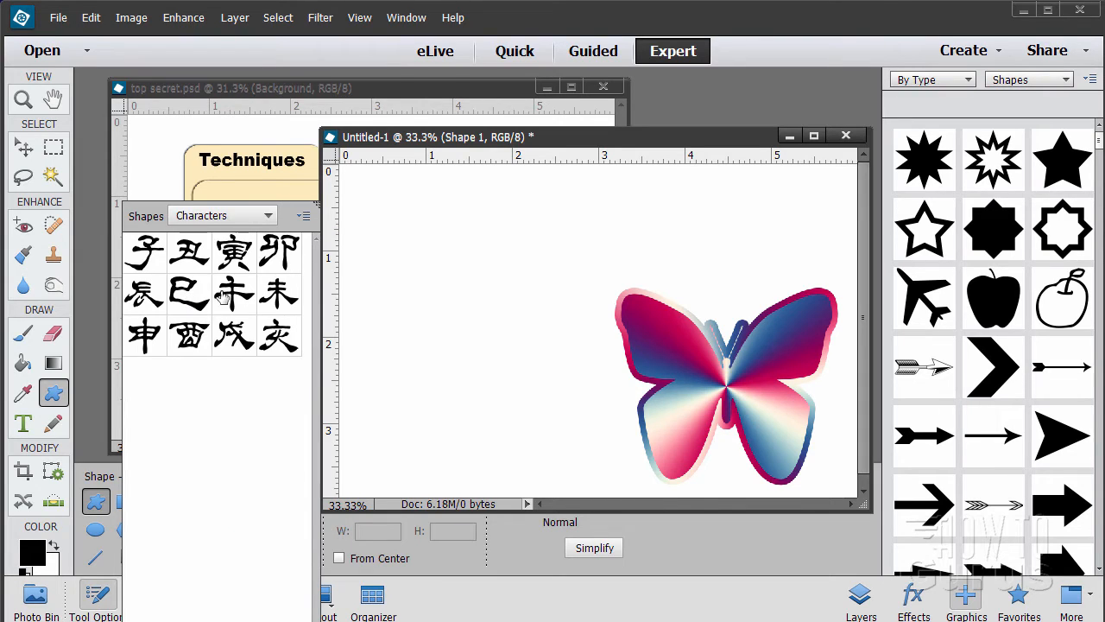
left_click(221, 215)
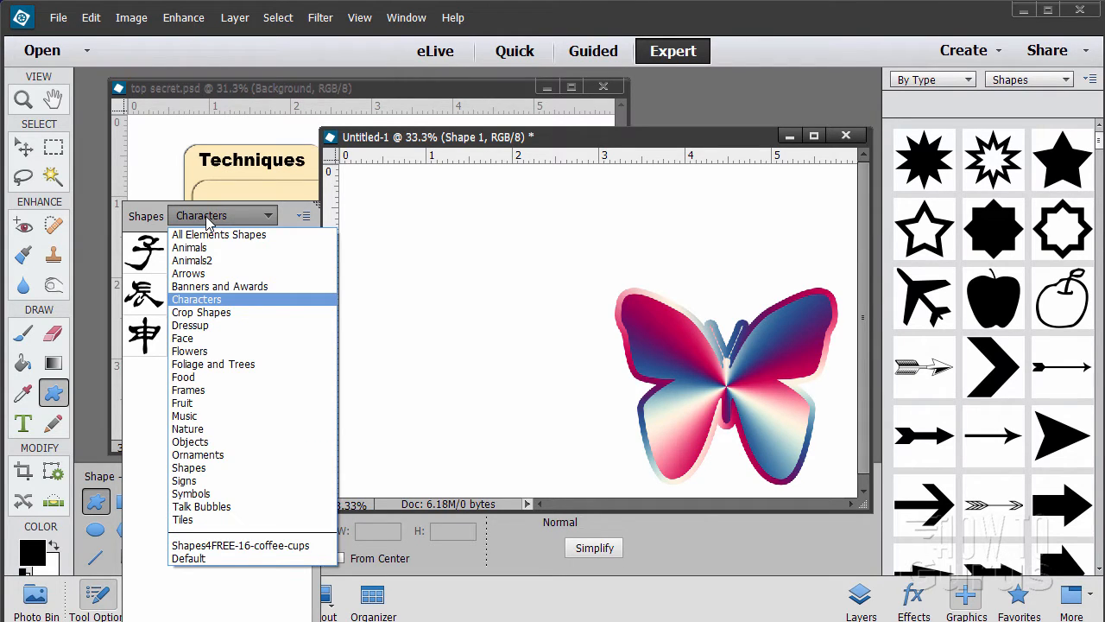
left_click(189, 248)
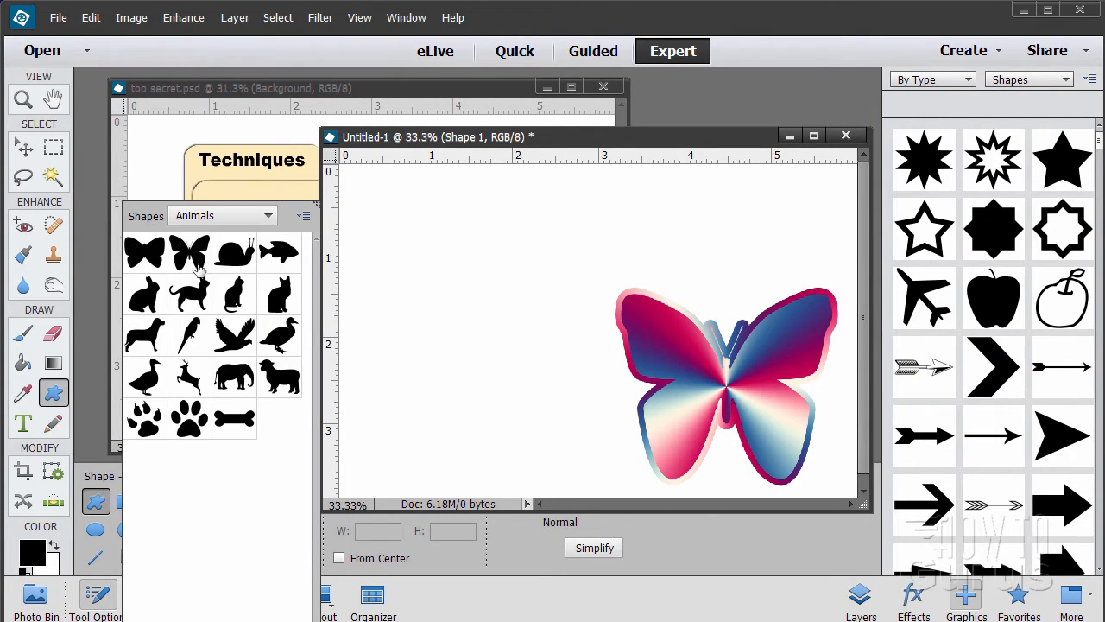
mouse_move(204, 236)
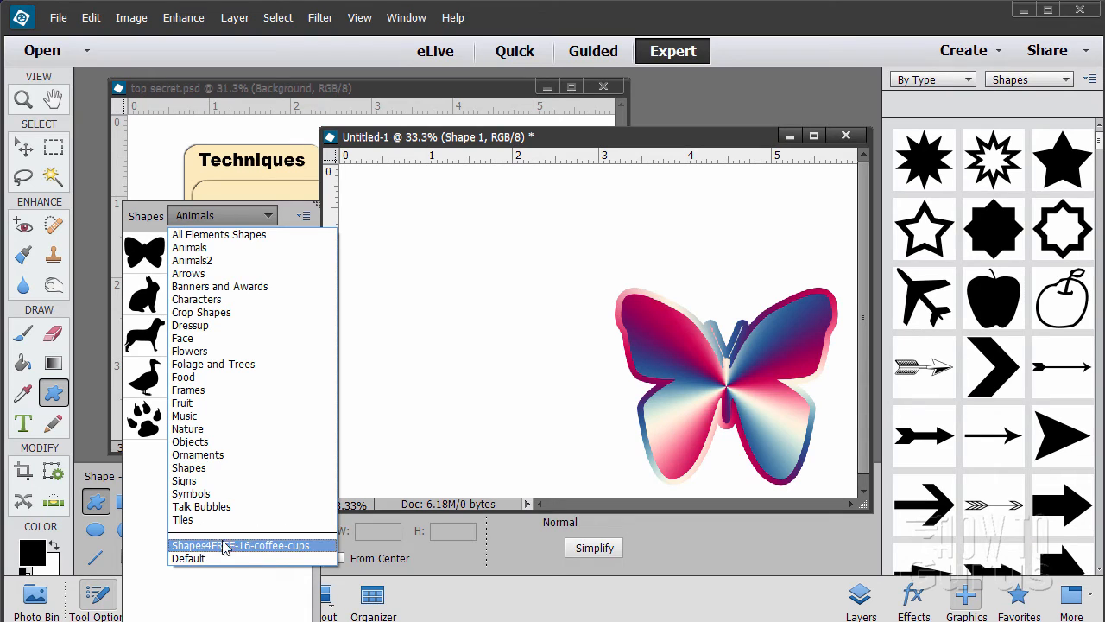
mouse_move(197, 454)
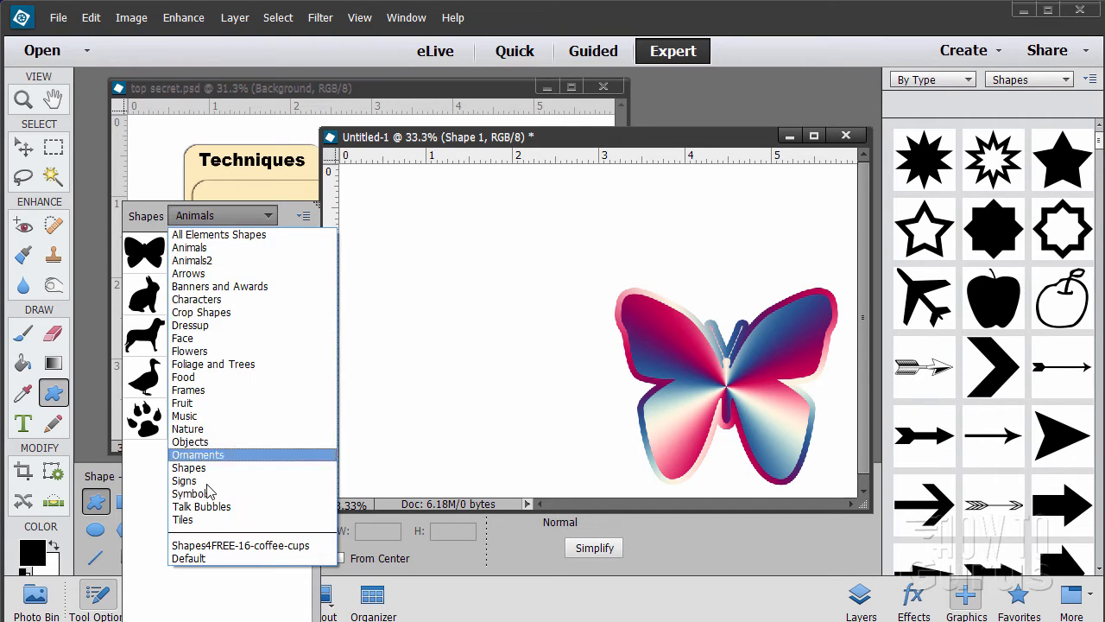
left_click(240, 545)
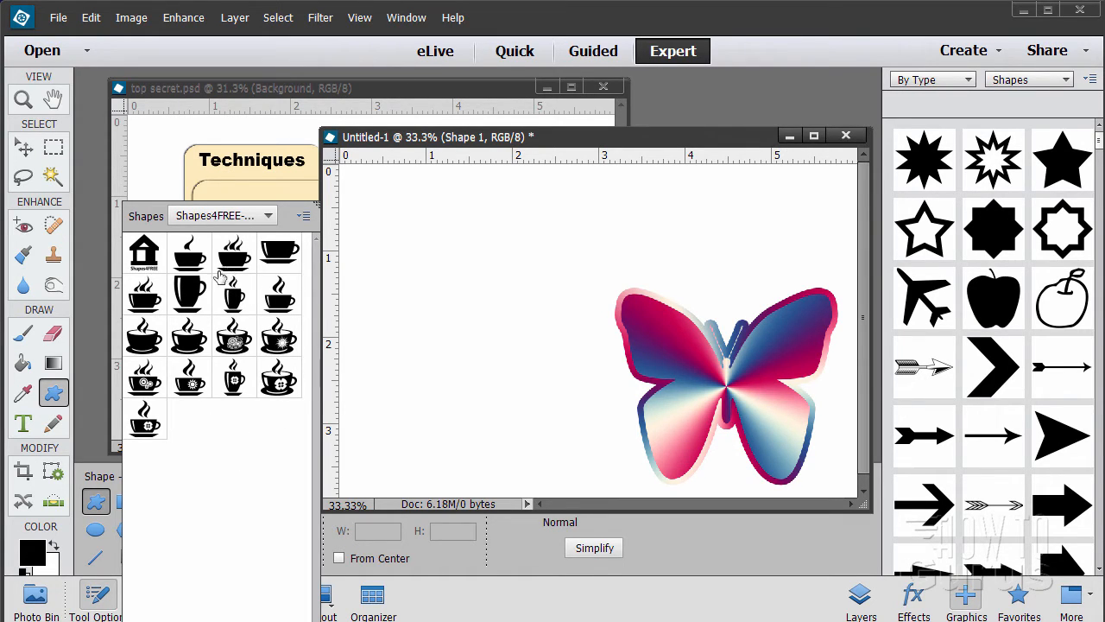
mouse_move(250, 330)
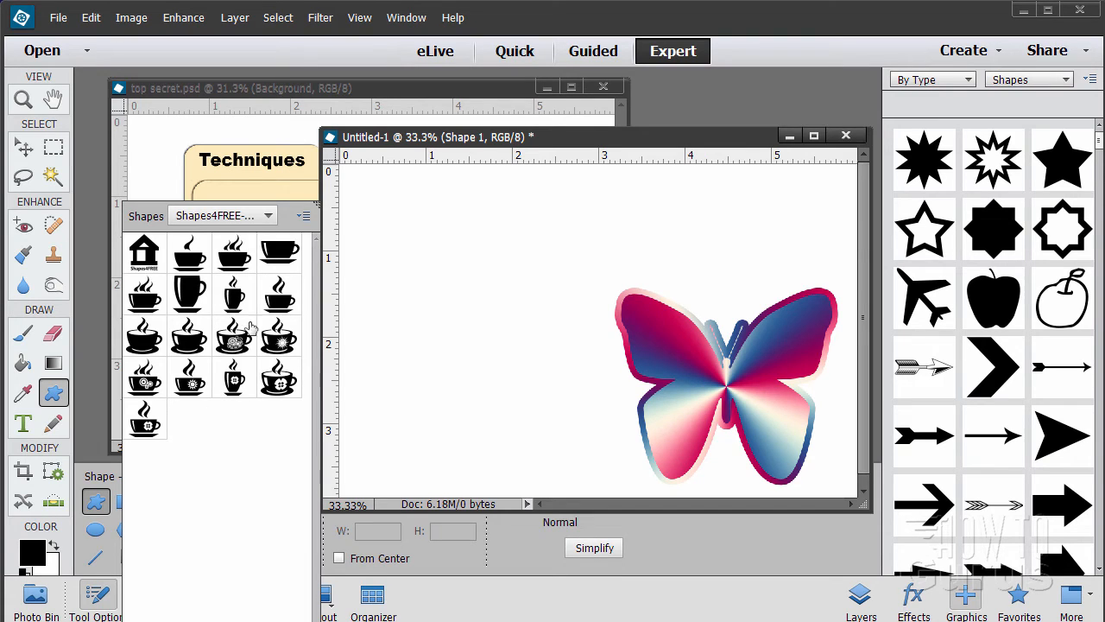
Draw a gradient-styled coffee cup shape left of the butterfly, then deselect it
left_click(188, 335)
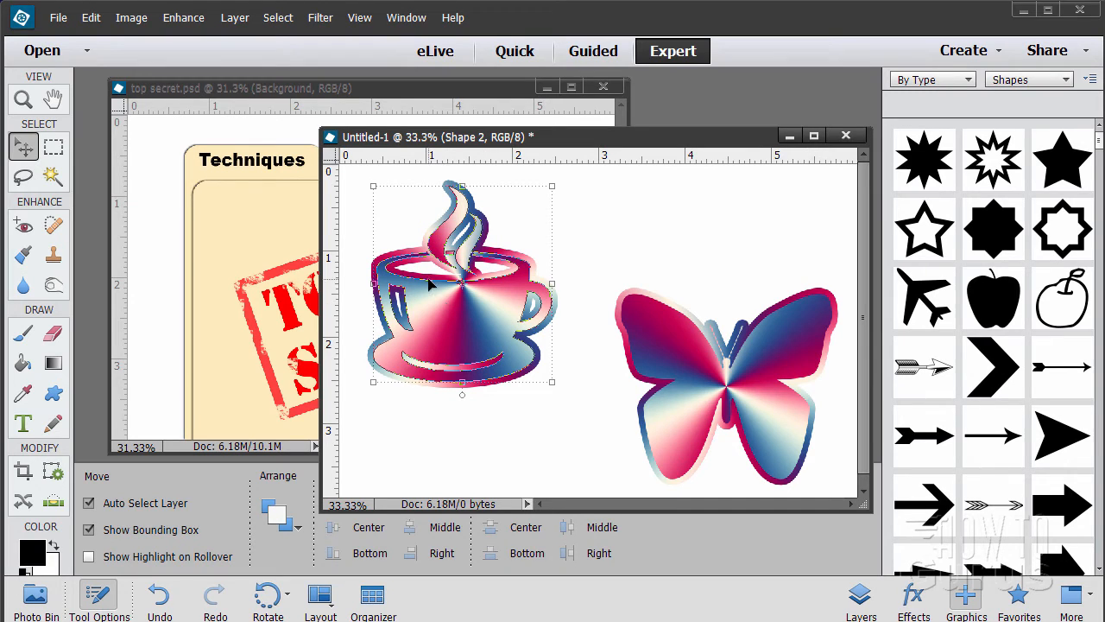
left_click(574, 369)
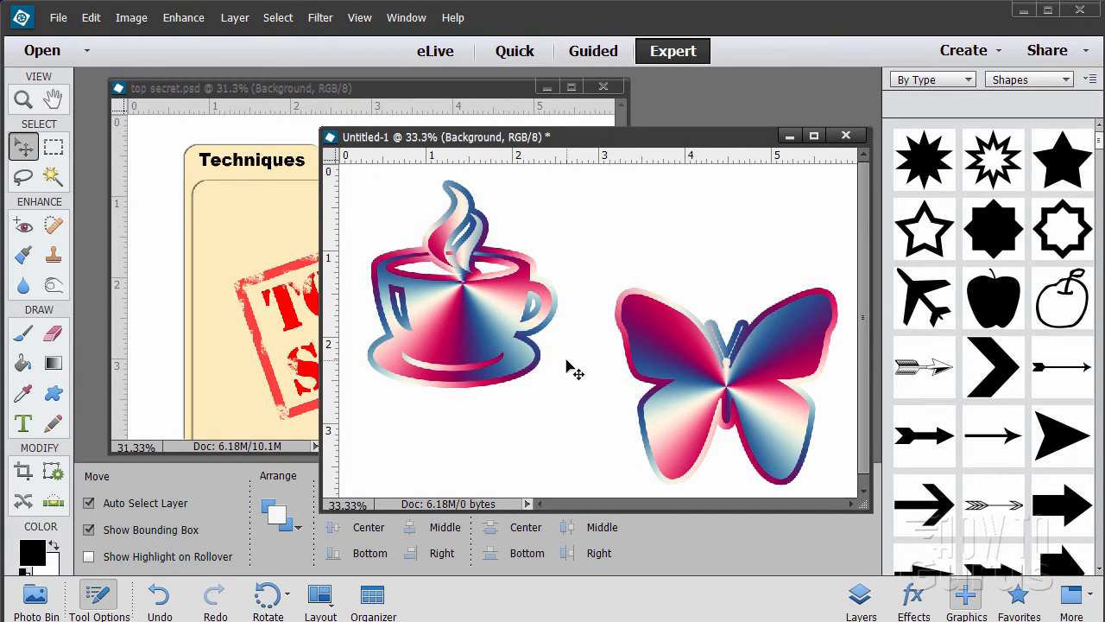
mouse_move(423, 335)
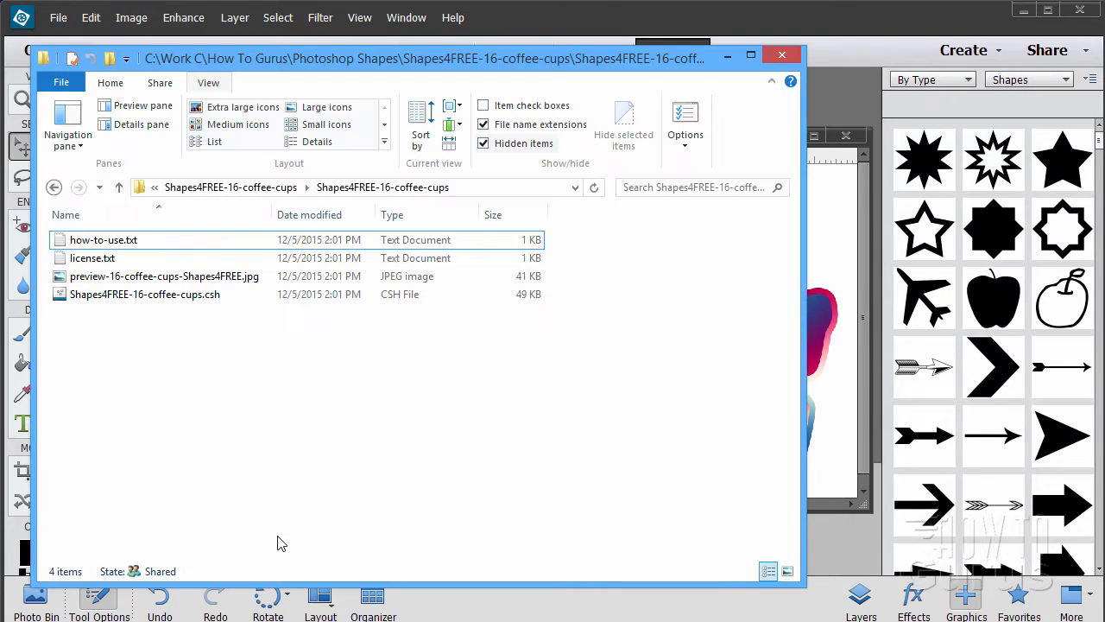
Select the preview JPG in the Shapes4FREE-16-coffee-cups folder
left_click(164, 275)
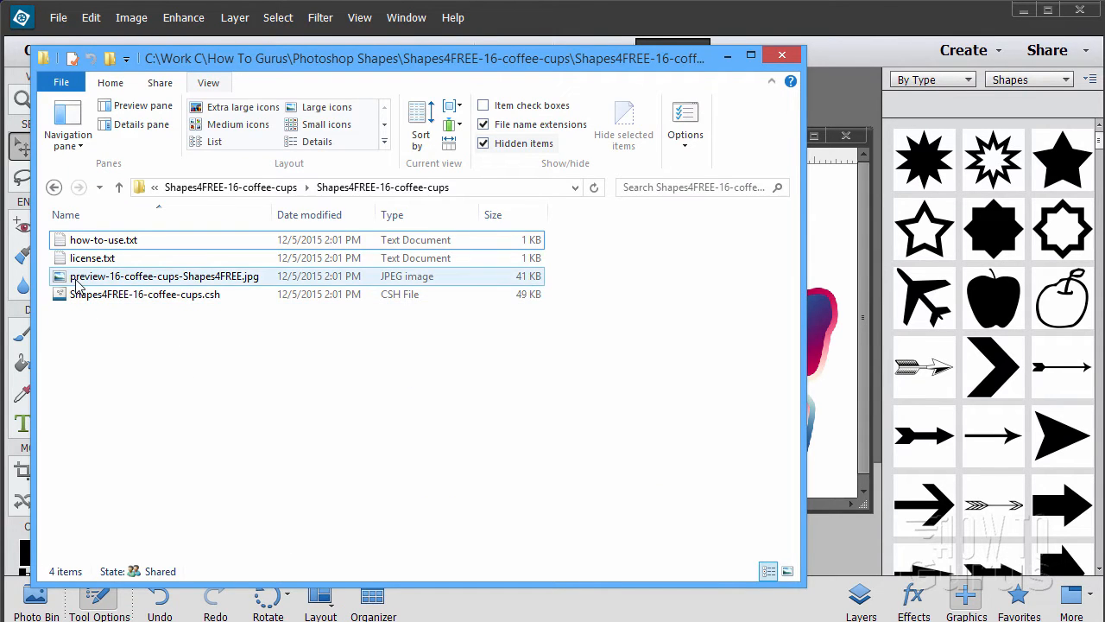
mouse_move(177, 276)
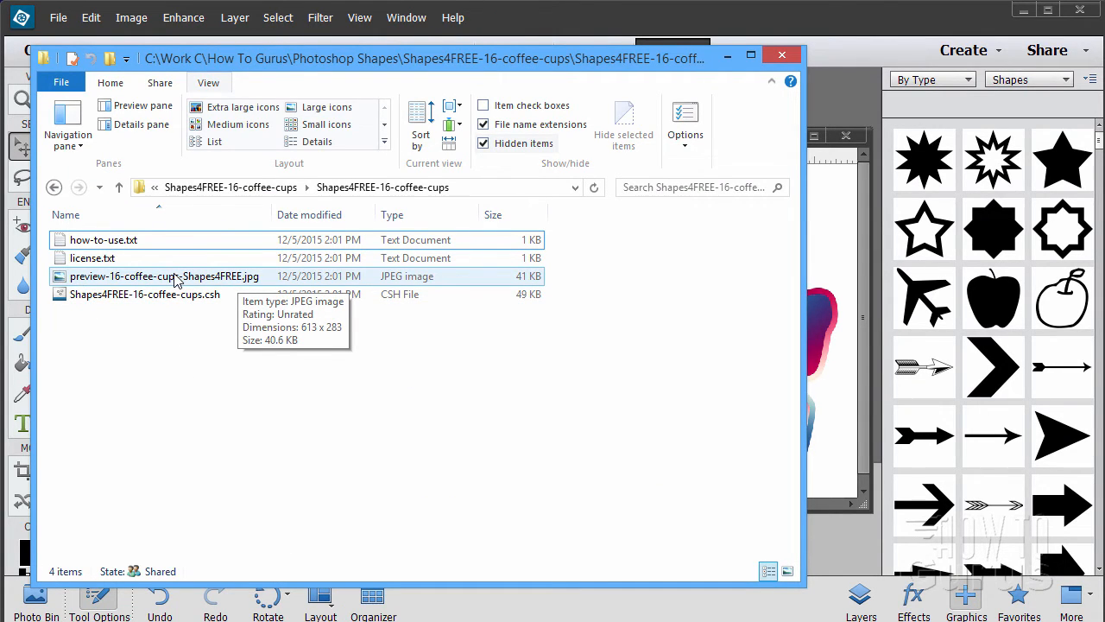
Open preview-16-coffee-cups-Shapes4FREE.jpg to view all 16 cup shapes
double_click(164, 275)
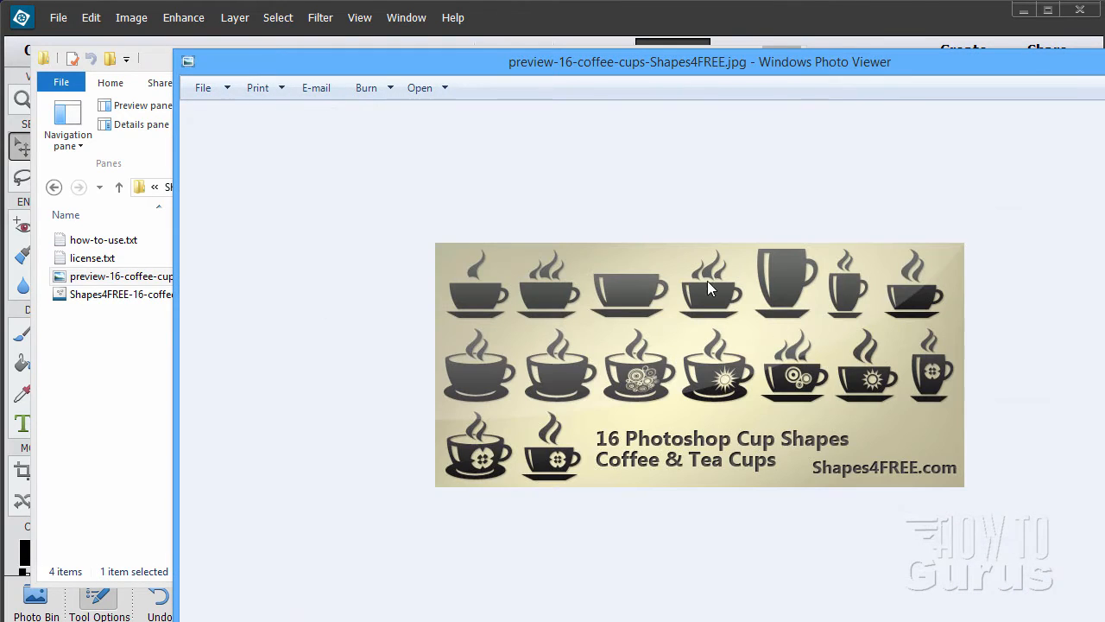
mouse_move(639, 460)
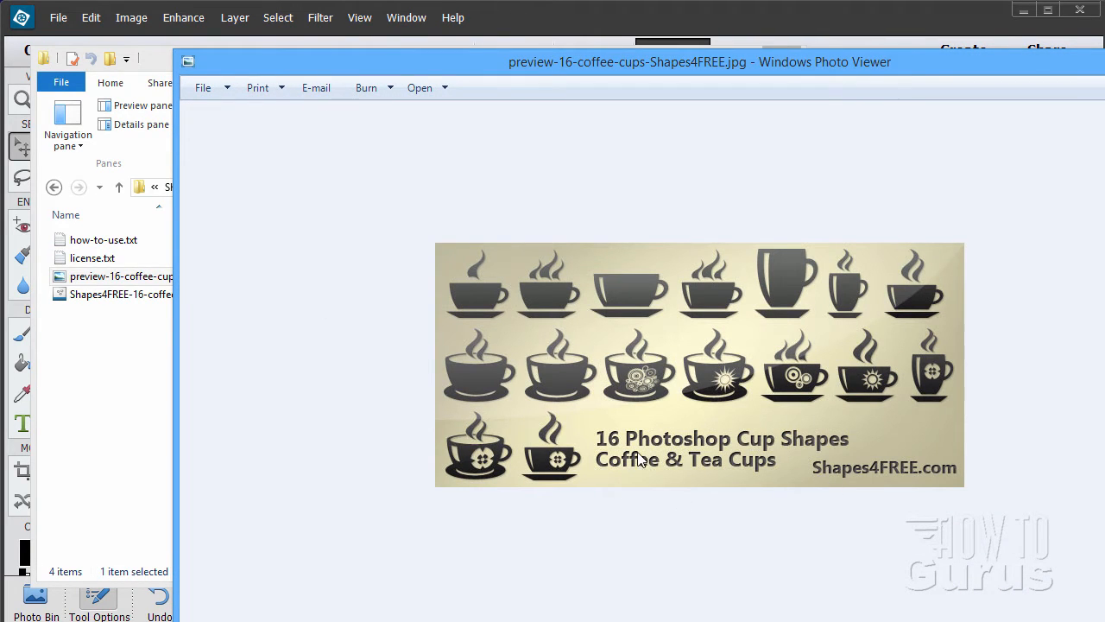
mouse_move(760, 462)
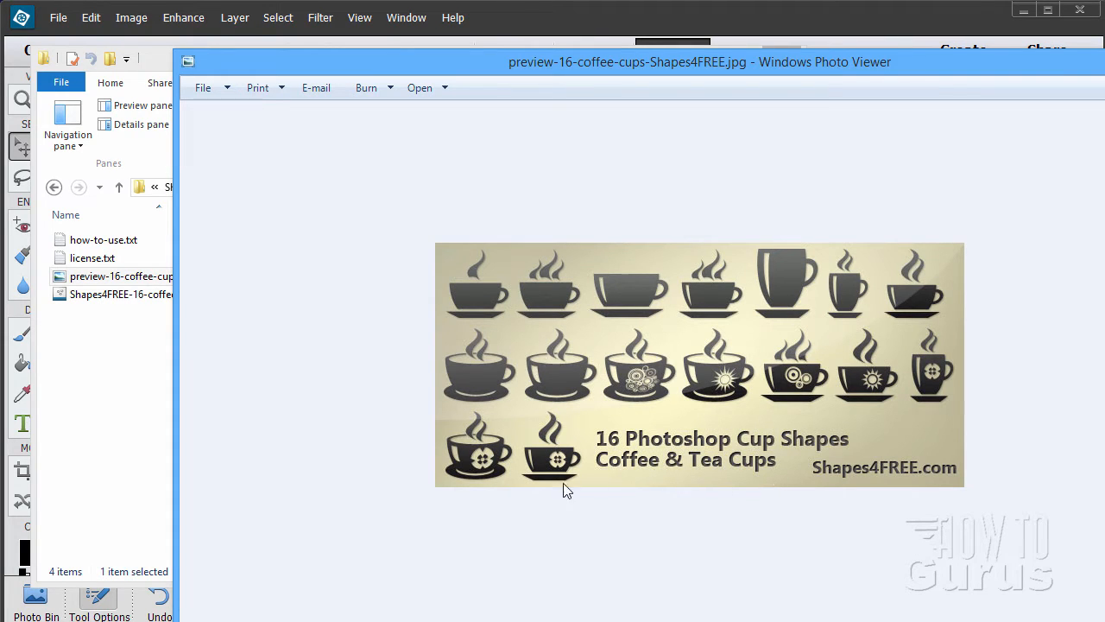
mouse_move(527, 436)
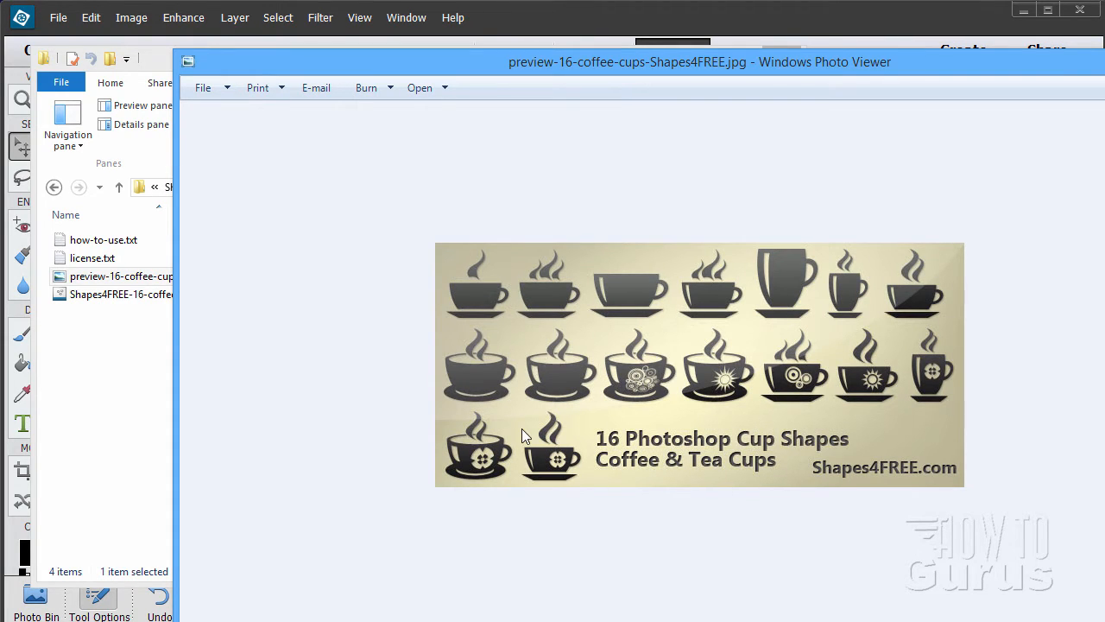
mouse_move(691, 425)
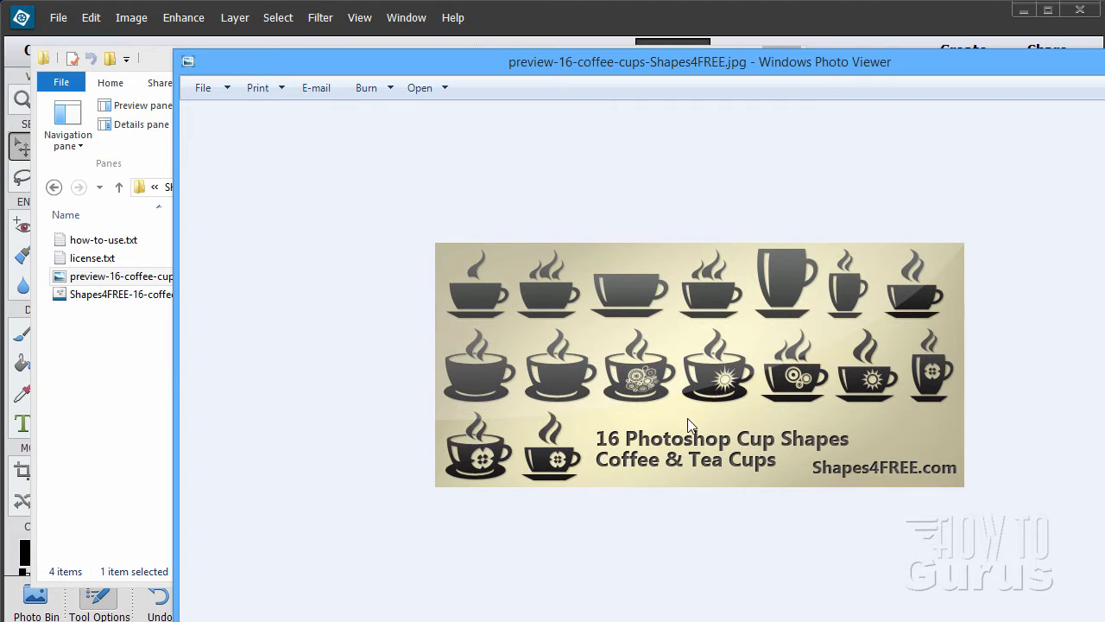
mouse_move(950, 482)
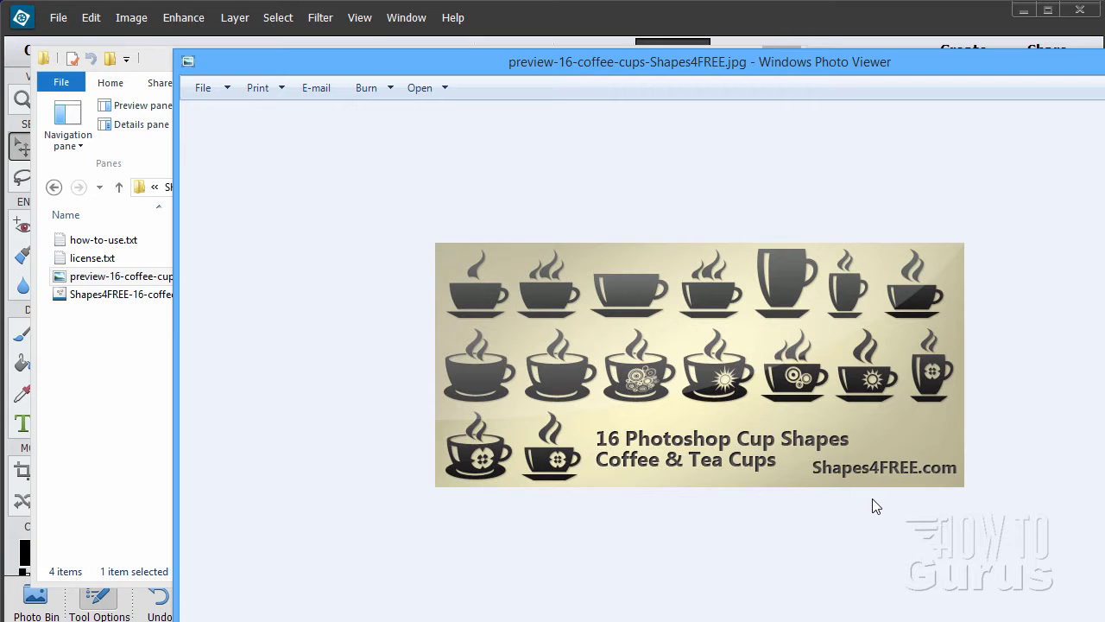
mouse_move(571, 368)
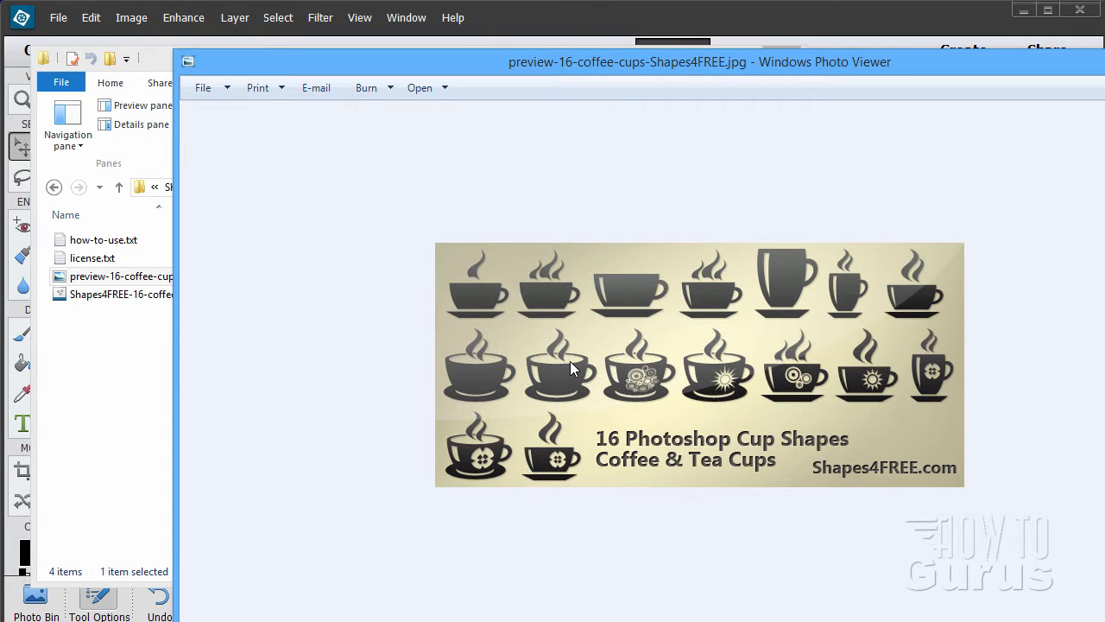
mouse_move(666, 388)
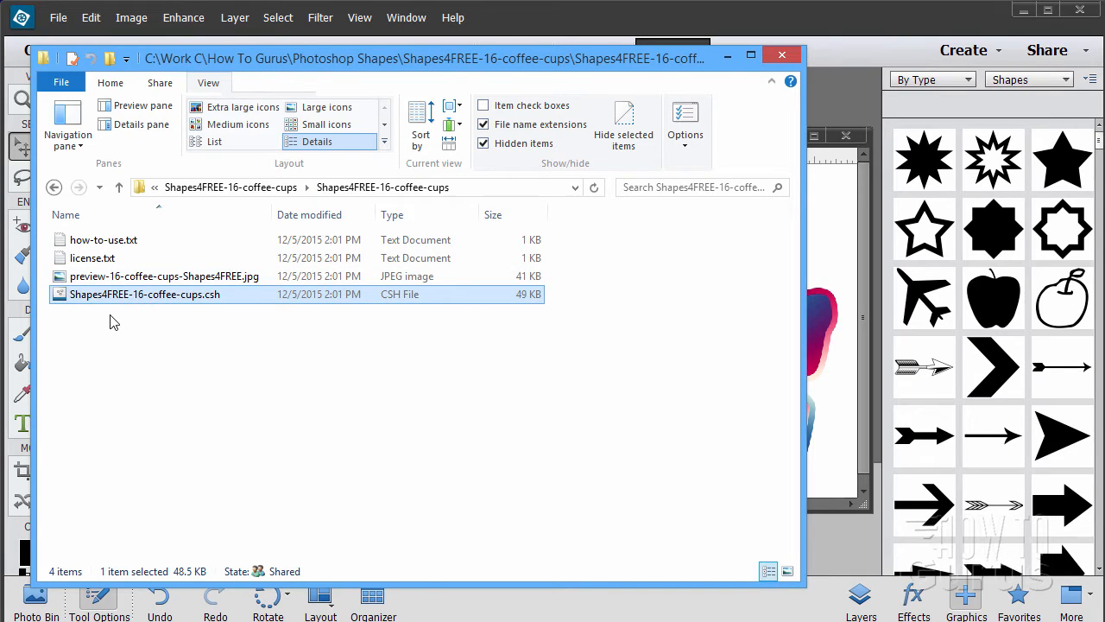
mouse_move(410, 307)
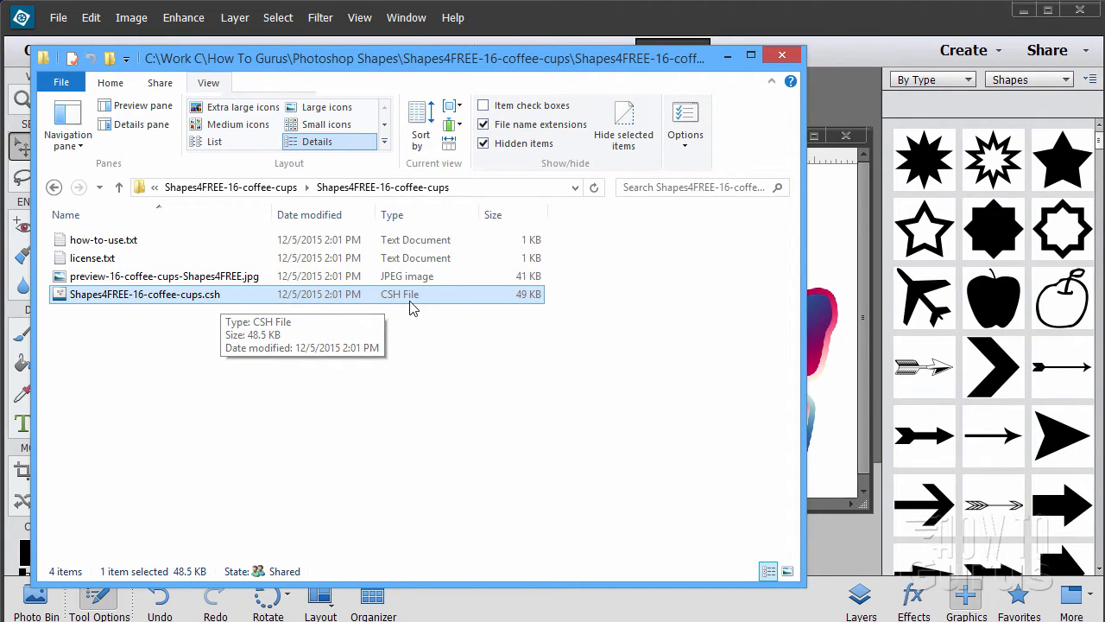
mouse_move(215, 309)
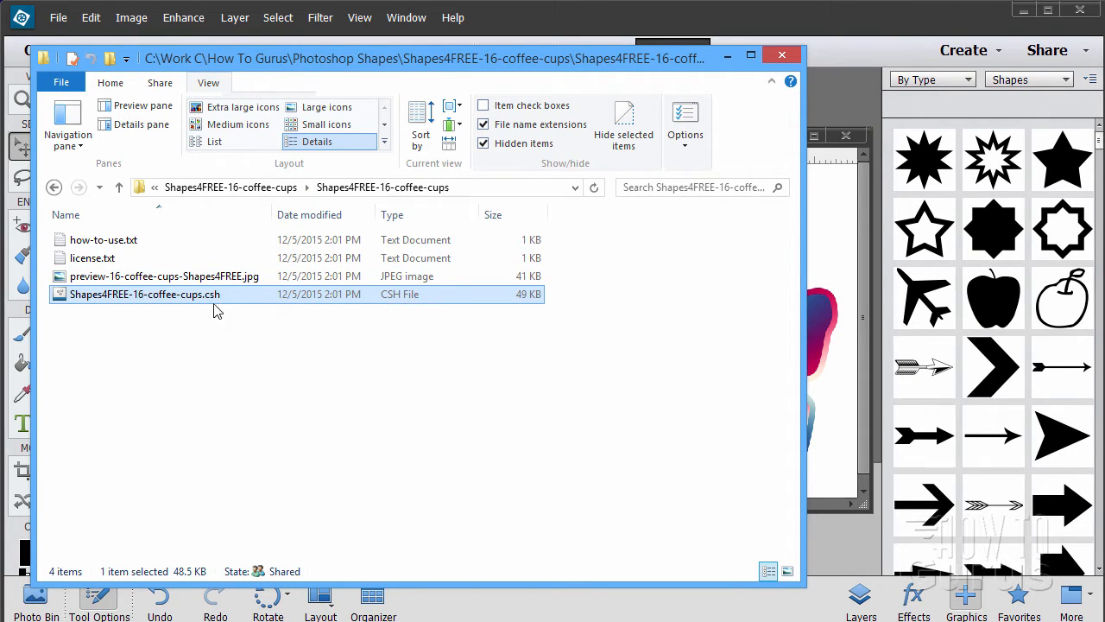
mouse_move(155, 286)
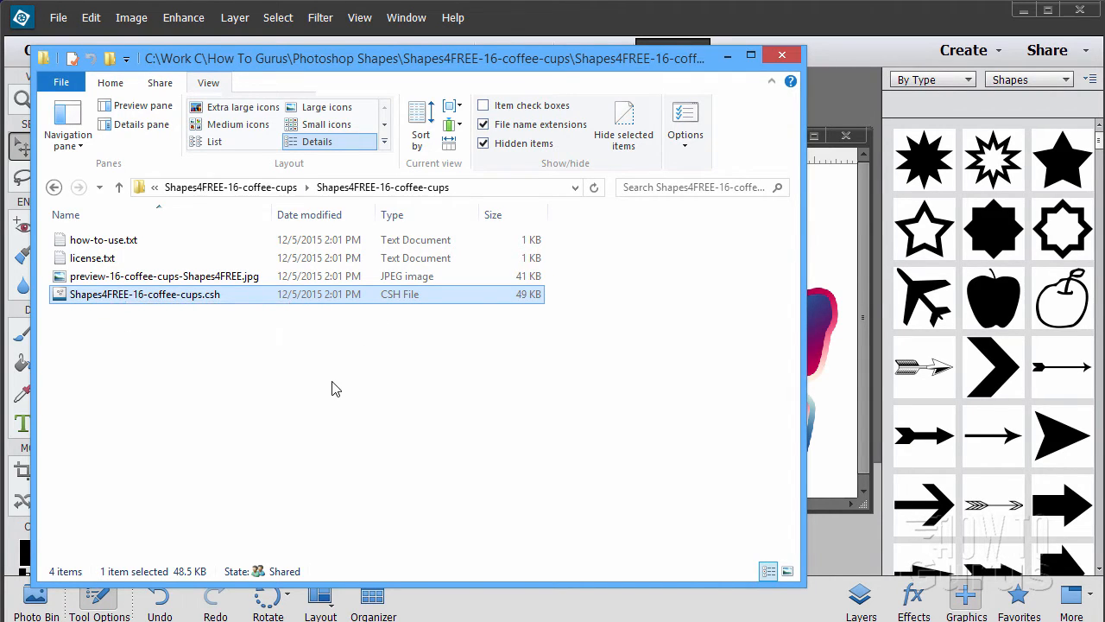
mouse_move(328, 365)
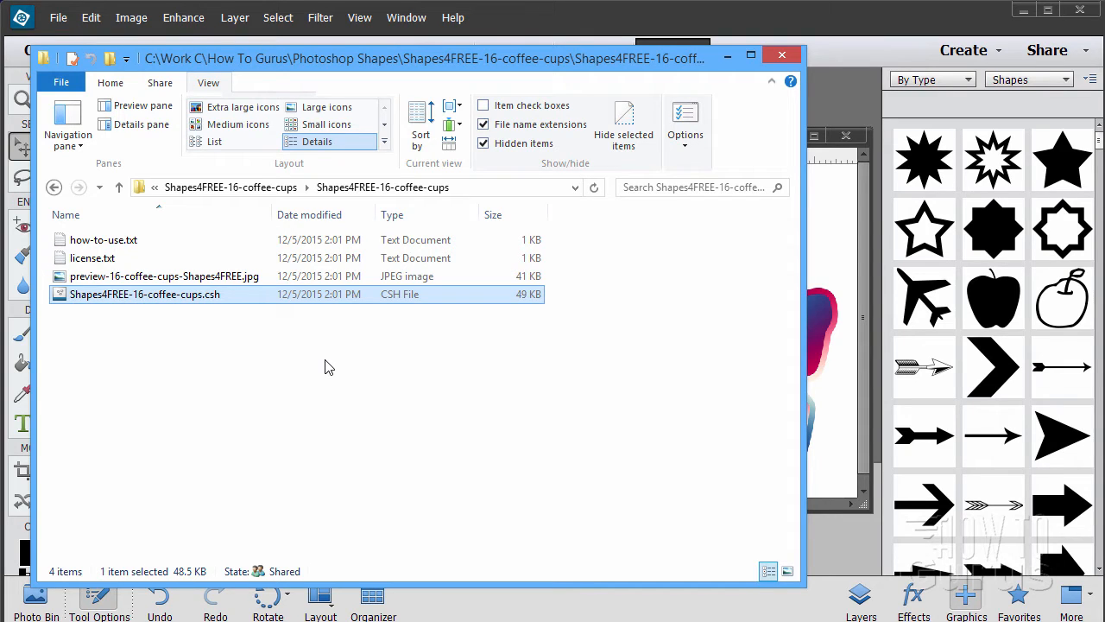
mouse_move(173, 380)
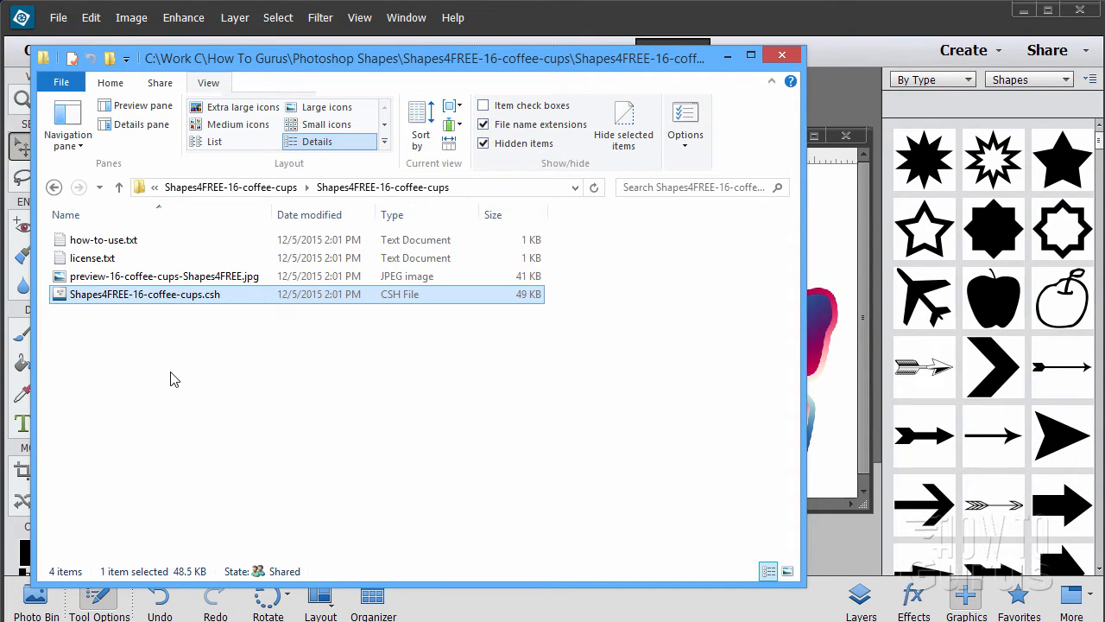
mouse_move(343, 342)
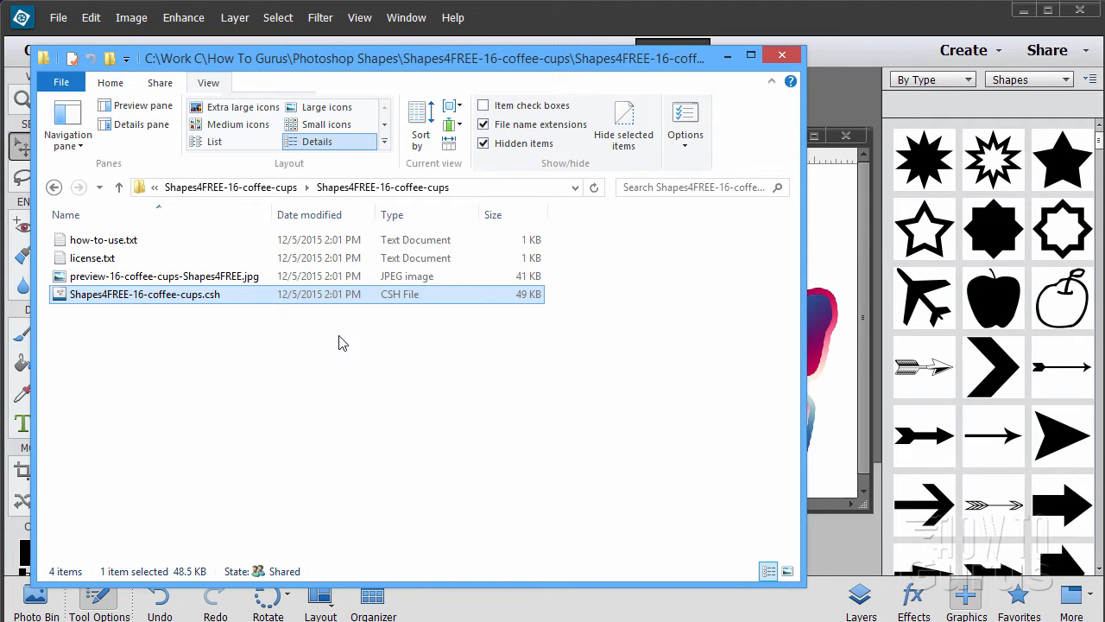
mouse_move(118, 354)
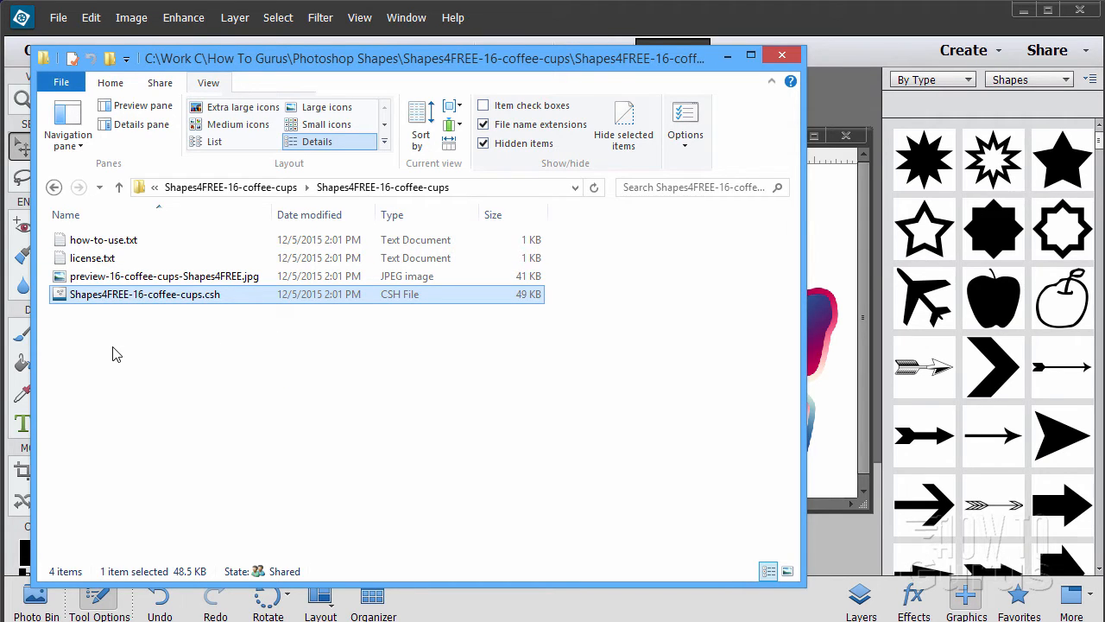
Move the File Explorer window to the right, beside the editor
left_click_drag(423, 58, 622, 96)
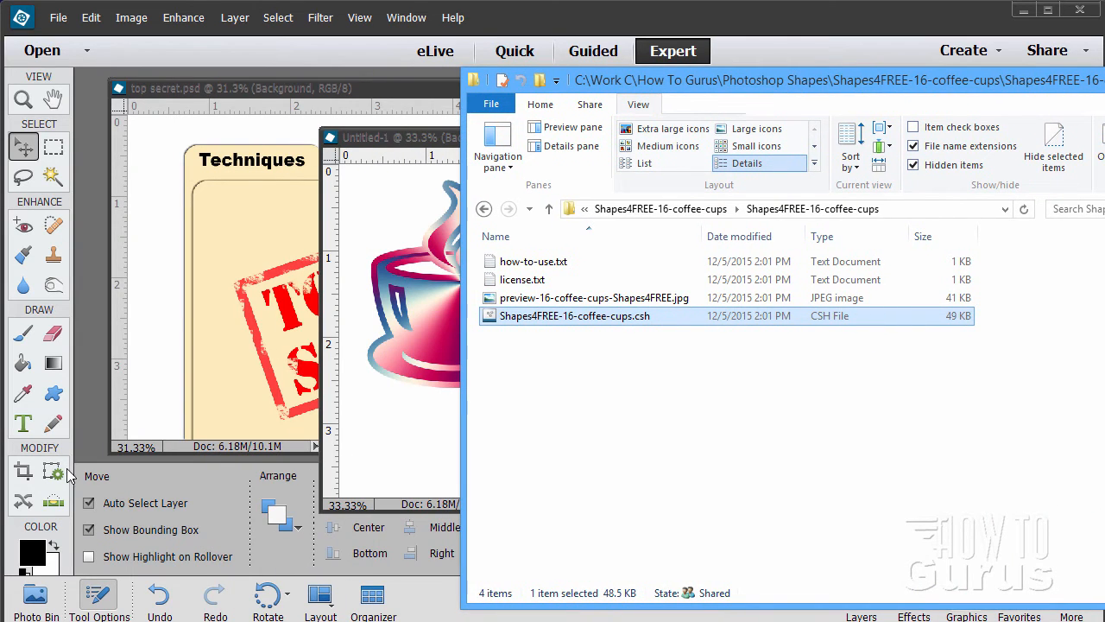
left_click(53, 393)
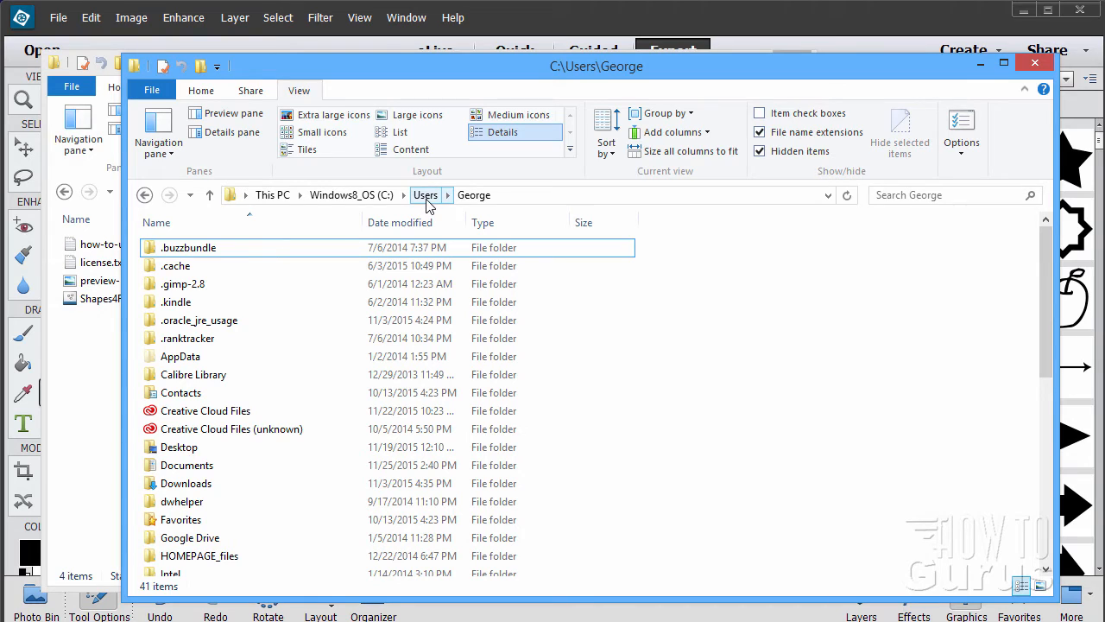
mouse_move(439, 200)
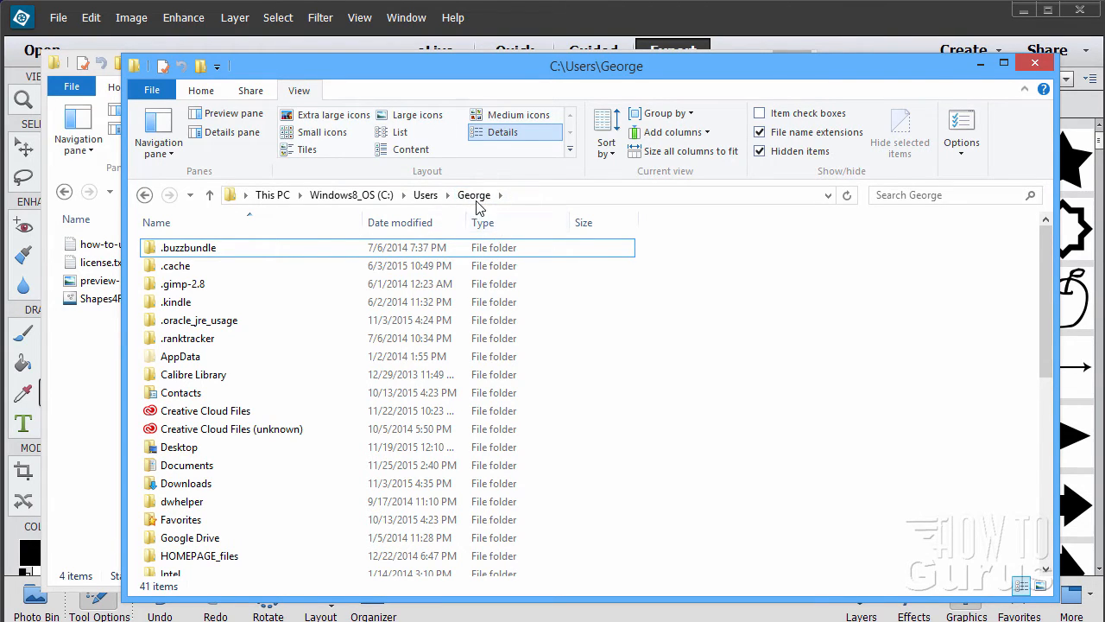
mouse_move(181, 355)
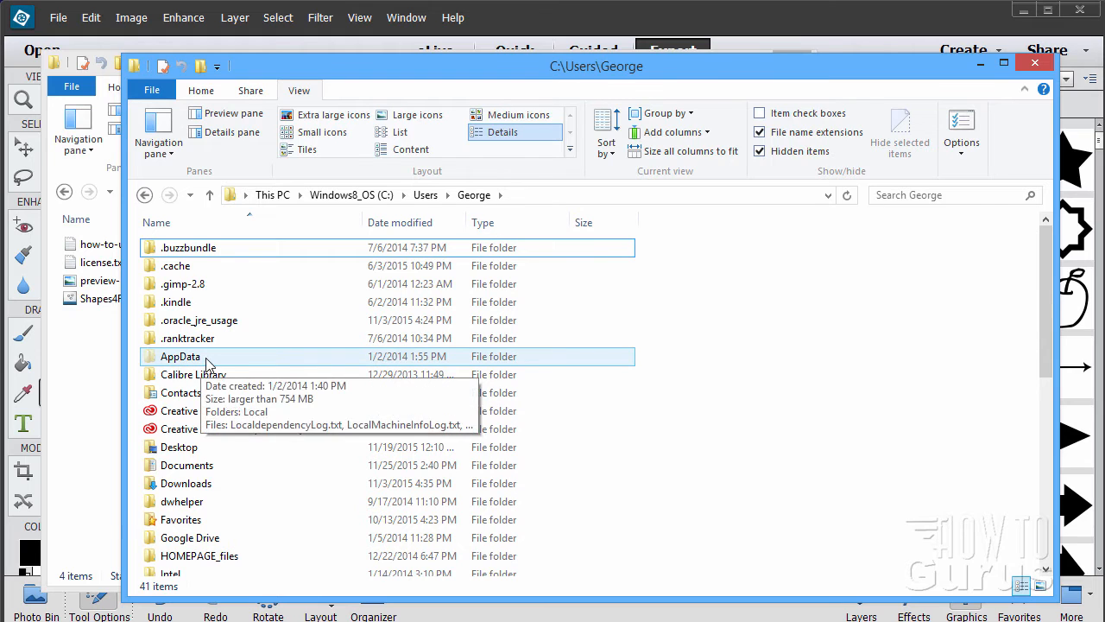
Turn on Hidden items so AppData appears in the user folder, and select AppData
left_click(180, 356)
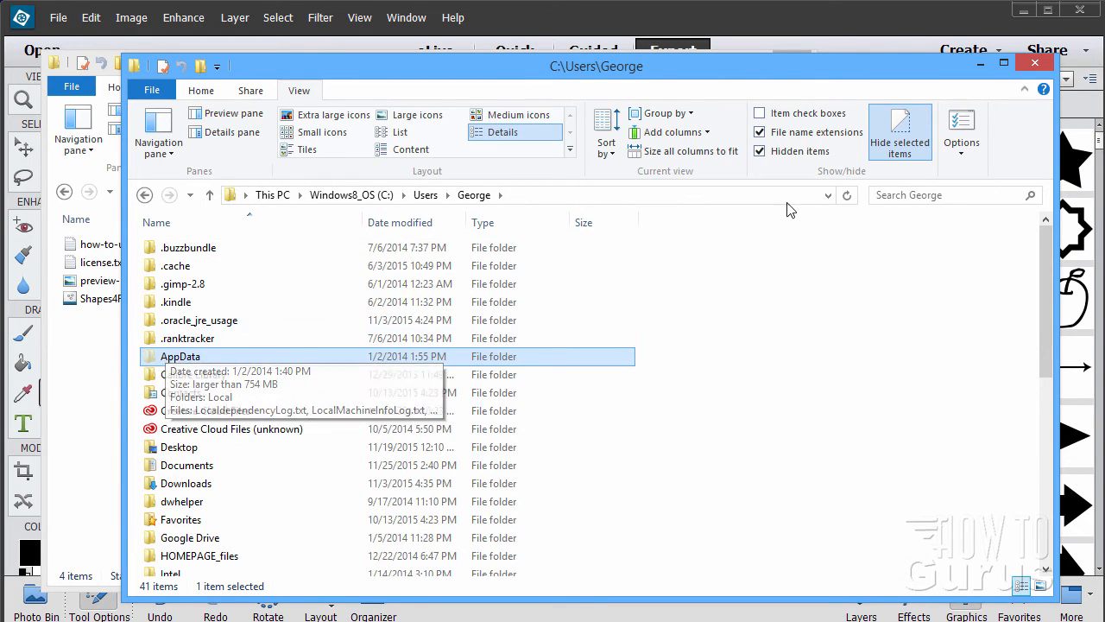
mouse_move(786, 343)
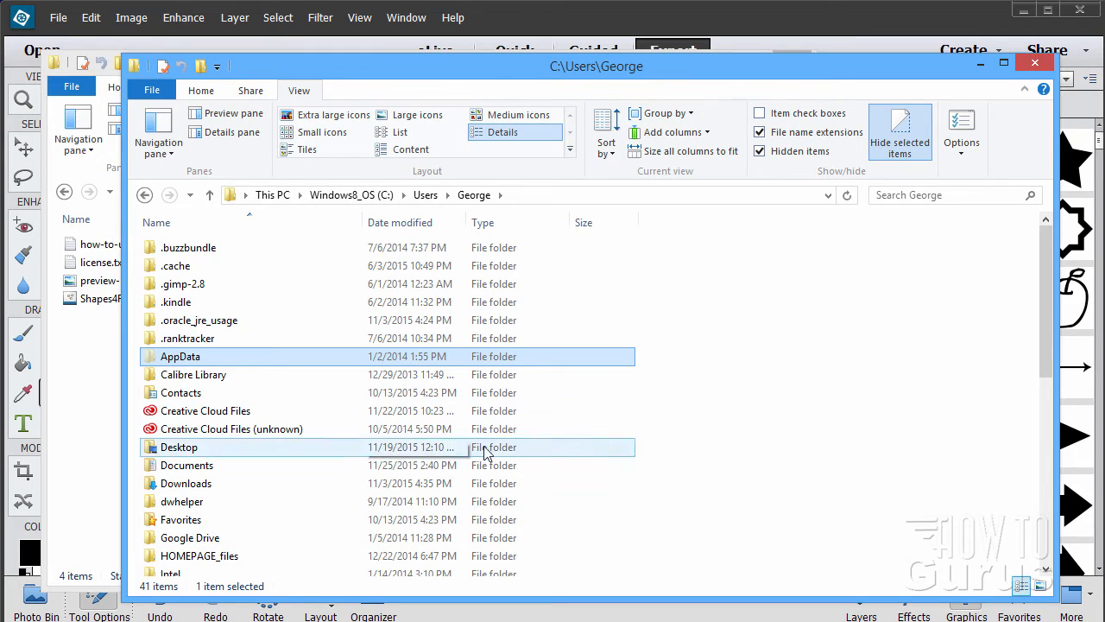
mouse_move(784, 337)
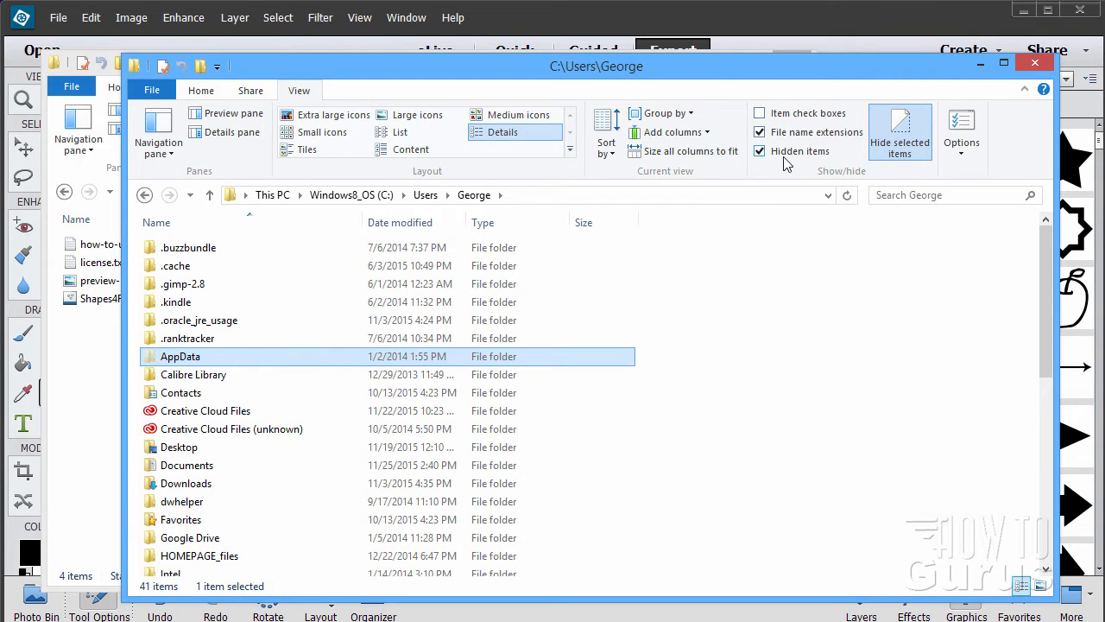
left_click(759, 151)
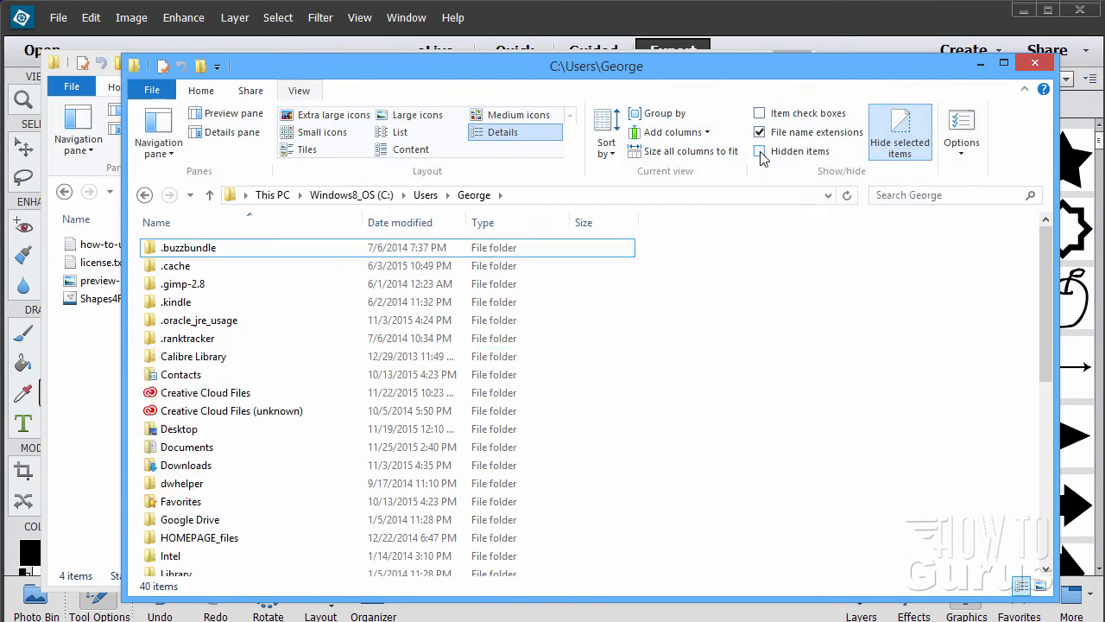
left_click(759, 152)
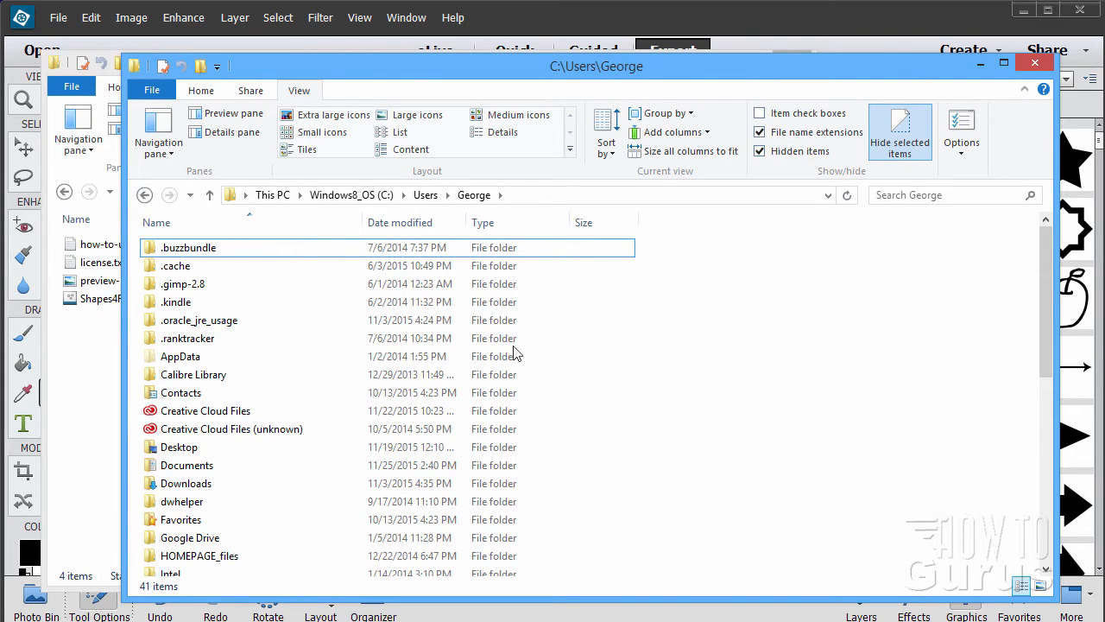
left_click(181, 356)
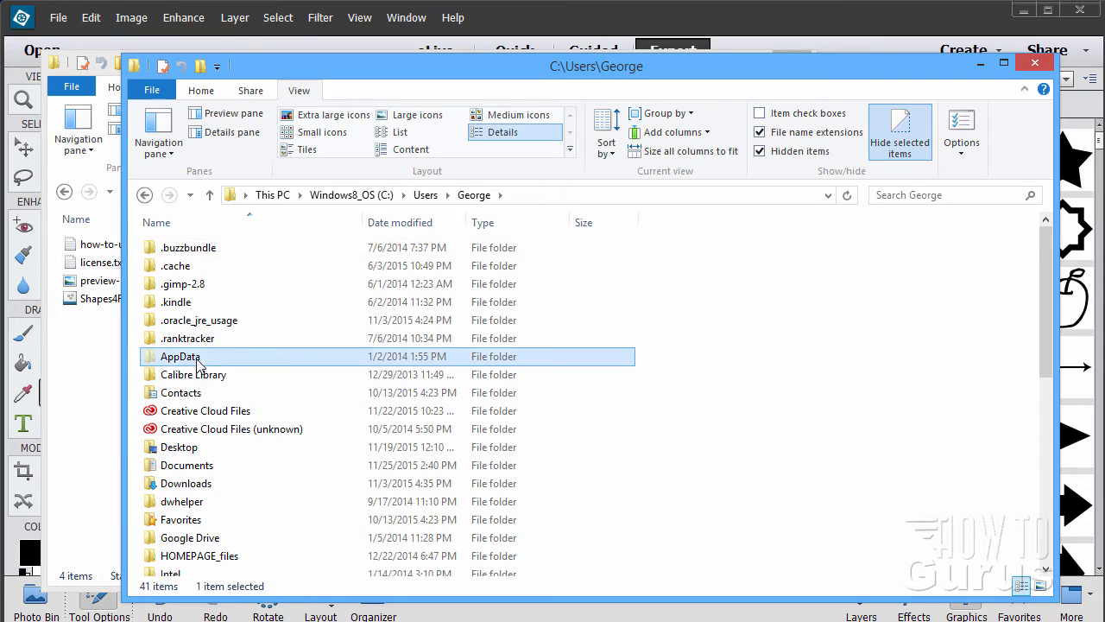
Navigate from AppData through Roaming into the Adobe folder
double_click(181, 355)
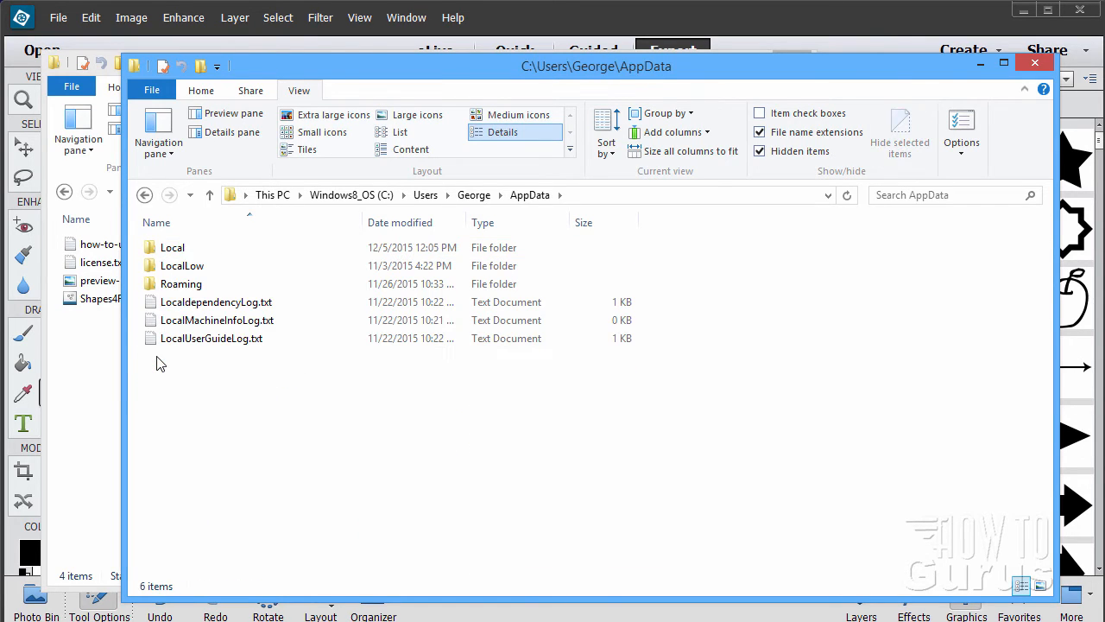
left_click(181, 283)
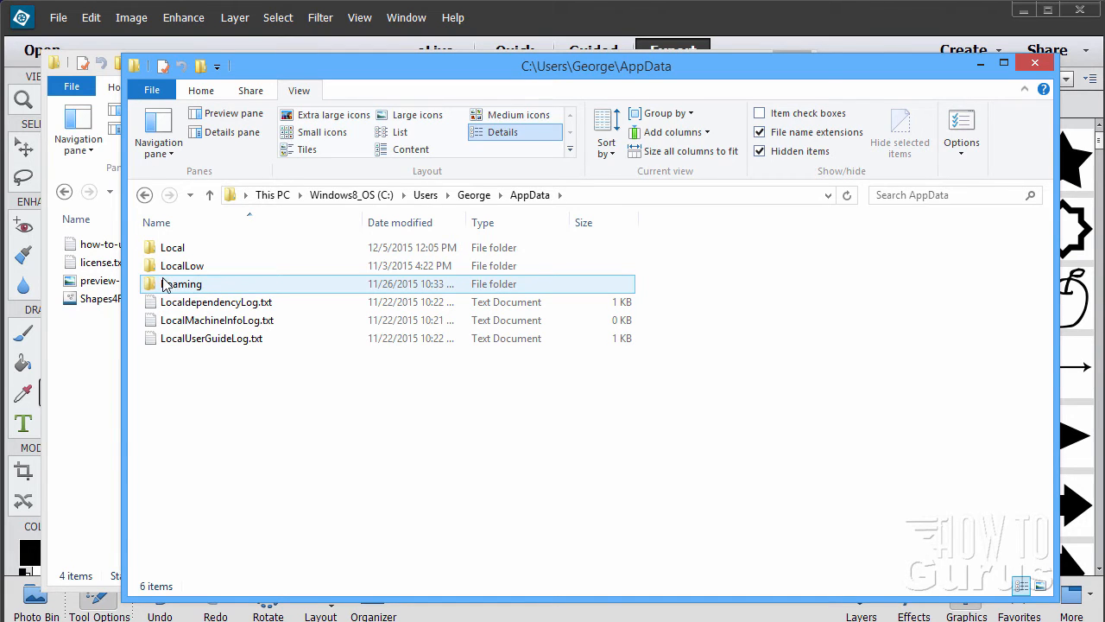
double_click(182, 283)
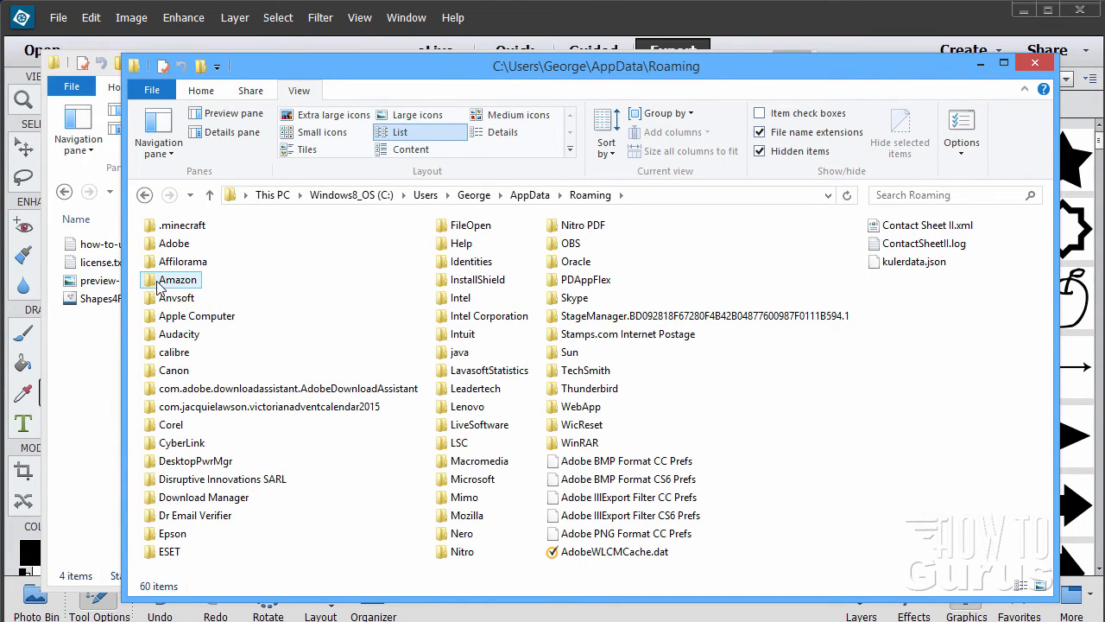
left_click(173, 243)
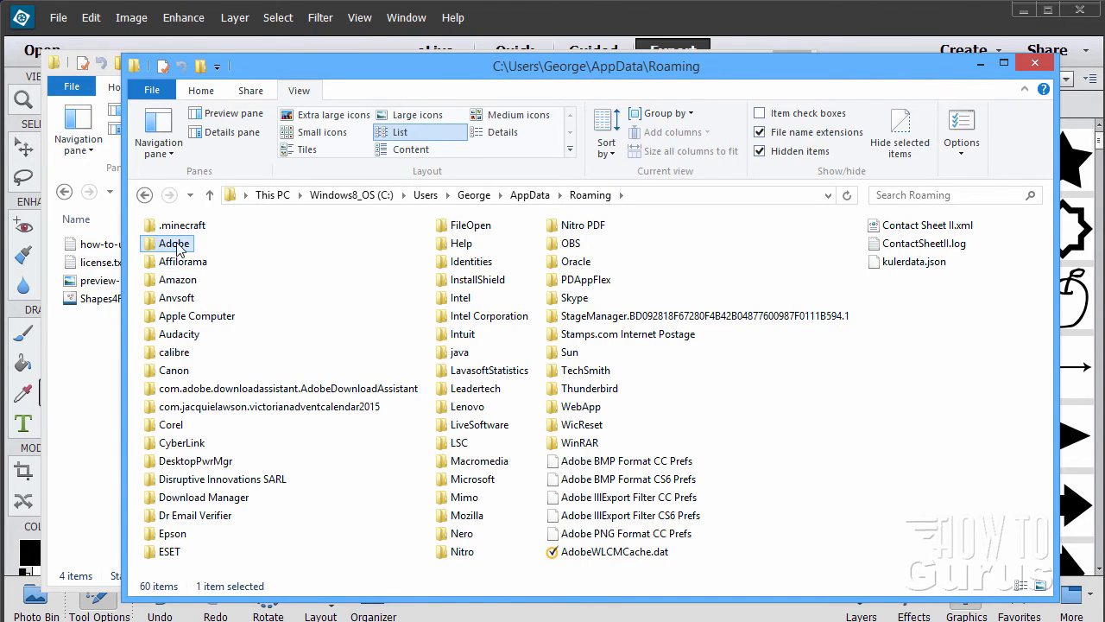
double_click(174, 243)
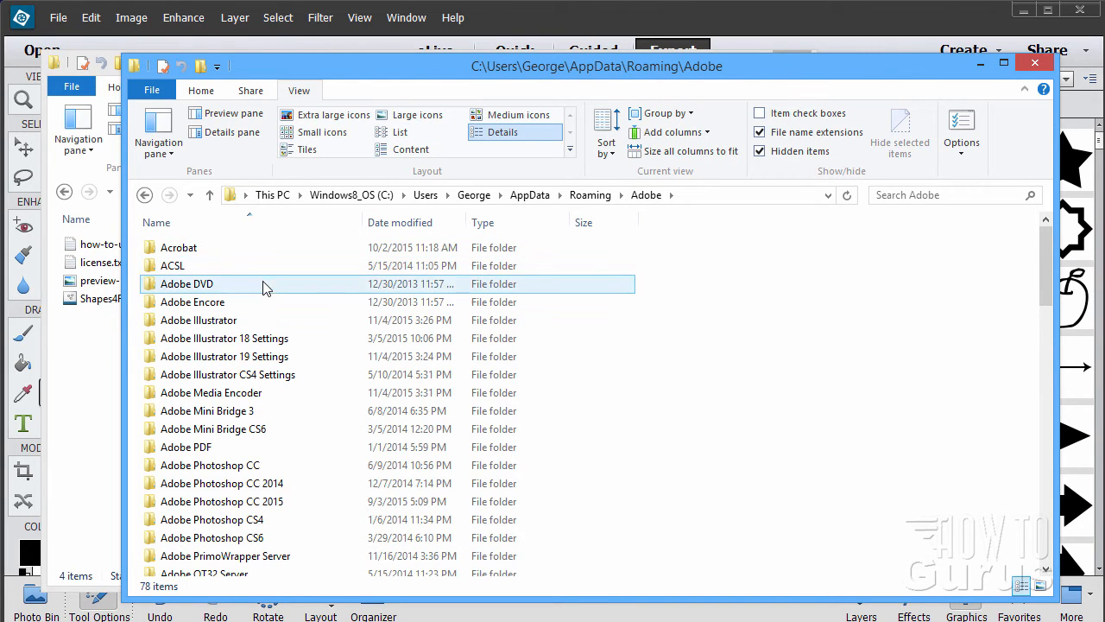
scroll("down", 3)
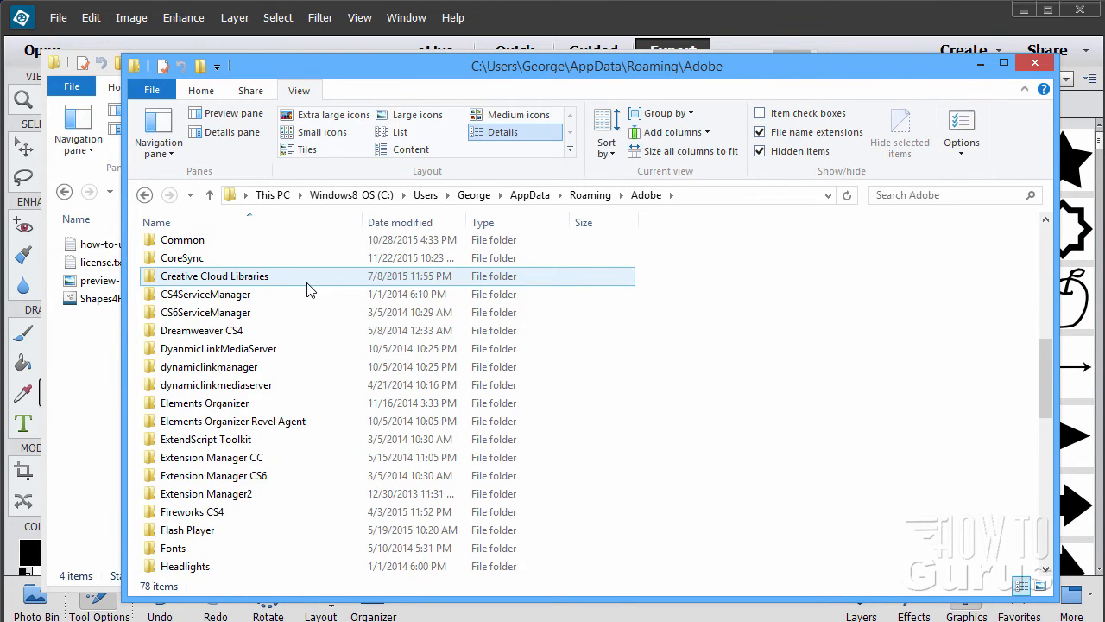
scroll("down", 3)
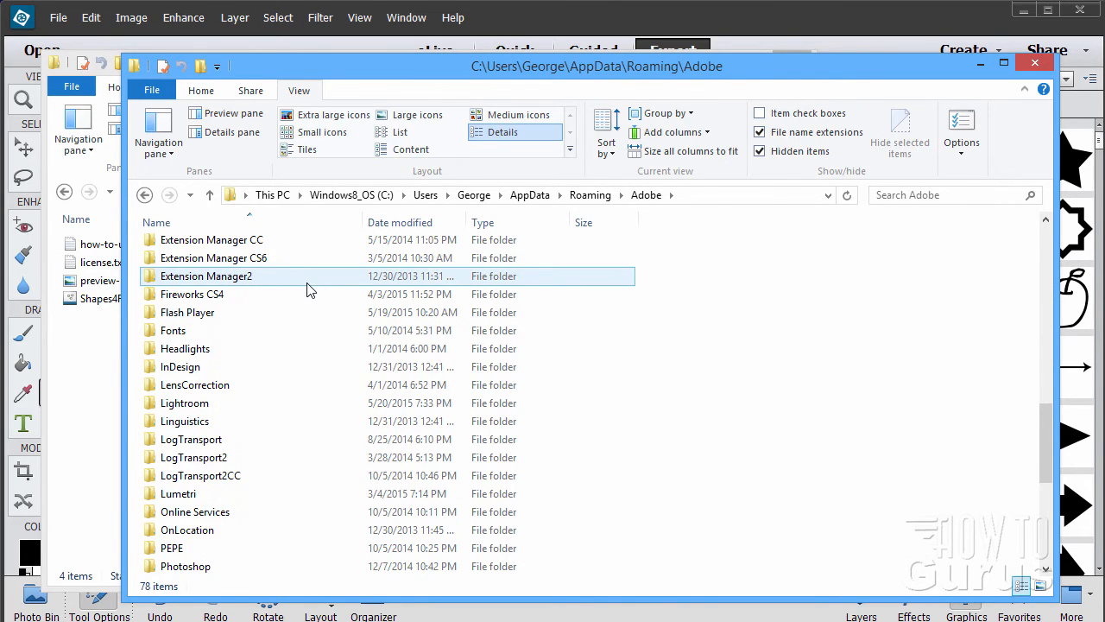
scroll("down", 3)
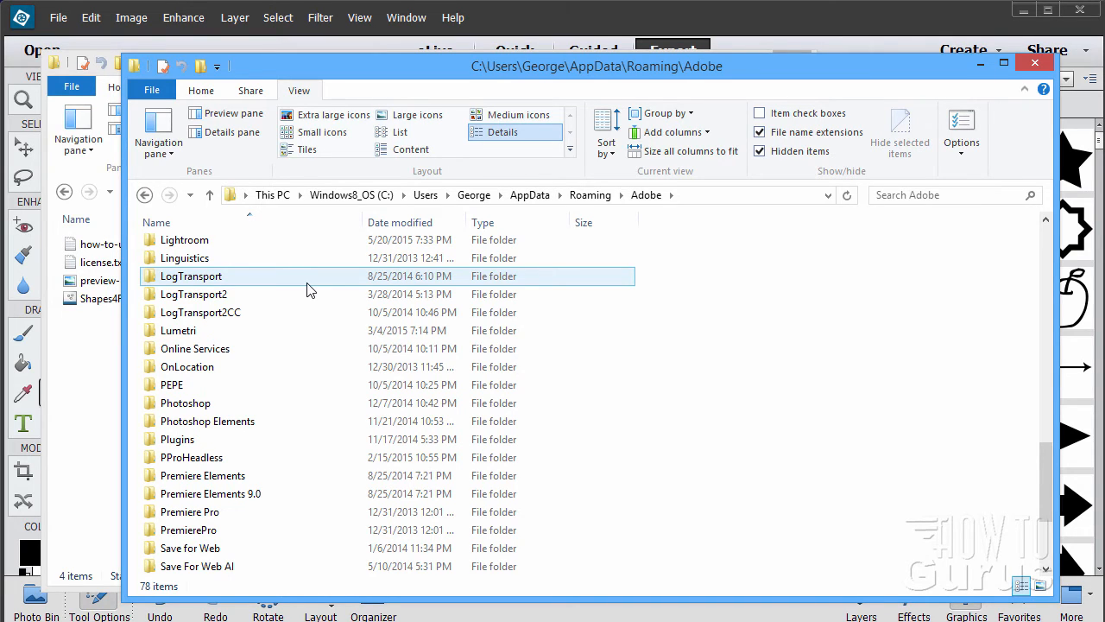
left_click(194, 293)
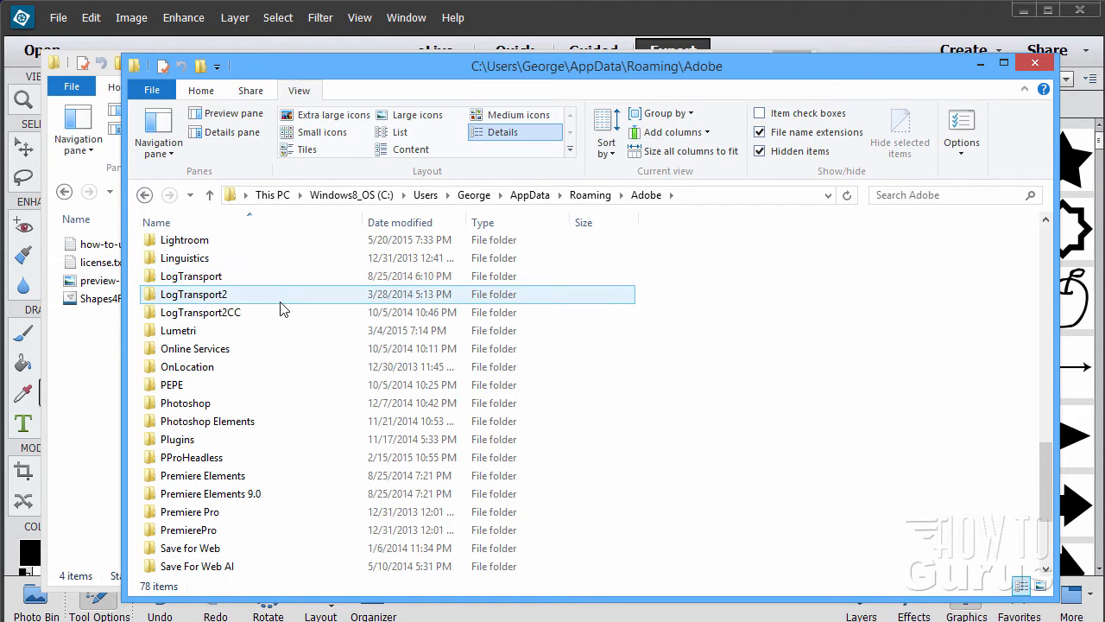
Open Photoshop Elements, then its 13.0 folder and the Presets folder
left_click(207, 420)
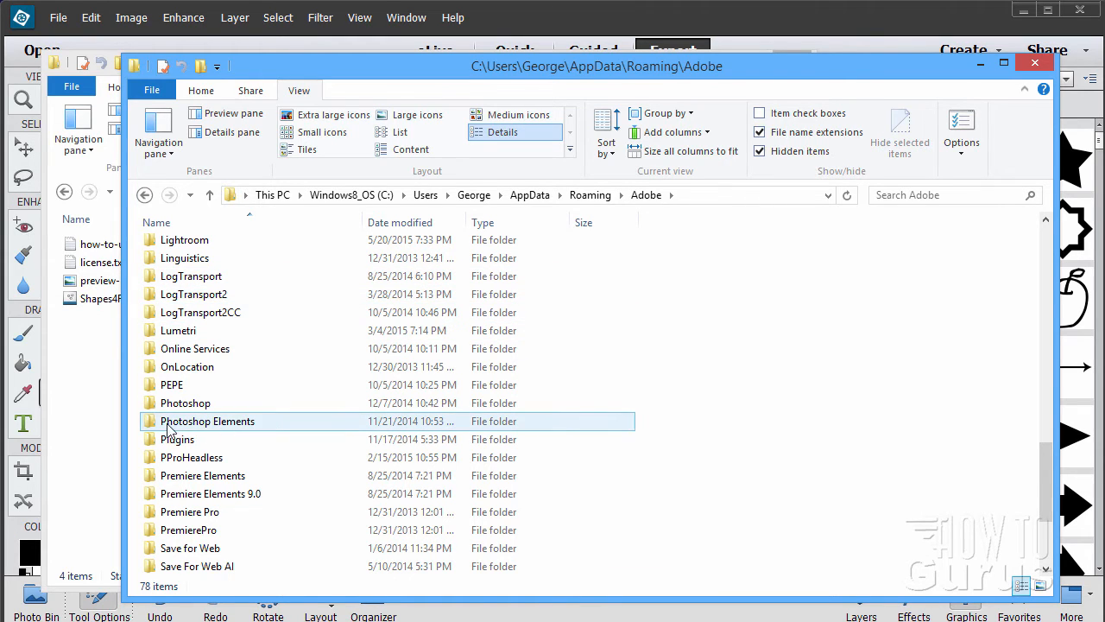
double_click(207, 420)
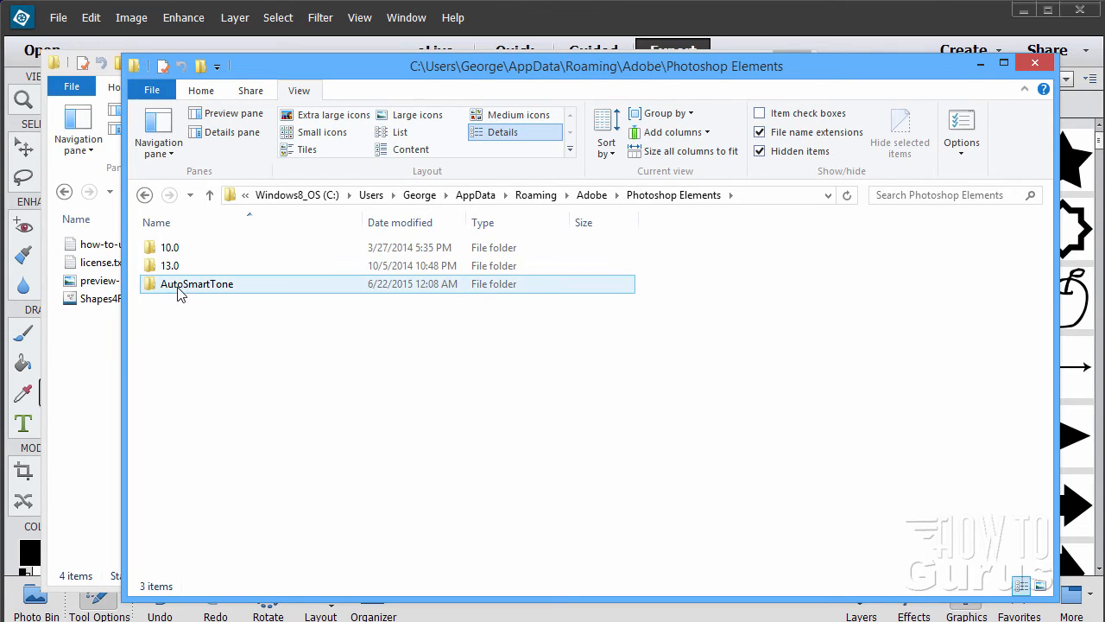
left_click(198, 247)
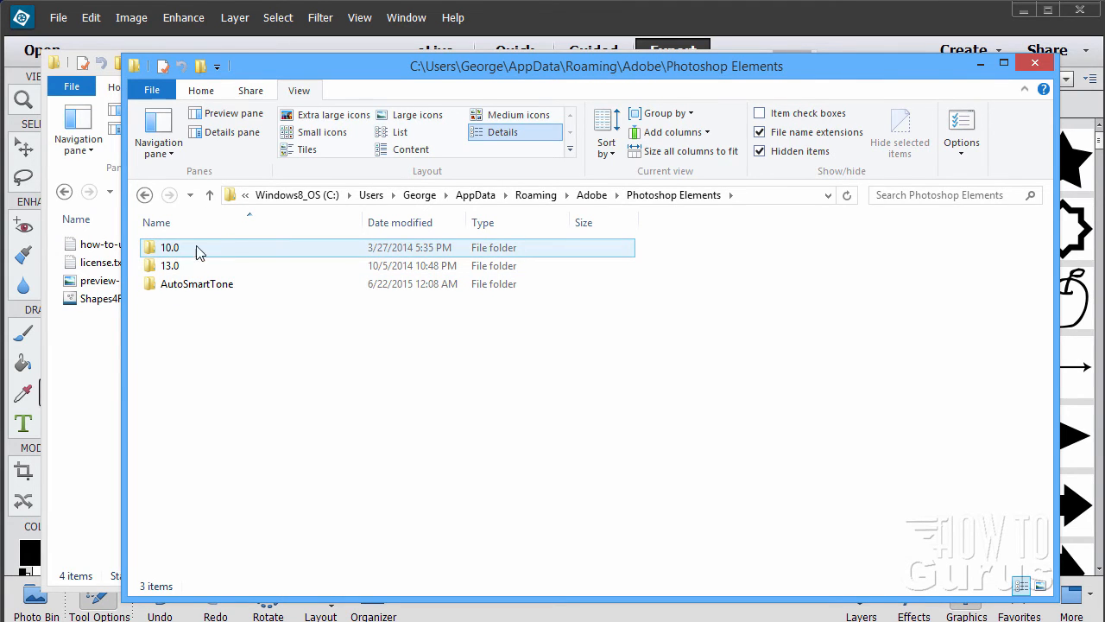
mouse_move(182, 250)
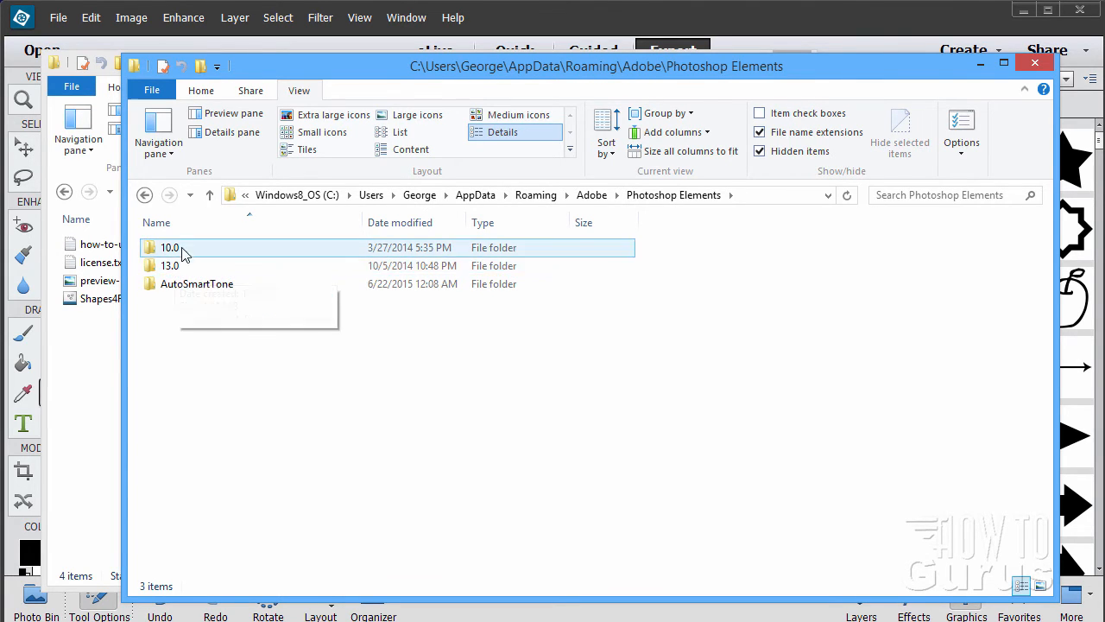
left_click(170, 265)
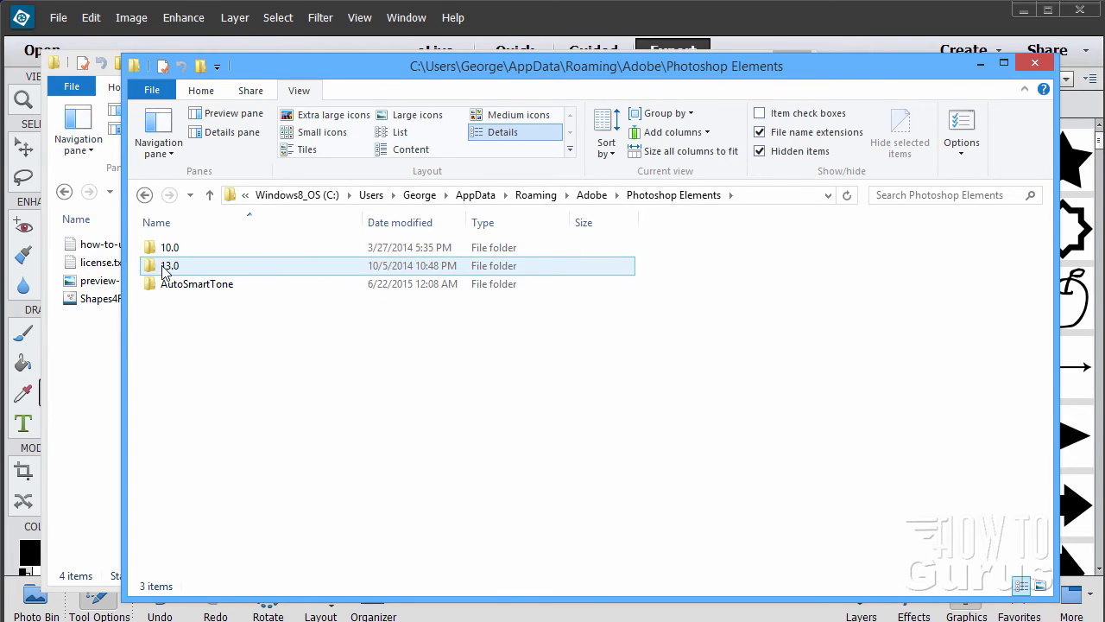
double_click(171, 265)
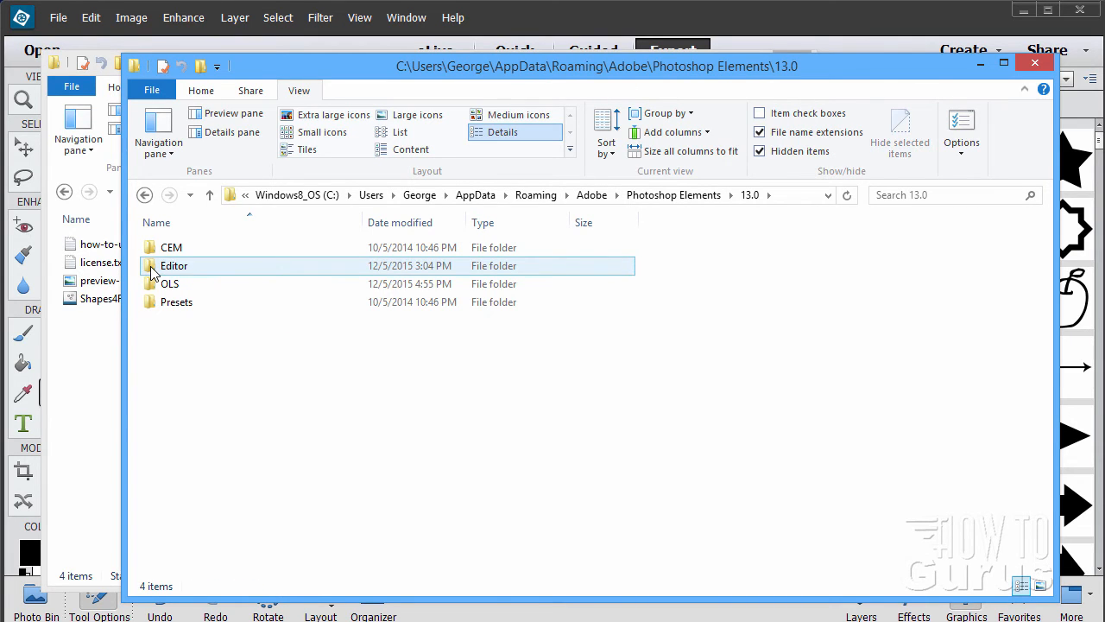
left_click(176, 302)
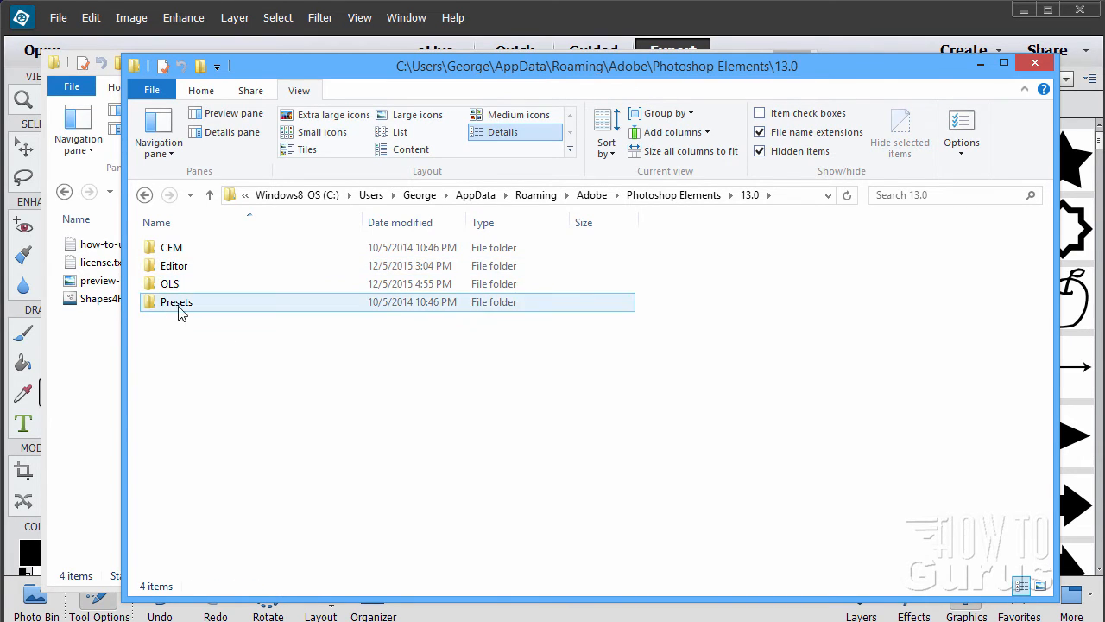
double_click(176, 301)
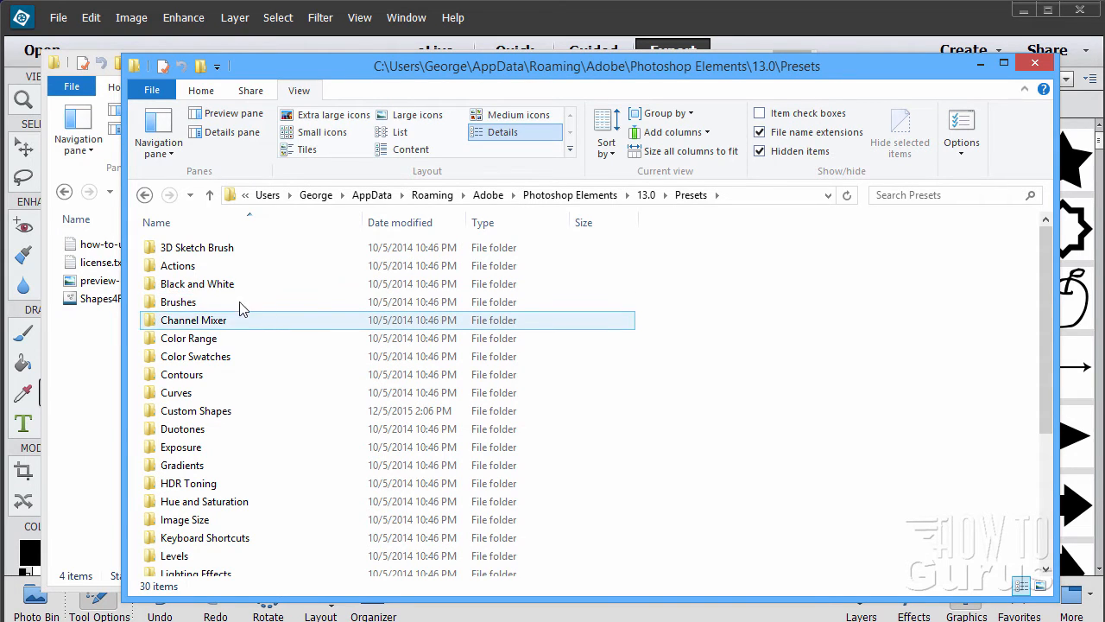
Open the Custom Shapes folder holding Shapes4FREE-16-coffee-cups.csh
left_click(180, 447)
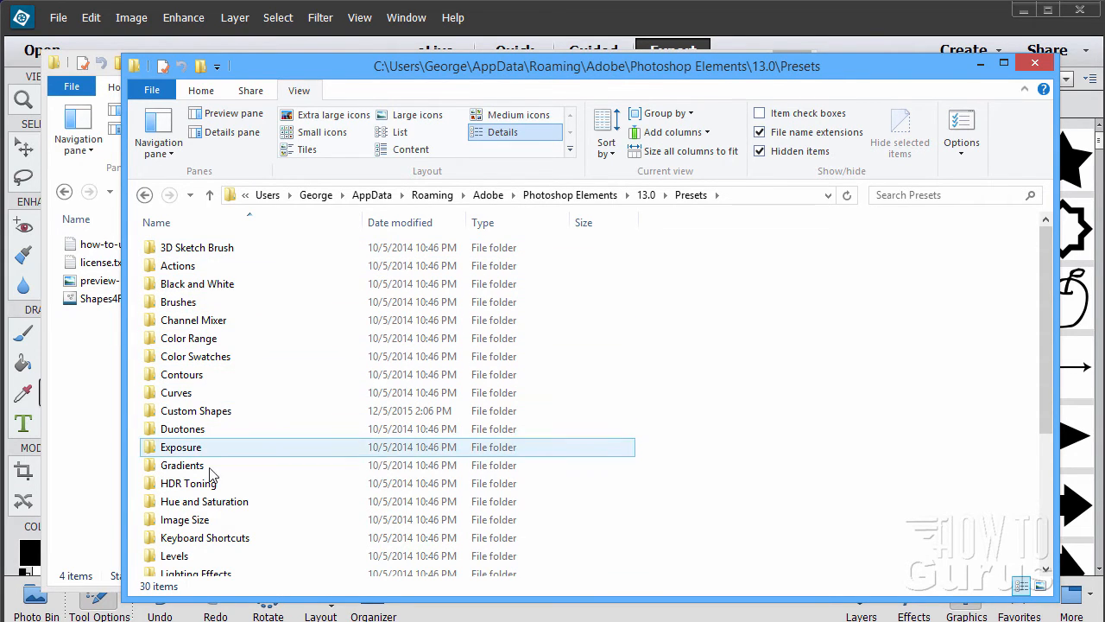
left_click(197, 283)
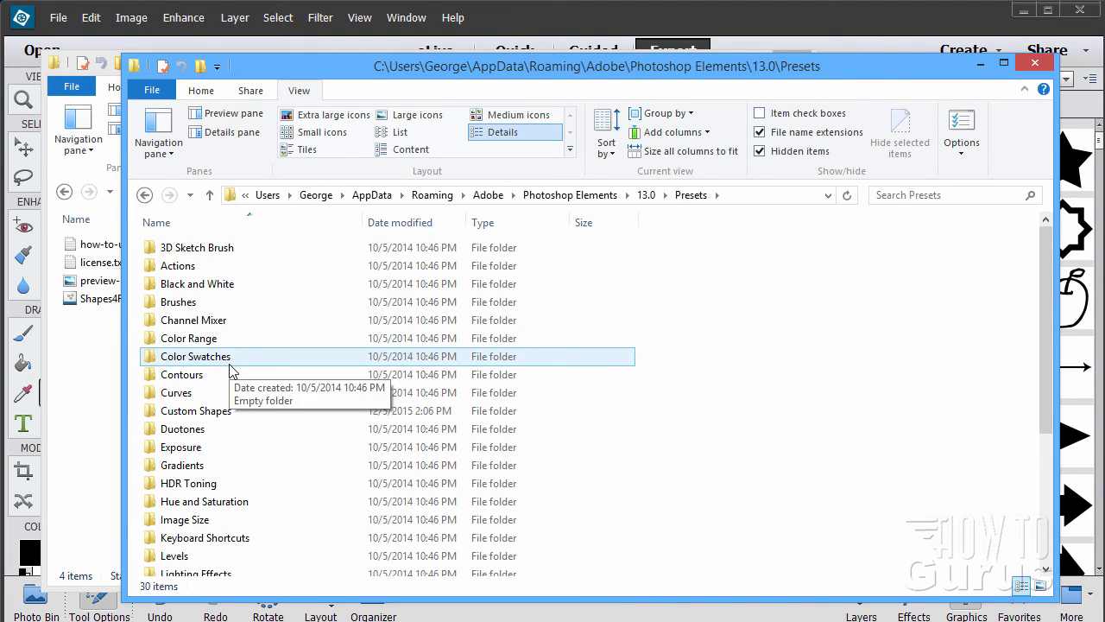
left_click(178, 302)
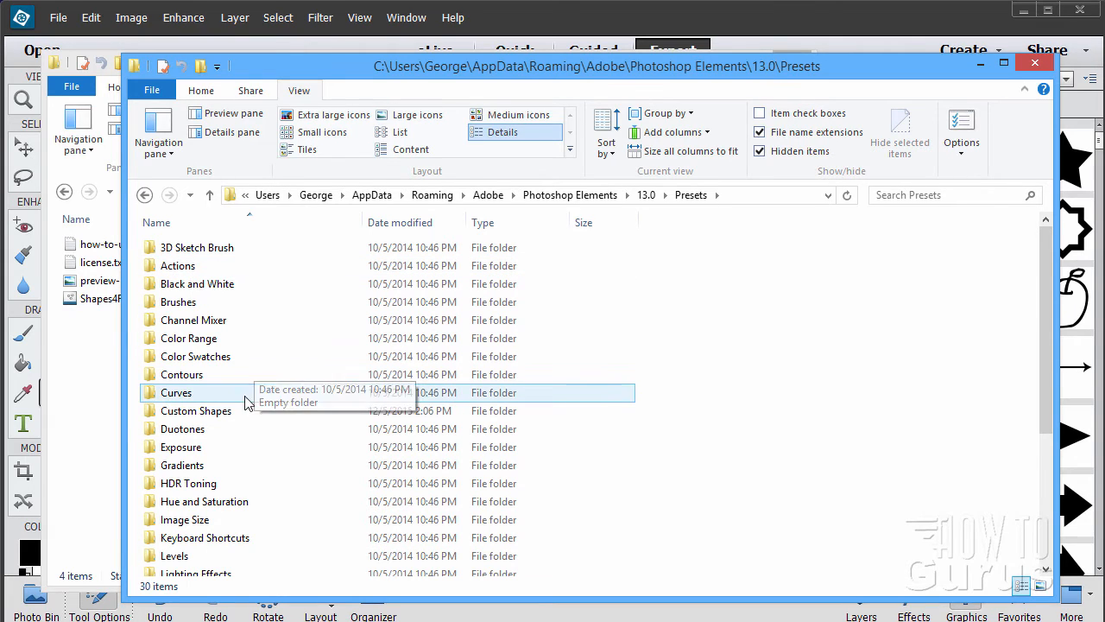
left_click(196, 410)
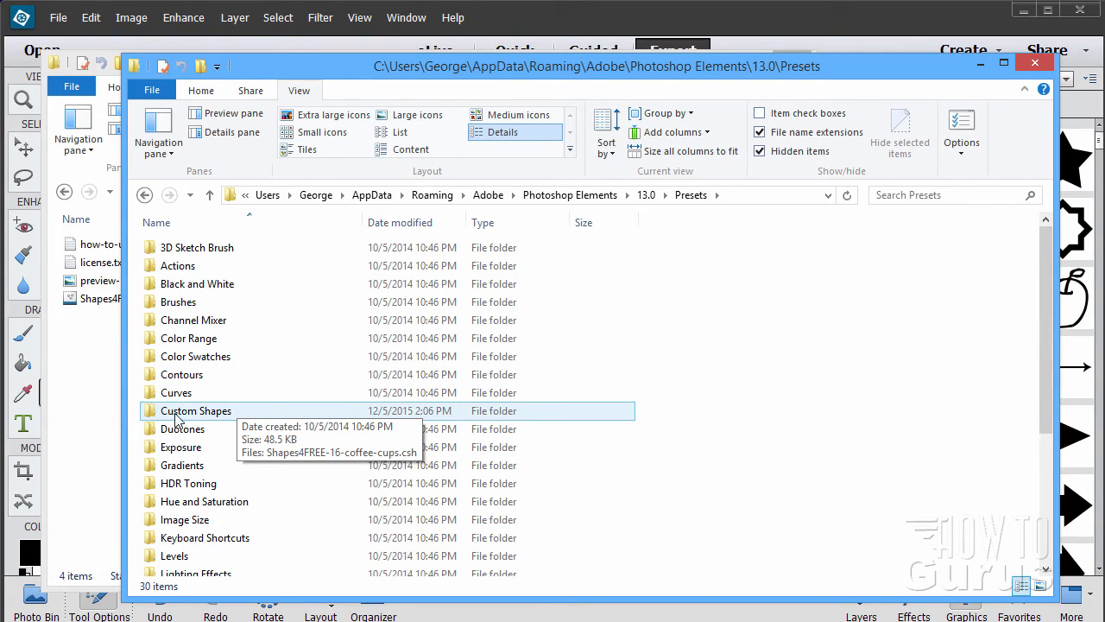
double_click(196, 410)
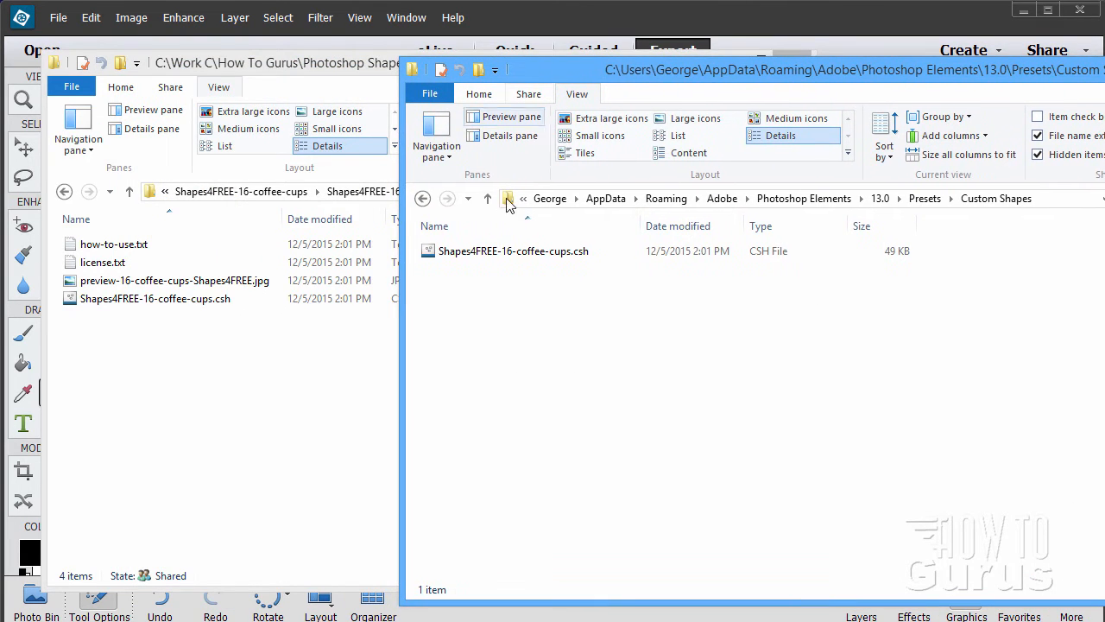
left_click(155, 298)
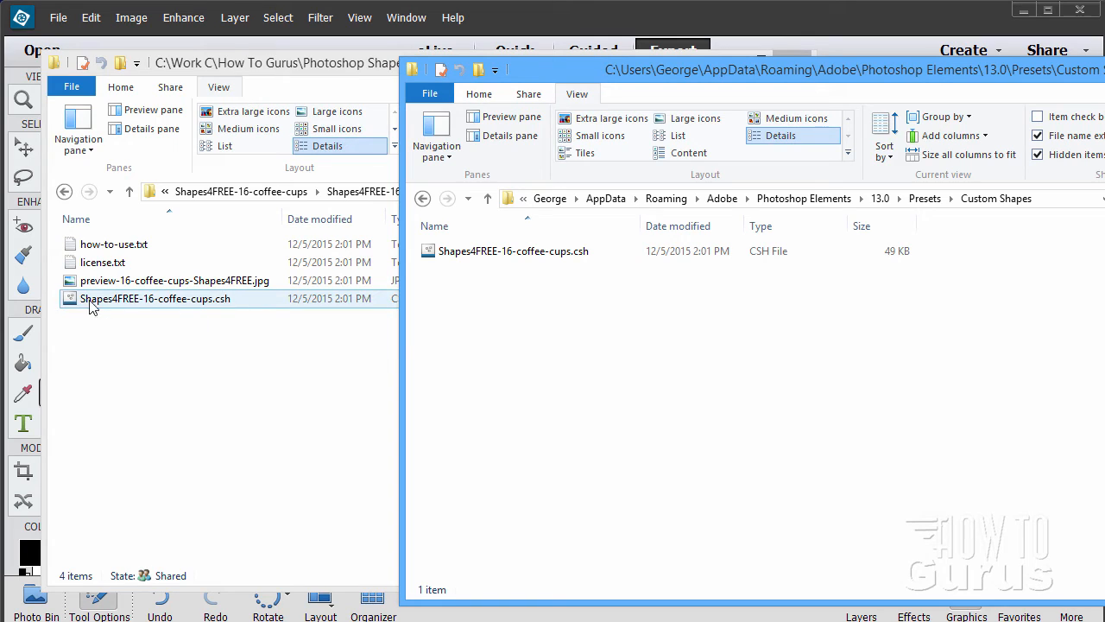
mouse_move(112, 313)
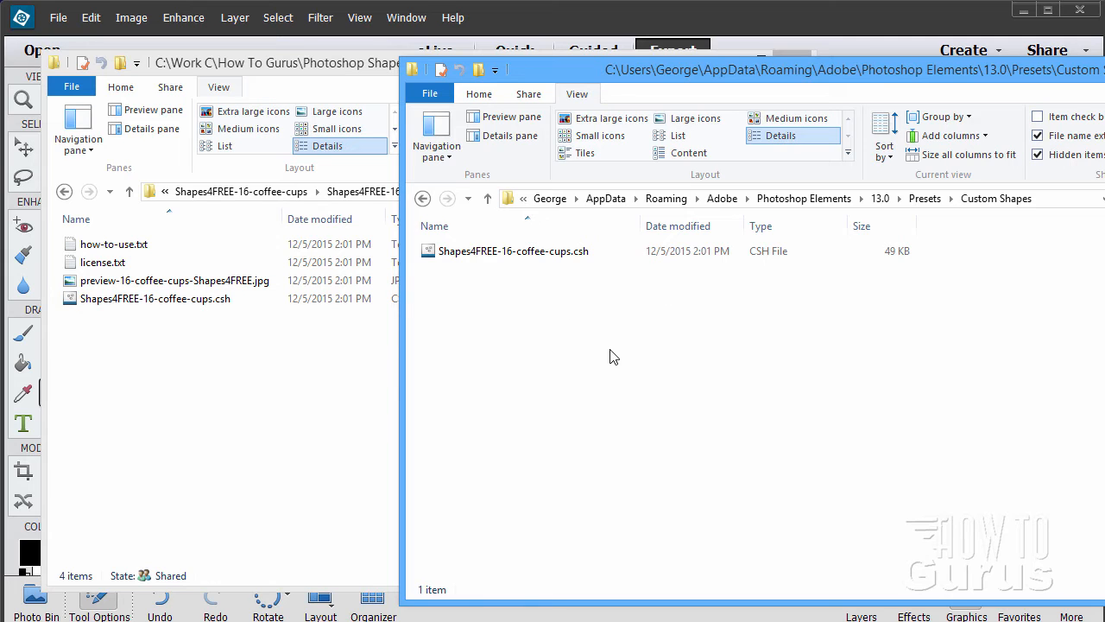
mouse_move(561, 217)
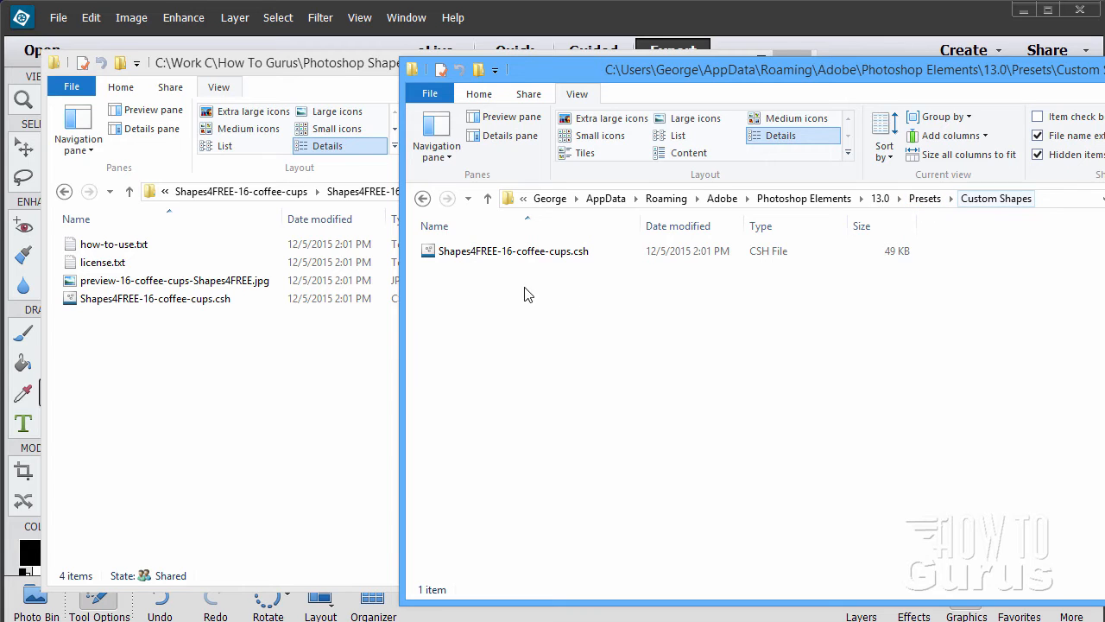
left_click(155, 297)
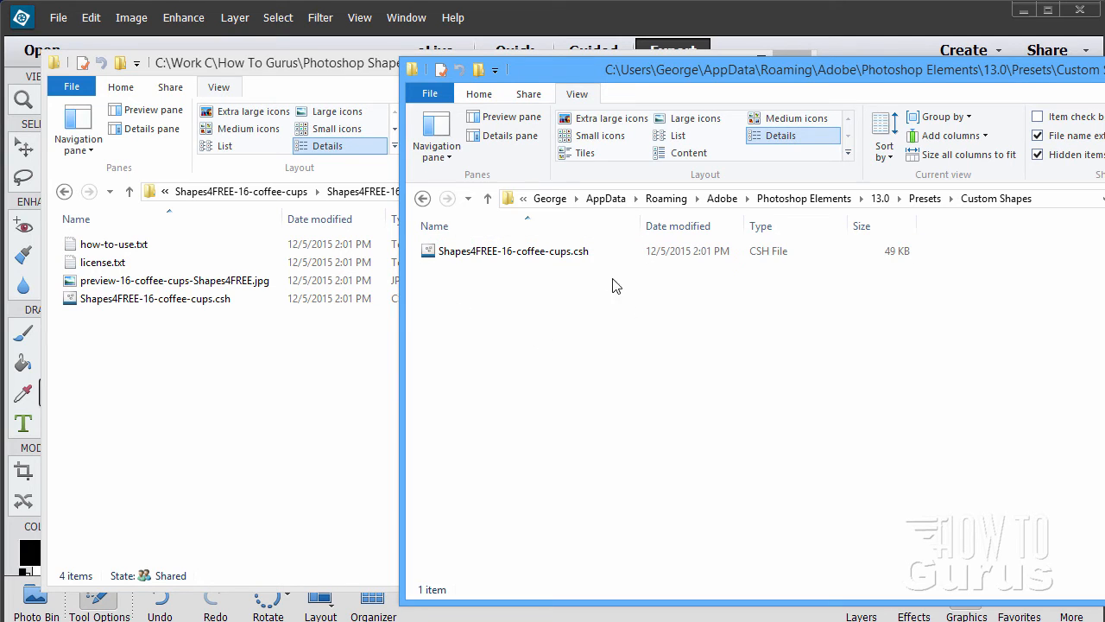
mouse_move(533, 305)
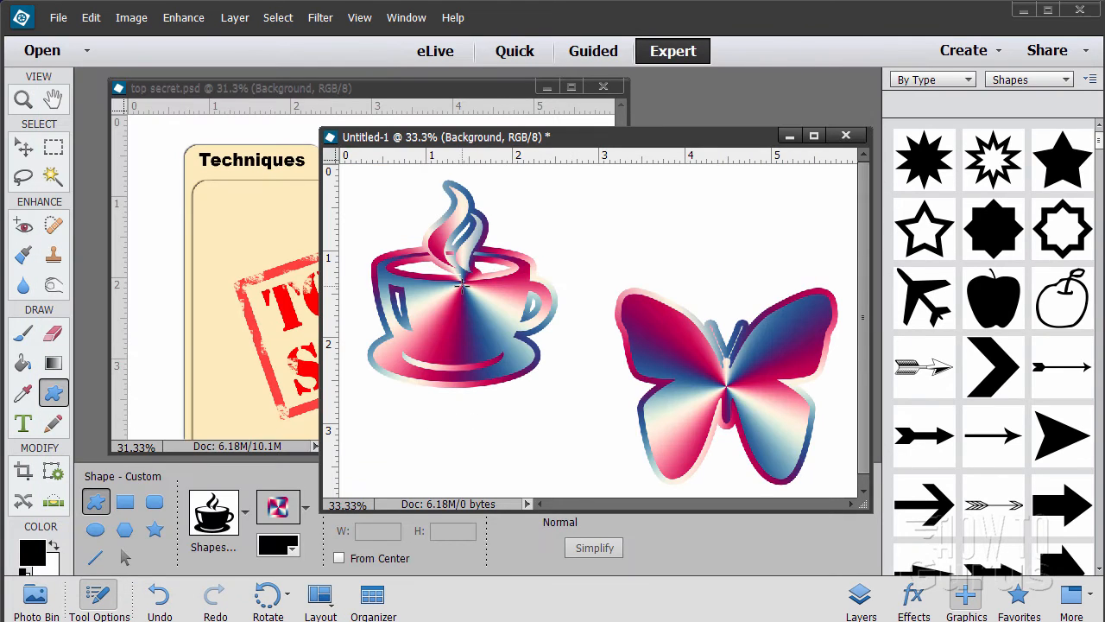
mouse_move(376, 328)
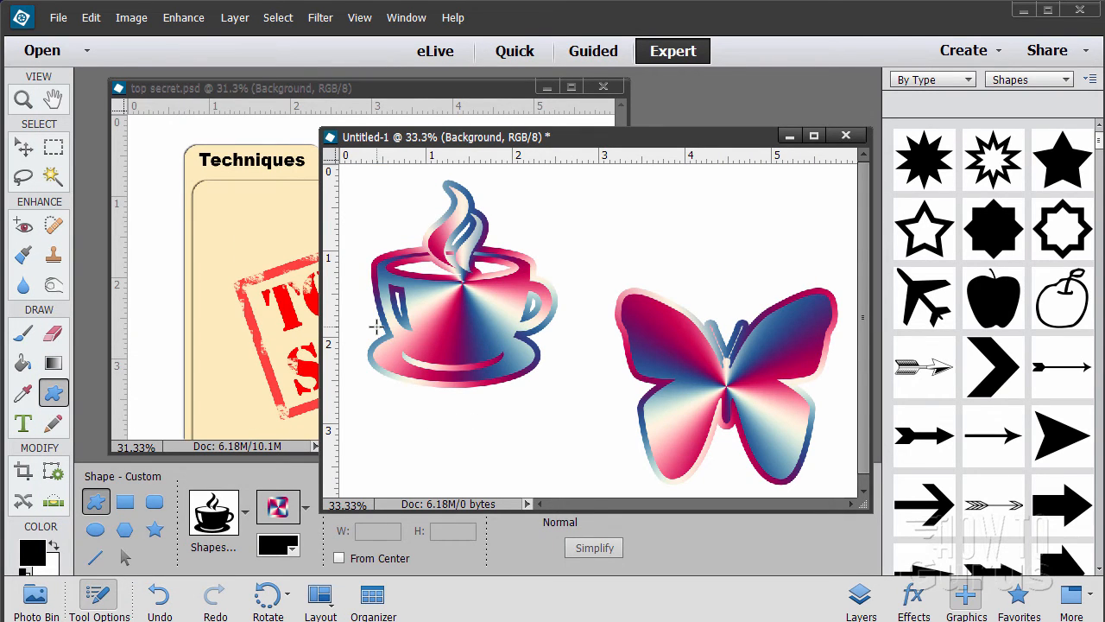
mouse_move(457, 285)
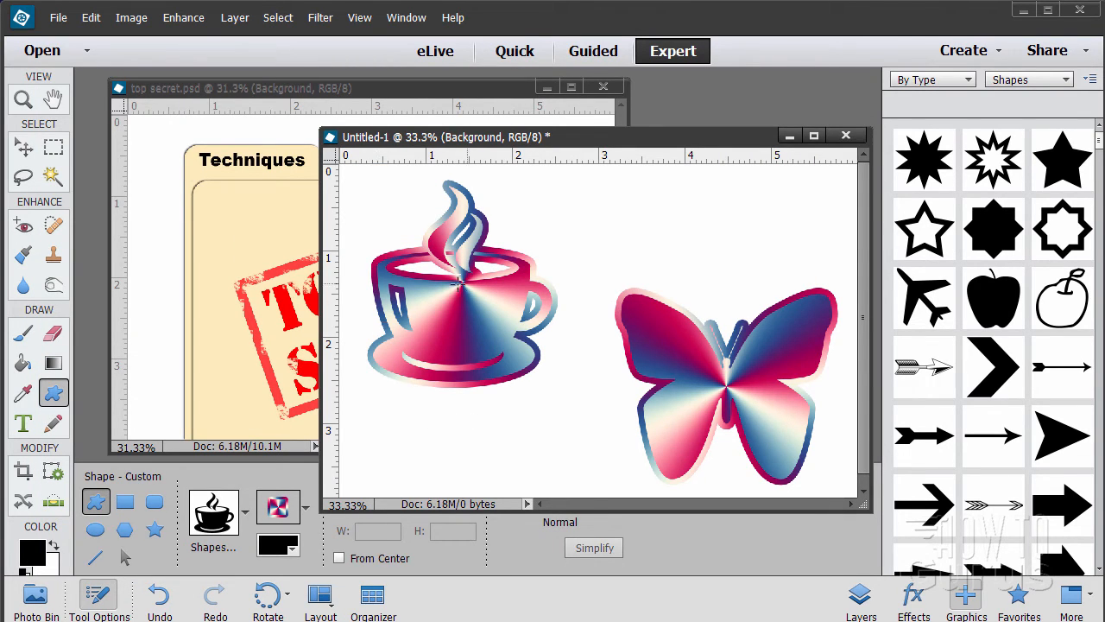
Select the Shapes4FREE-16-coffee-cups set in the custom shape picker's set list
left_click(213, 512)
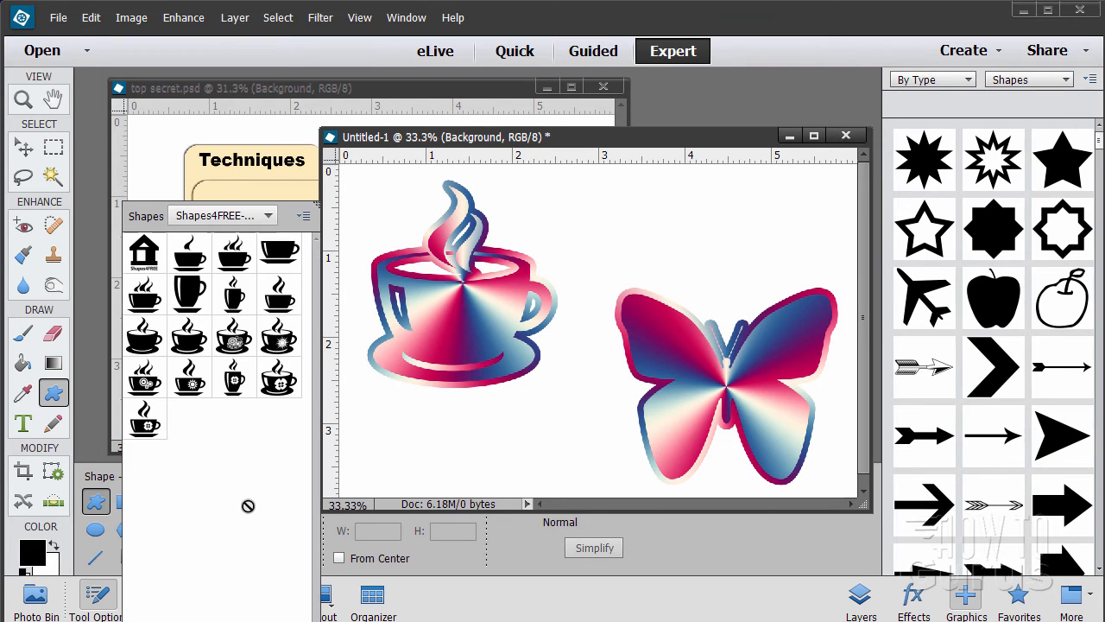
left_click(220, 215)
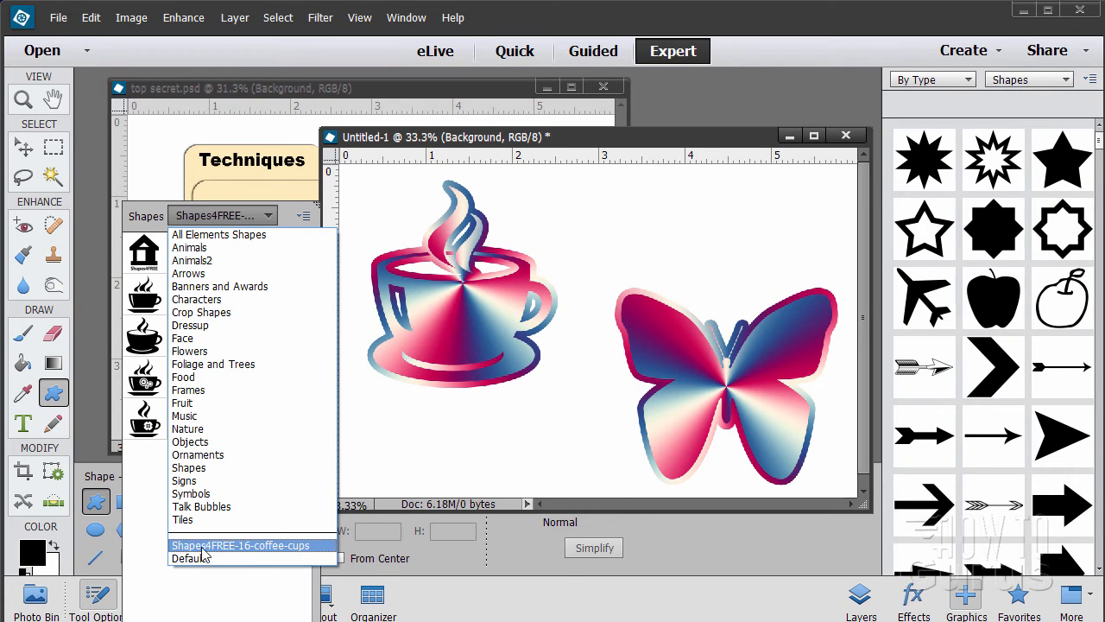
mouse_move(237, 552)
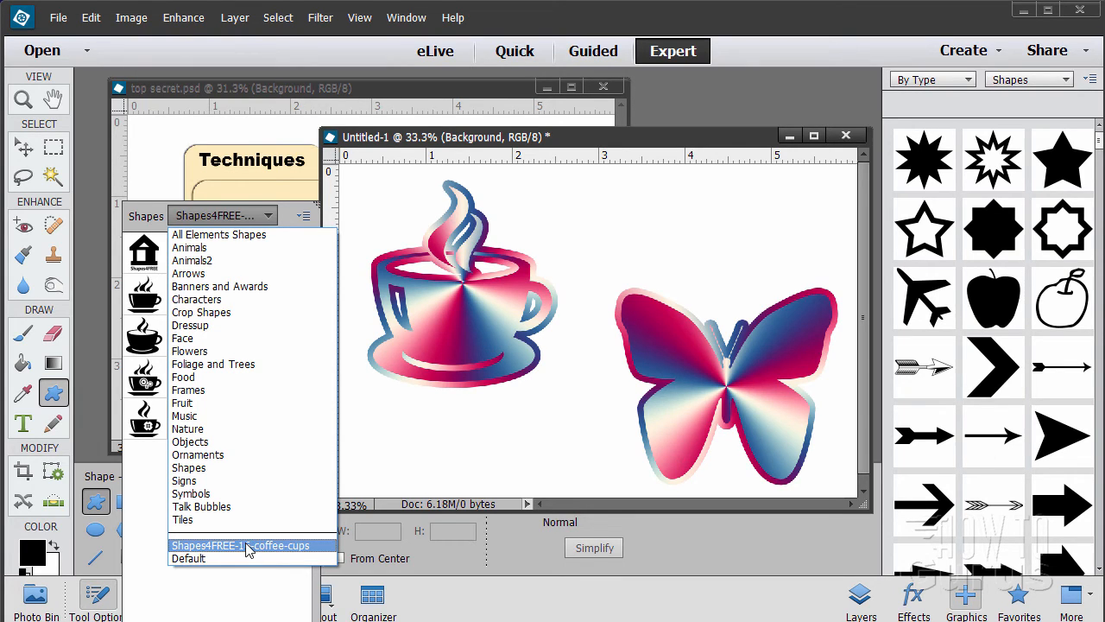
left_click(247, 545)
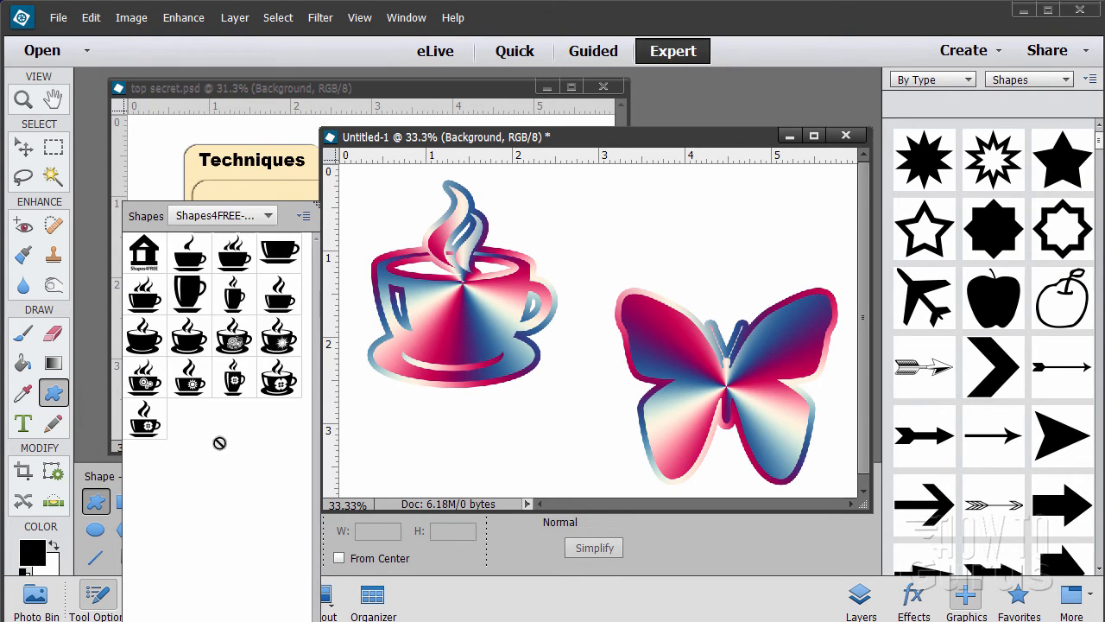
mouse_move(362, 416)
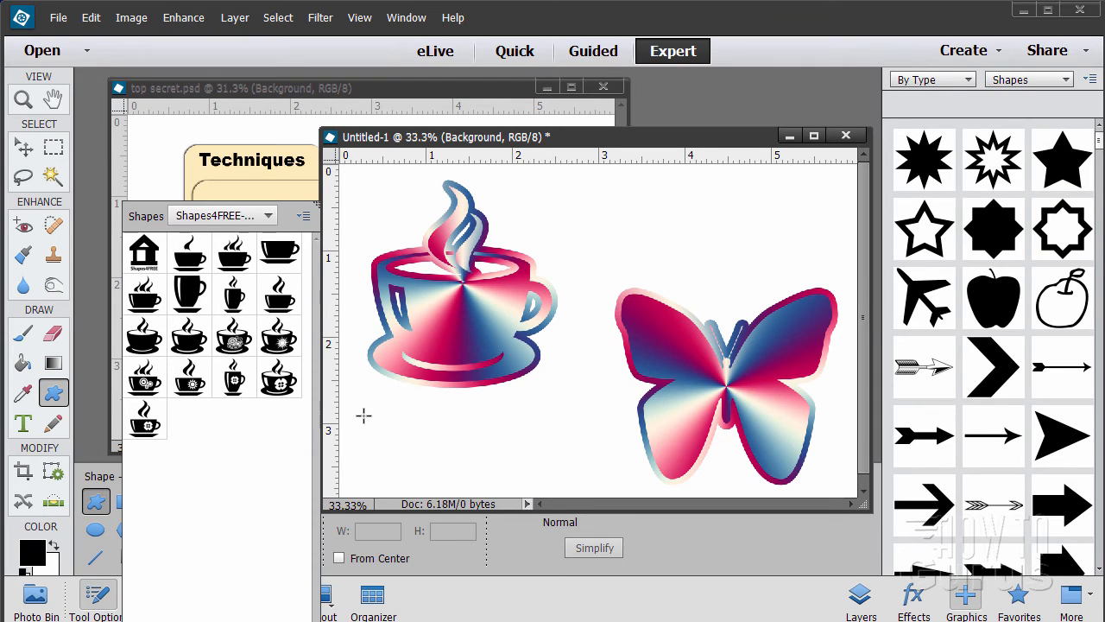
mouse_move(302, 381)
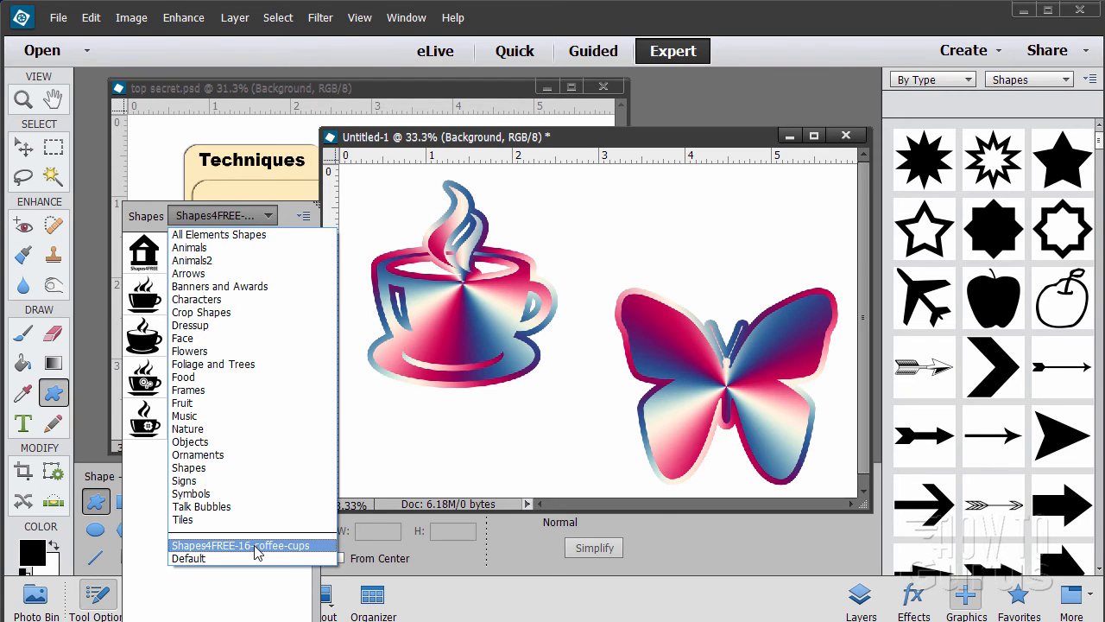
left_click(241, 544)
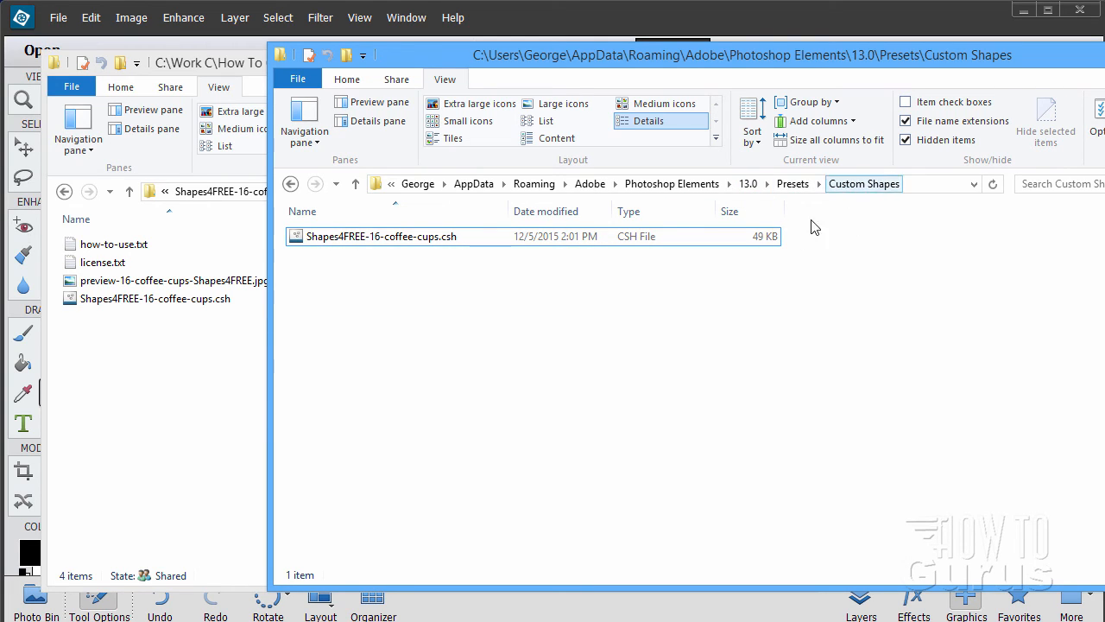
Leave Explorer and bring the top secret.psd document to the front in Photoshop Elements
left_click(155, 298)
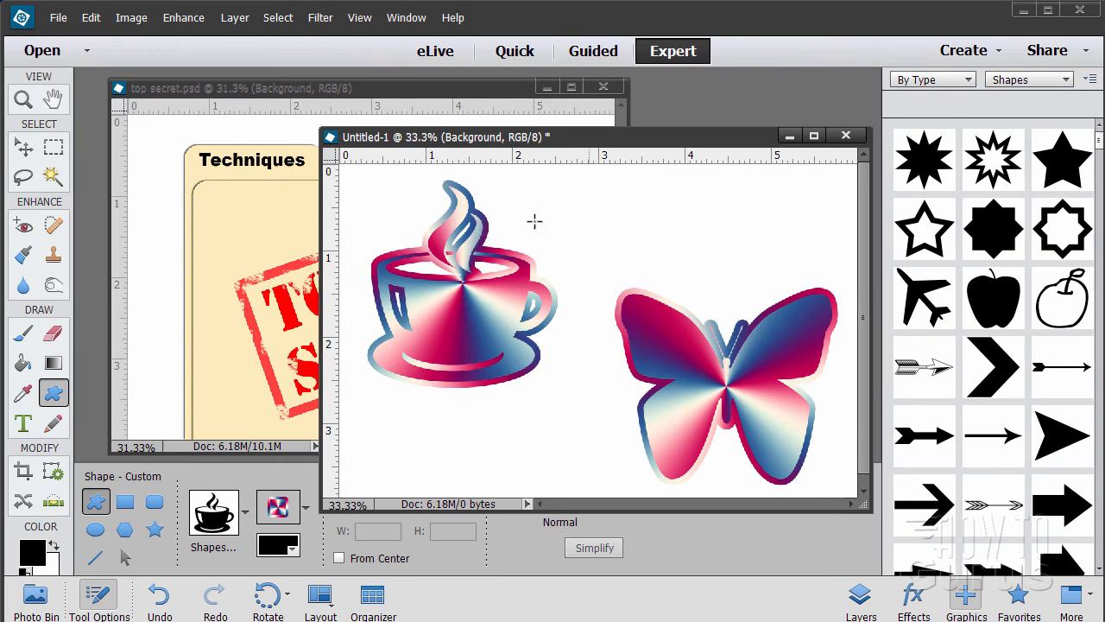
left_click(259, 87)
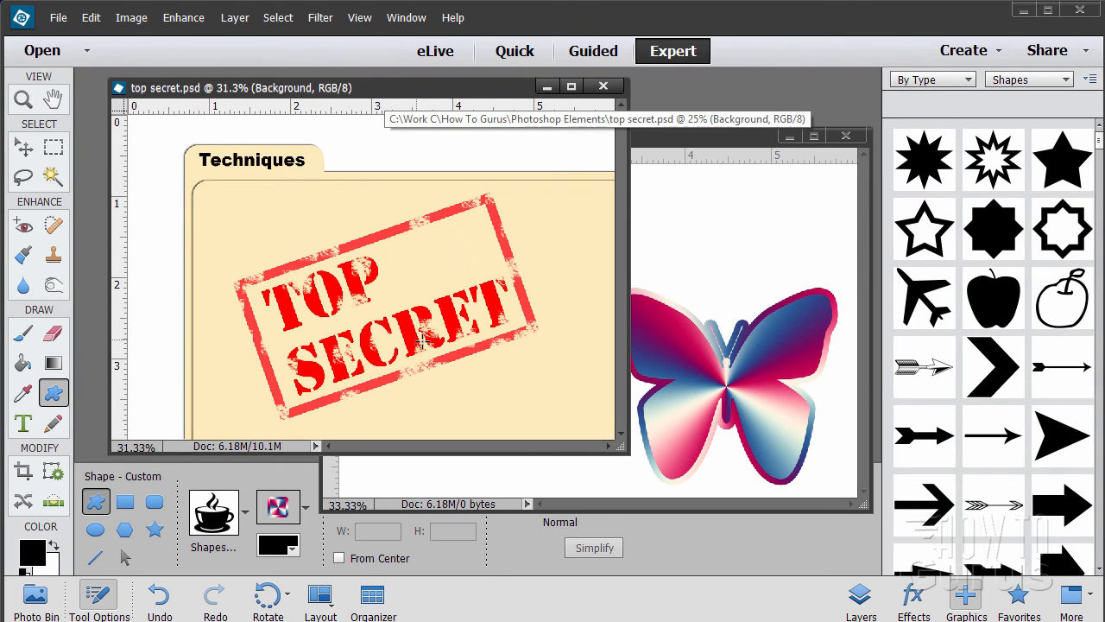
mouse_move(724, 108)
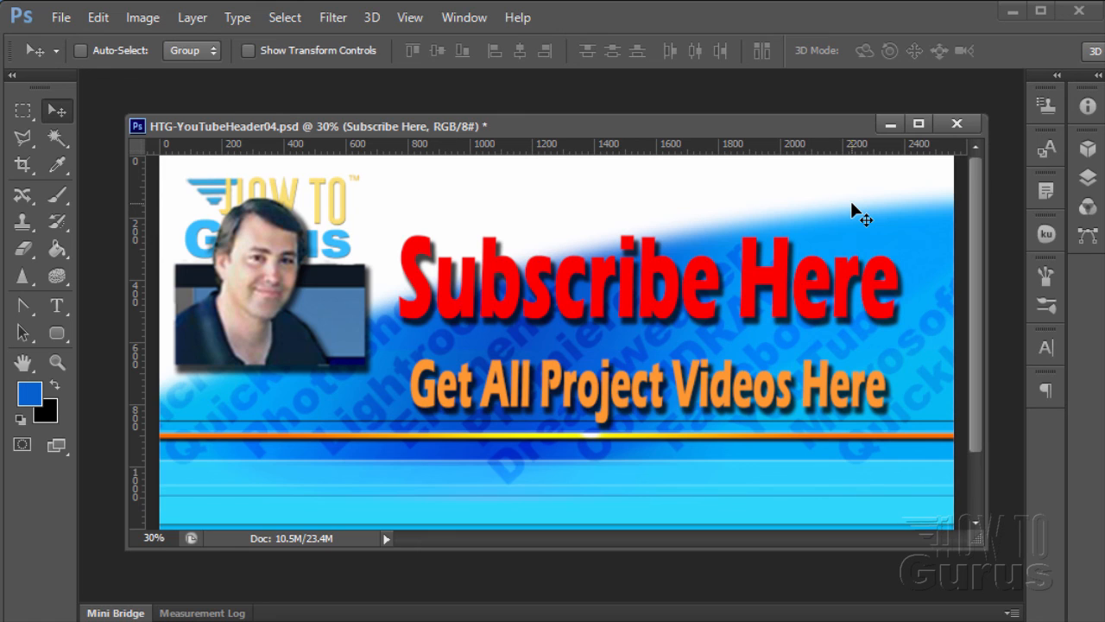
mouse_move(430, 311)
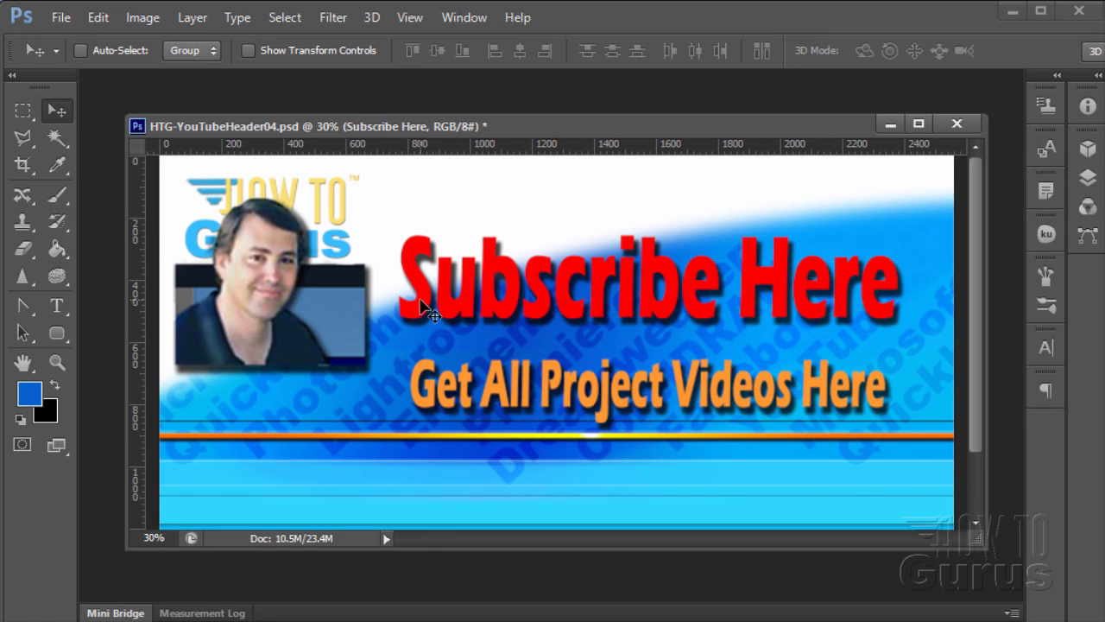
mouse_move(812, 291)
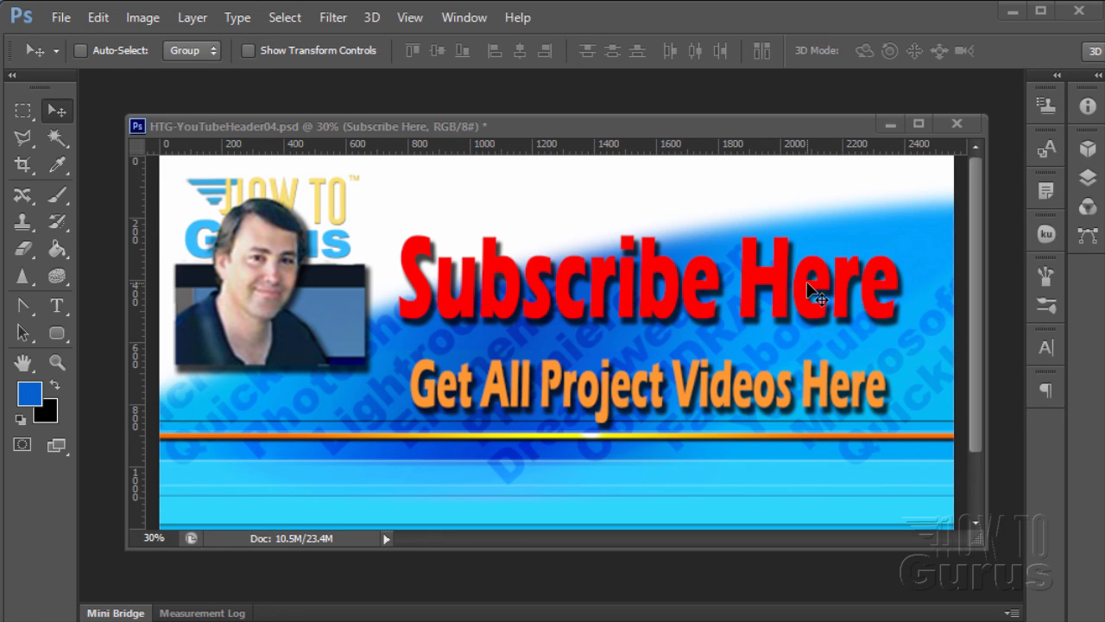
mouse_move(676, 445)
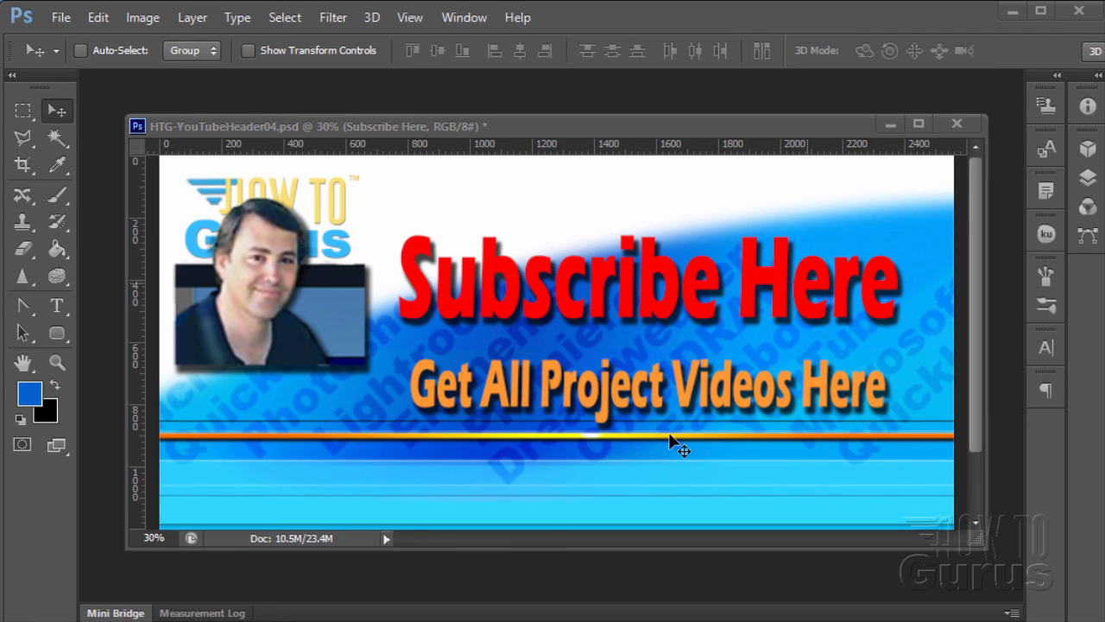
mouse_move(652, 462)
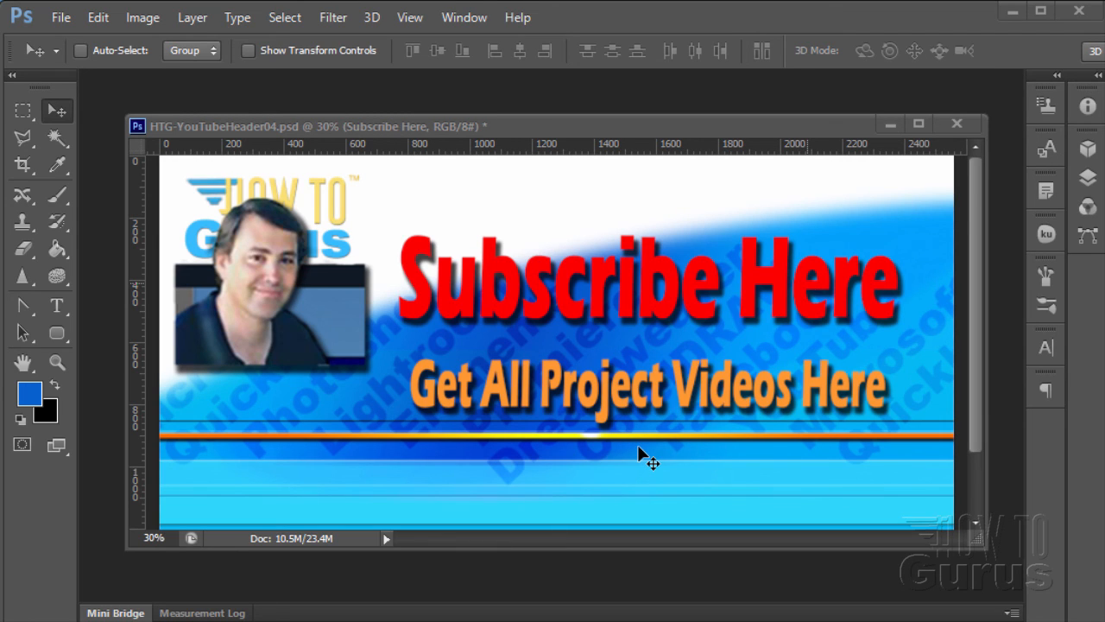
mouse_move(518, 458)
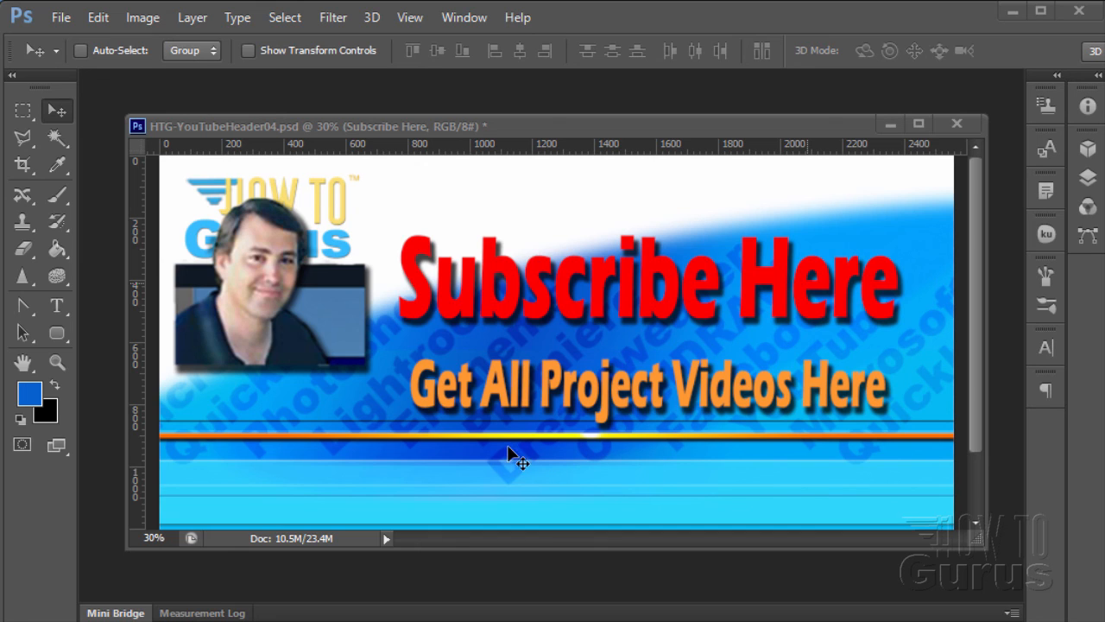
mouse_move(790, 406)
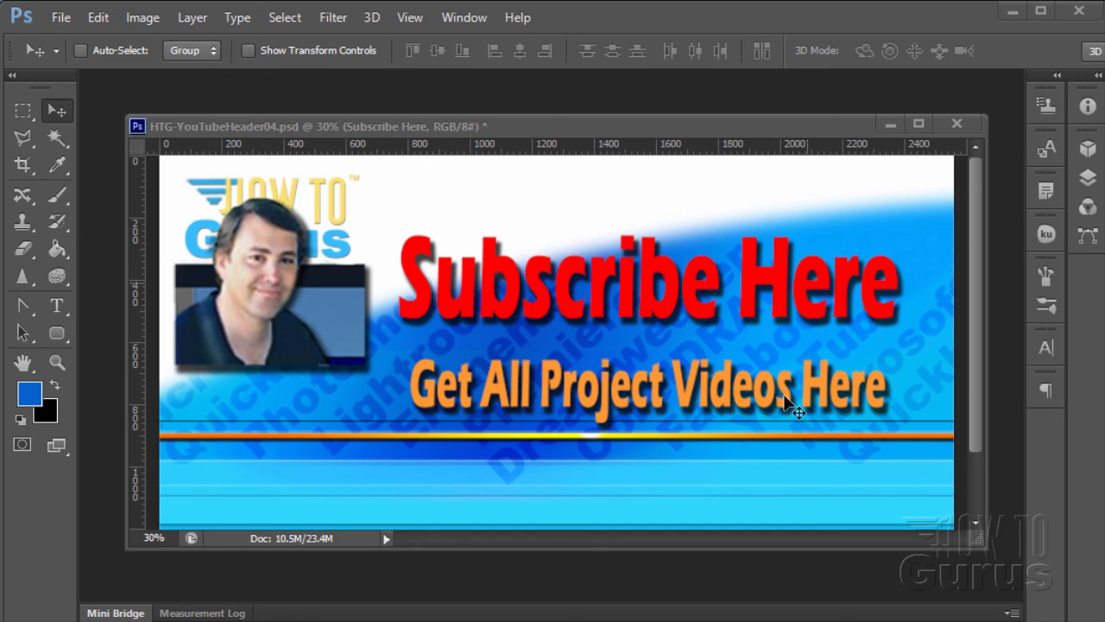
mouse_move(652, 454)
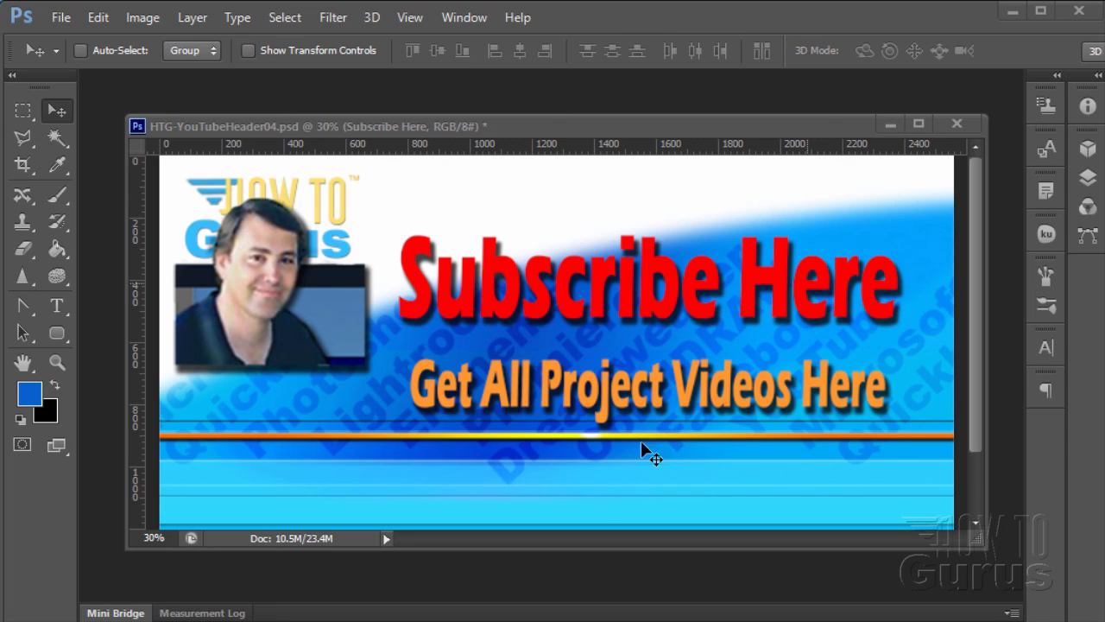
mouse_move(607, 508)
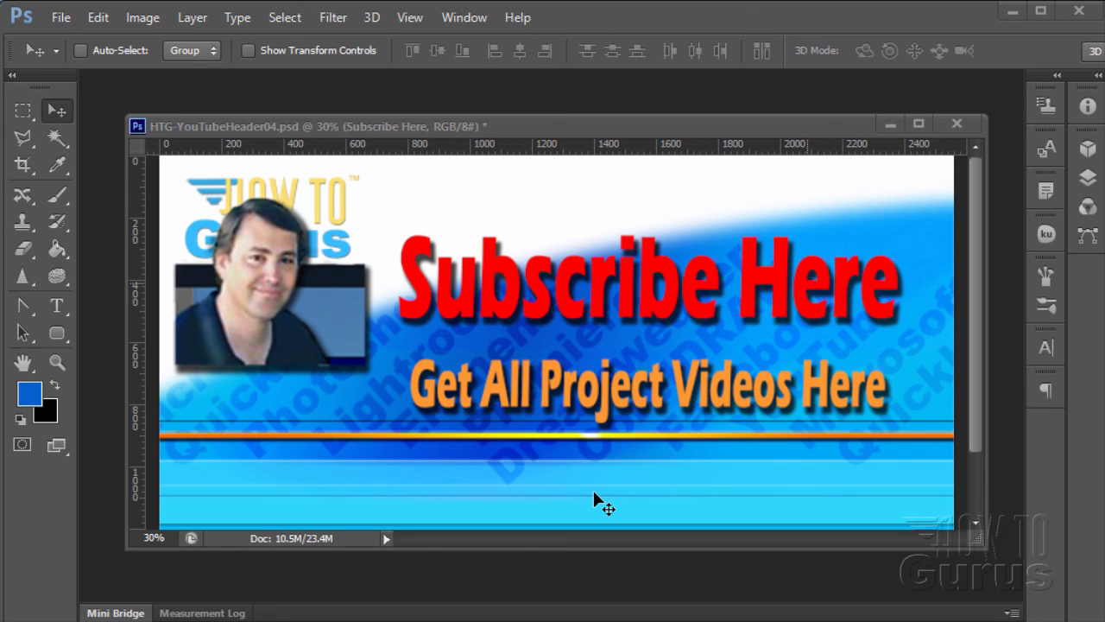